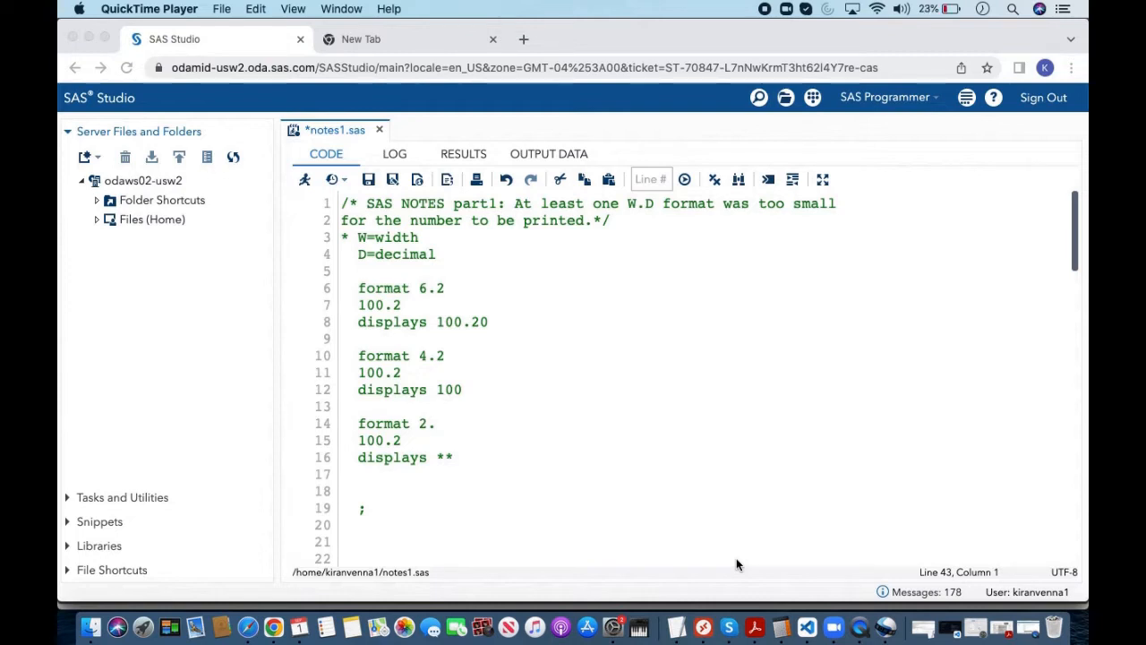
mouse_move(643, 517)
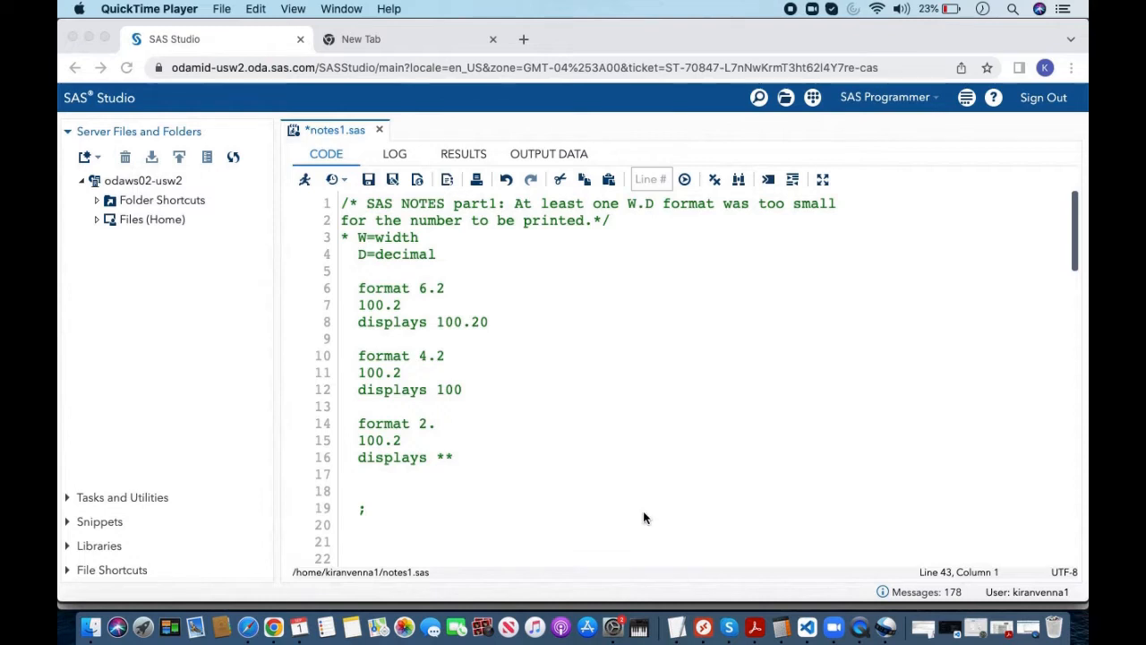
mouse_move(703, 218)
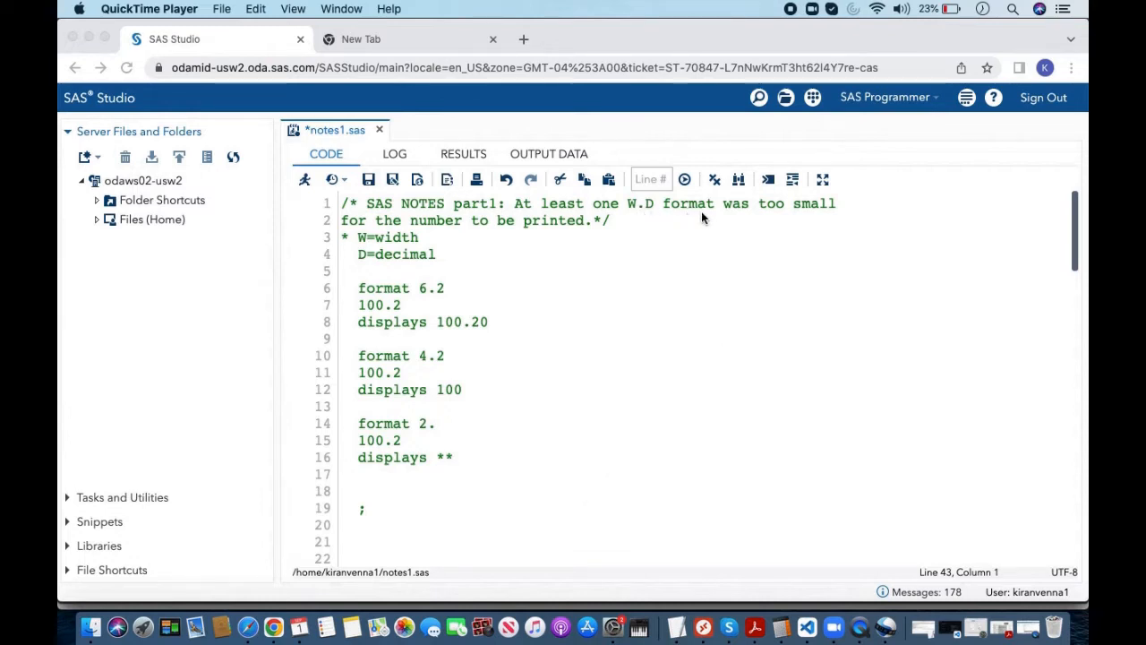
mouse_move(631, 210)
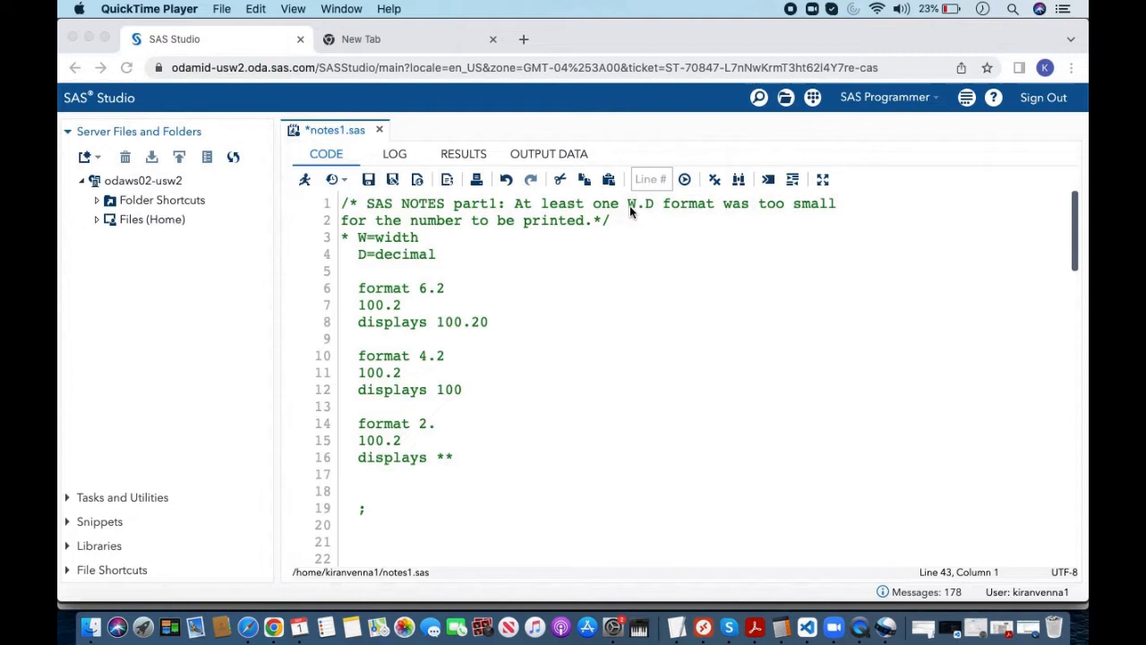
mouse_move(380, 258)
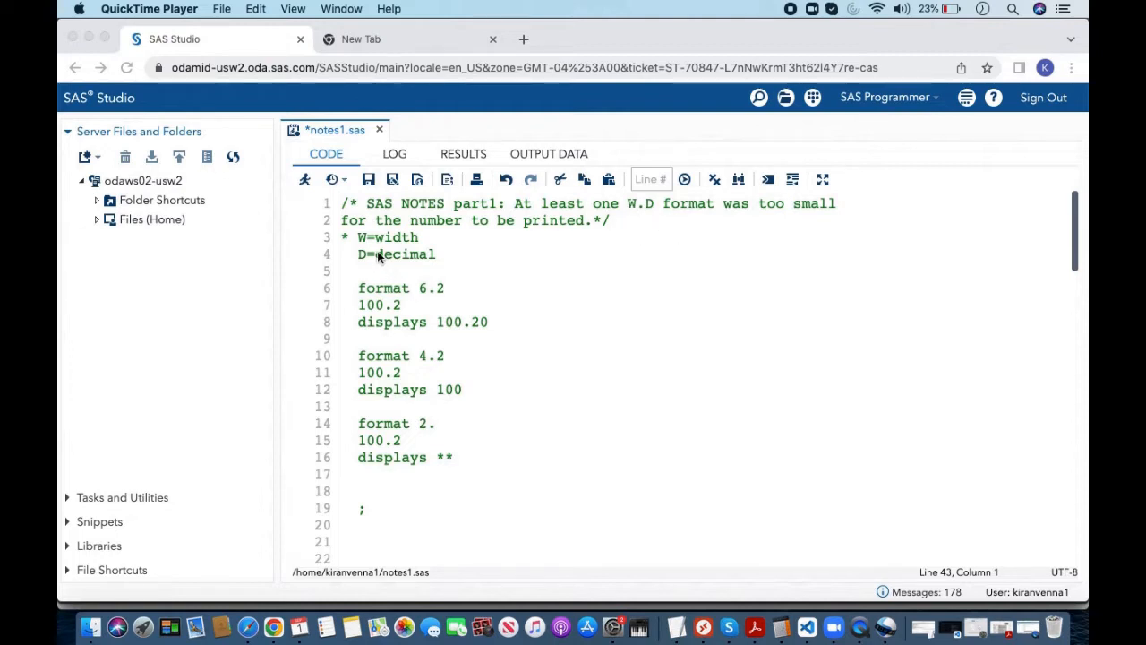
mouse_move(598, 226)
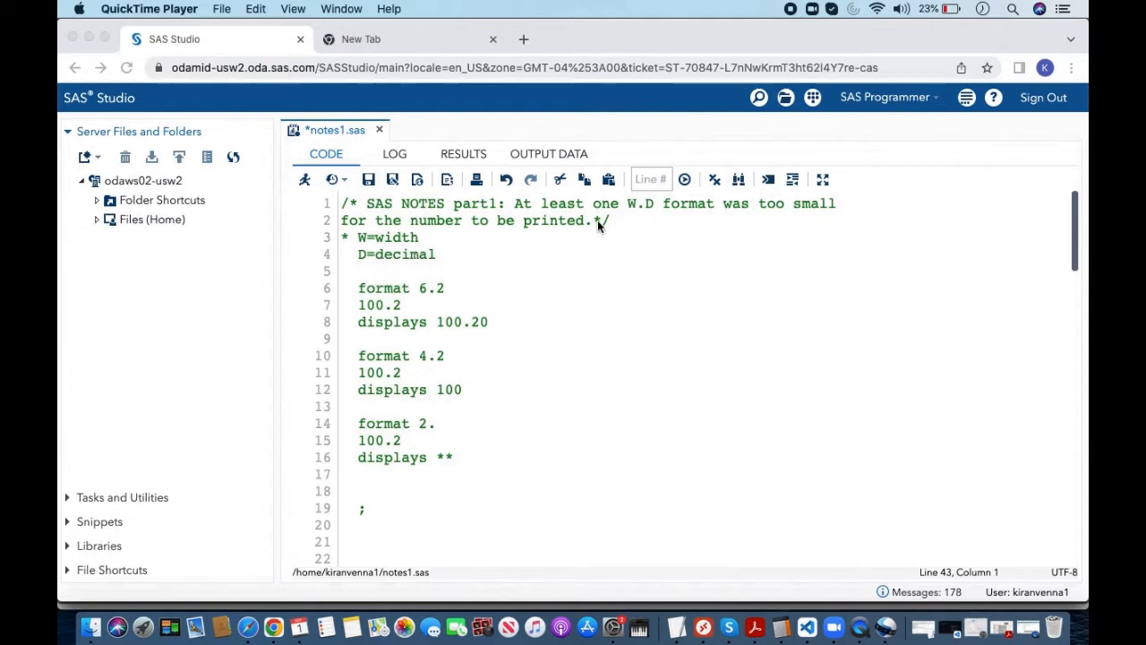
mouse_move(702, 225)
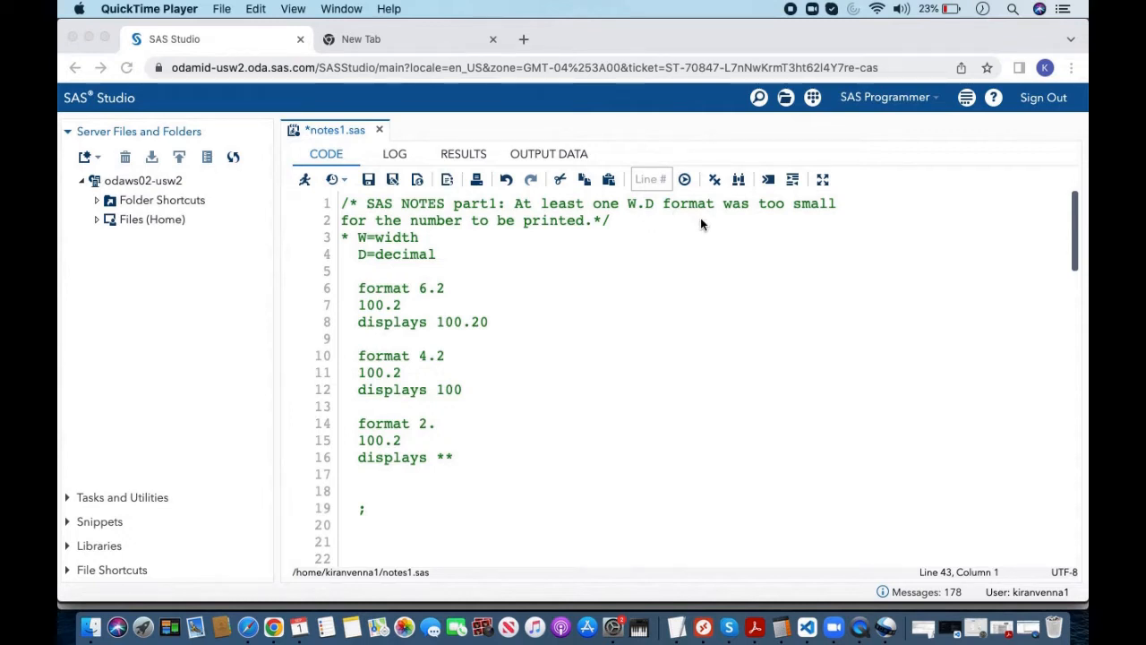
mouse_move(426, 298)
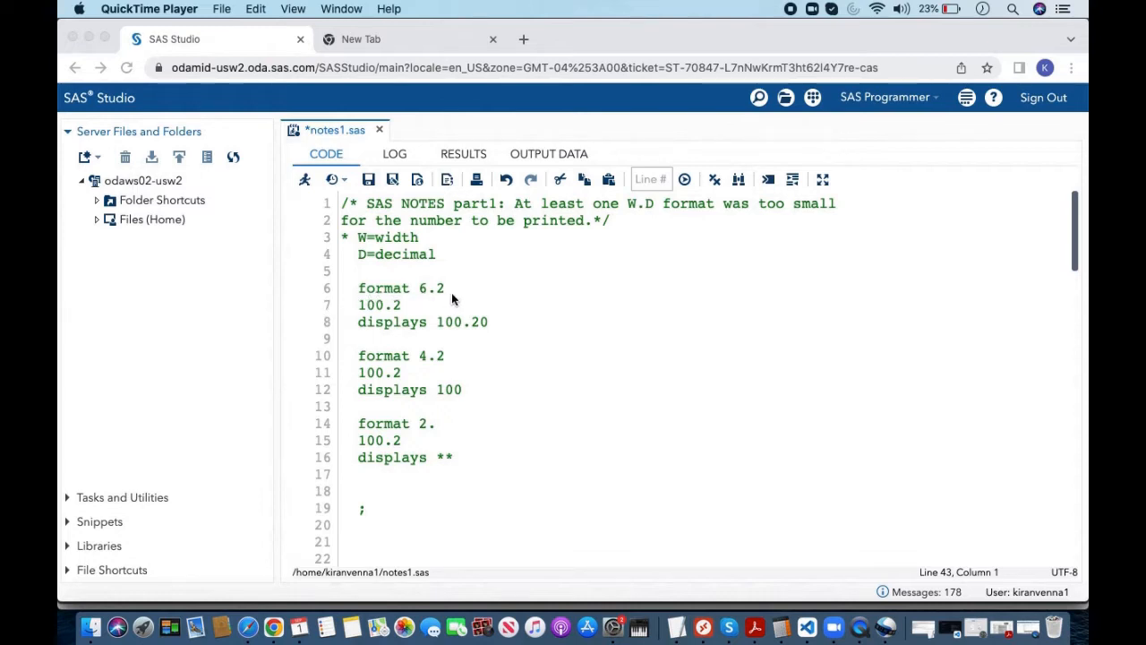
mouse_move(373, 319)
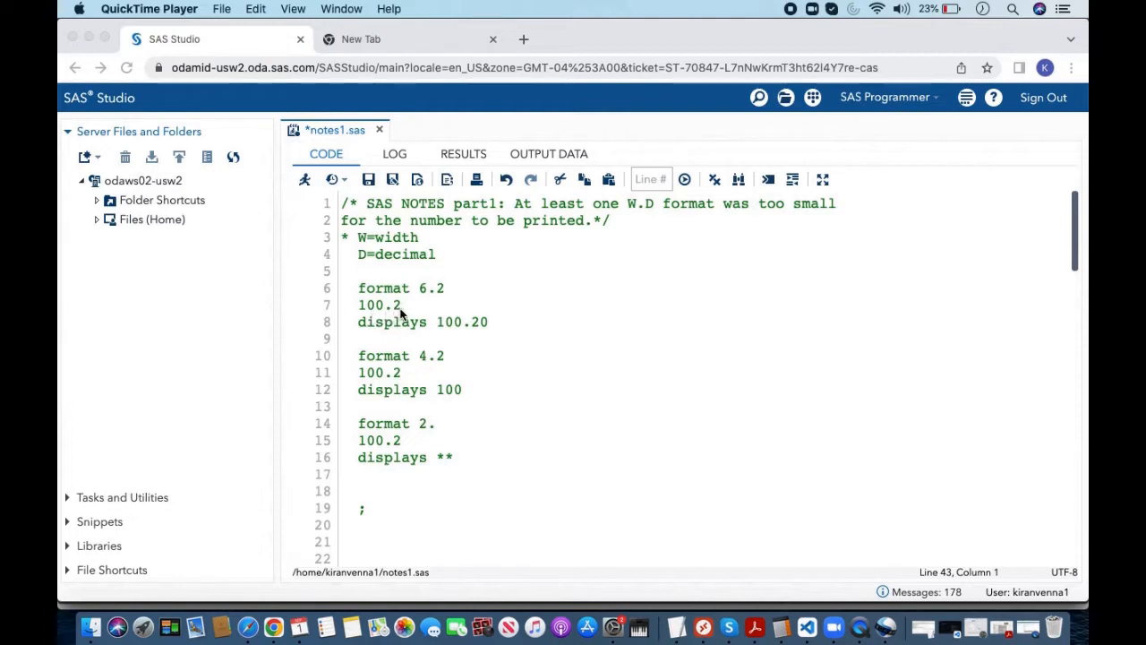
mouse_move(353, 337)
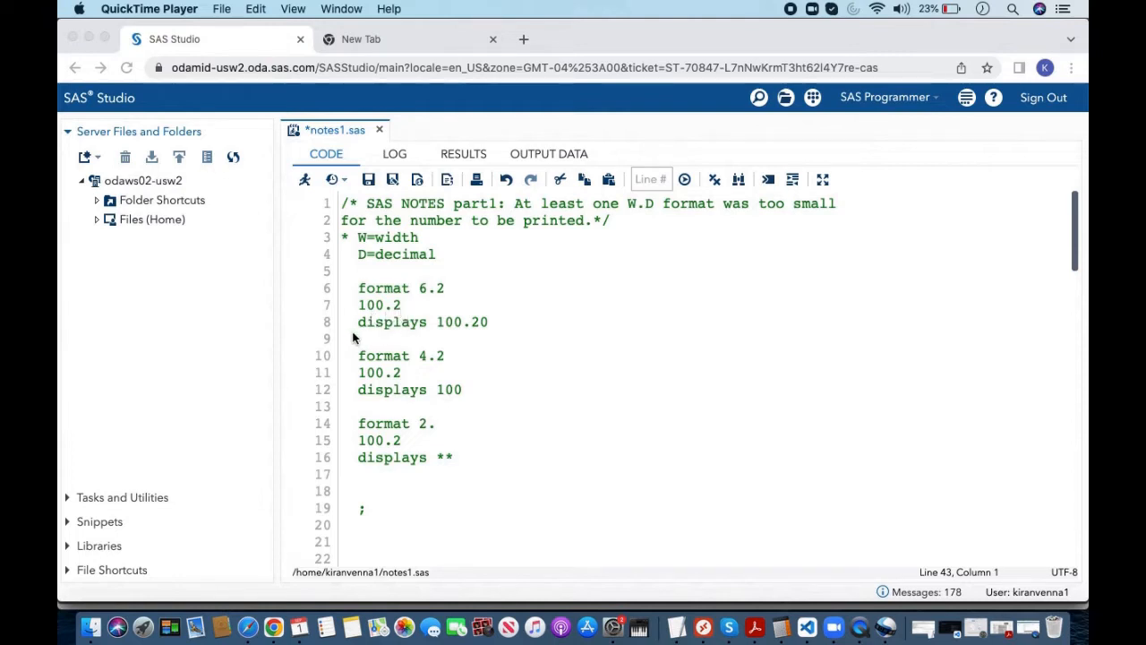
mouse_move(452, 333)
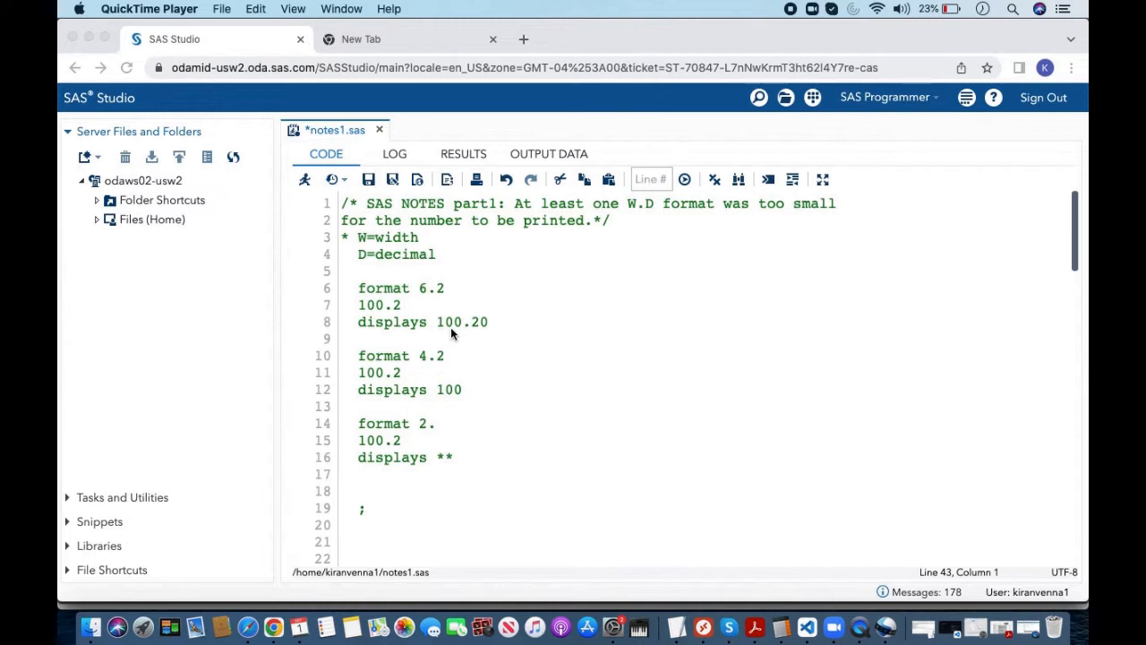
mouse_move(492, 330)
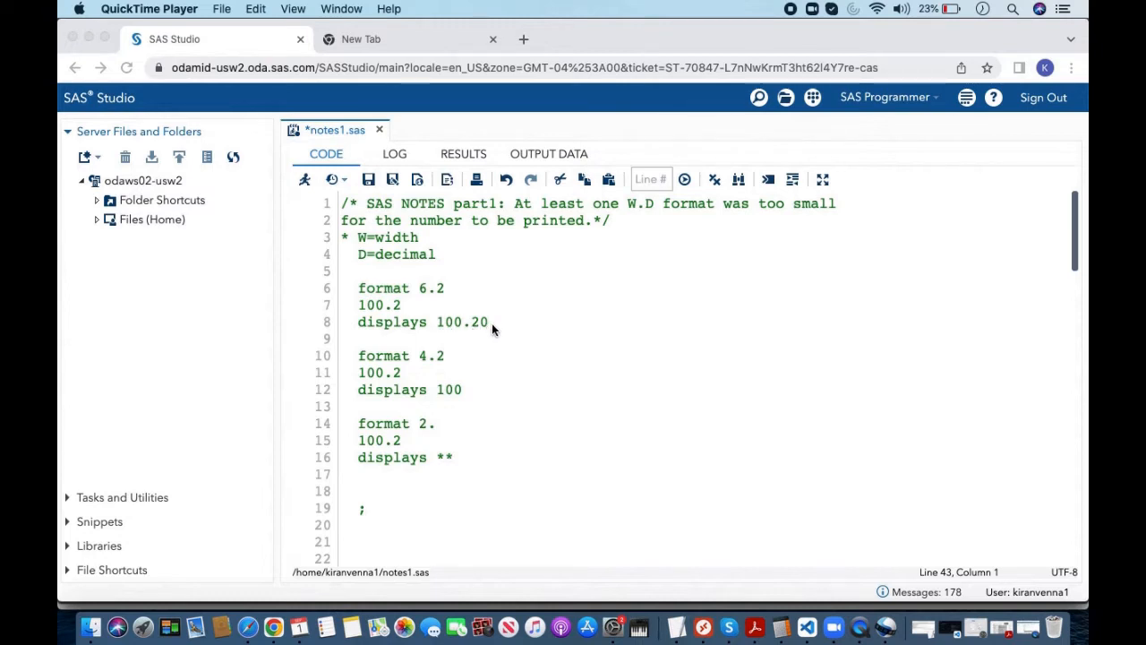
mouse_move(418, 285)
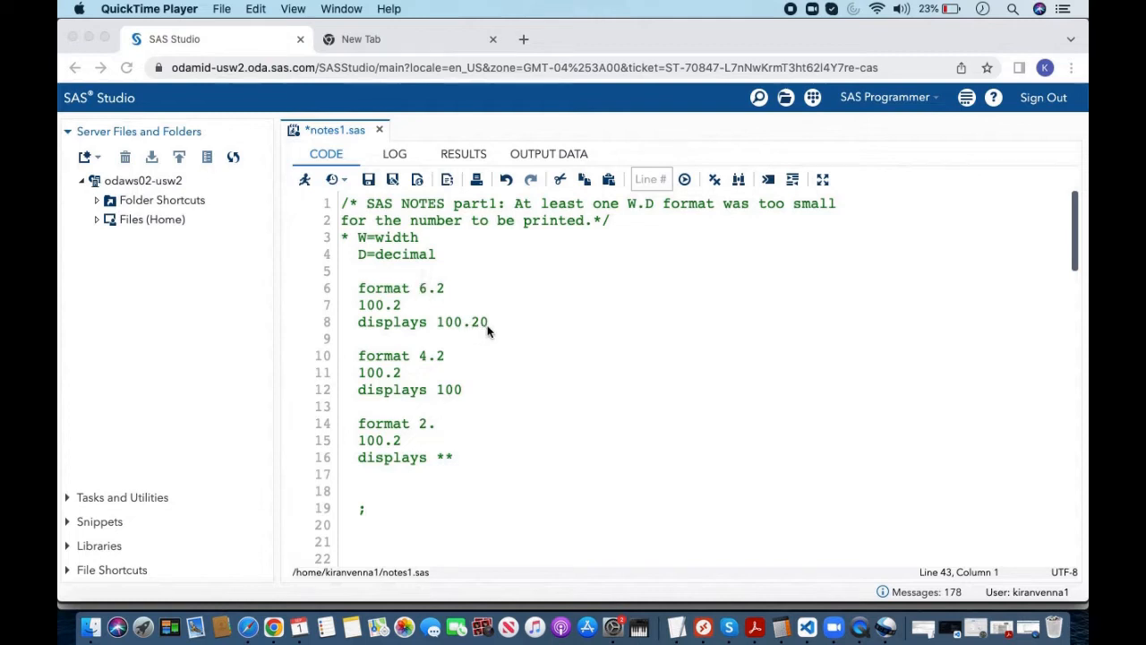
mouse_move(439, 328)
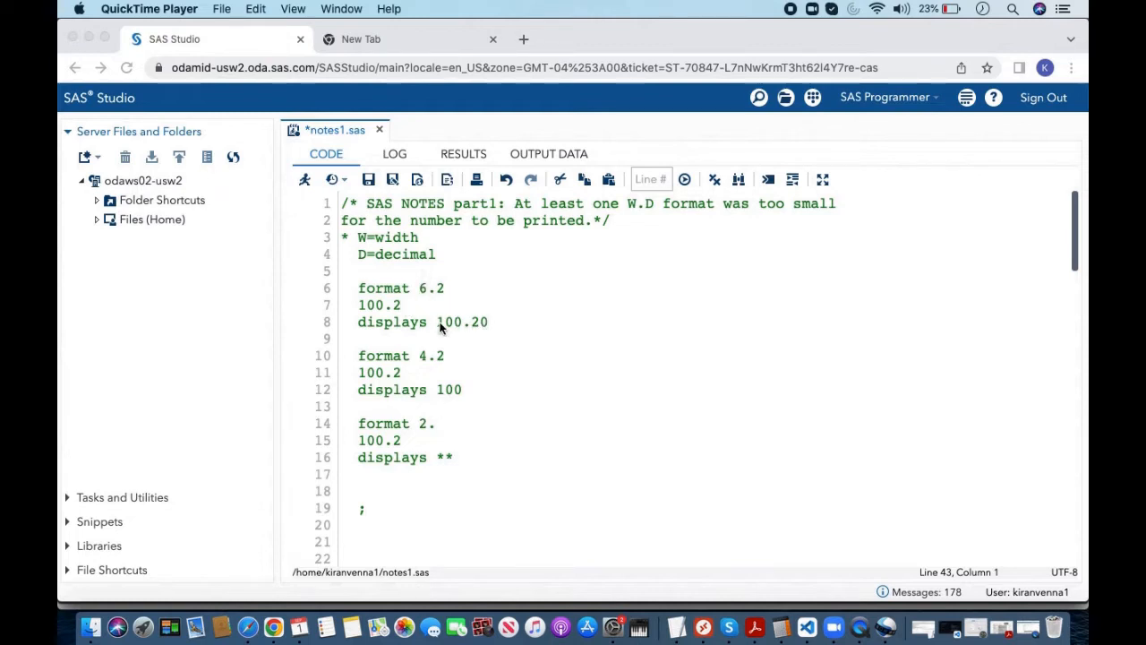
mouse_move(478, 329)
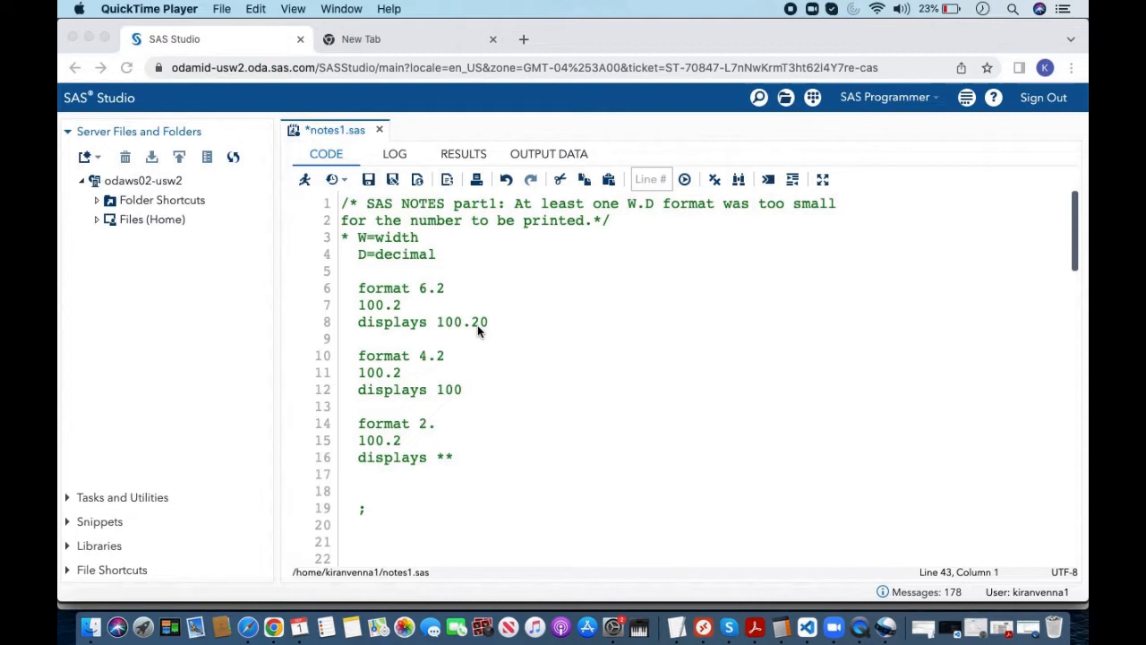
mouse_move(477, 332)
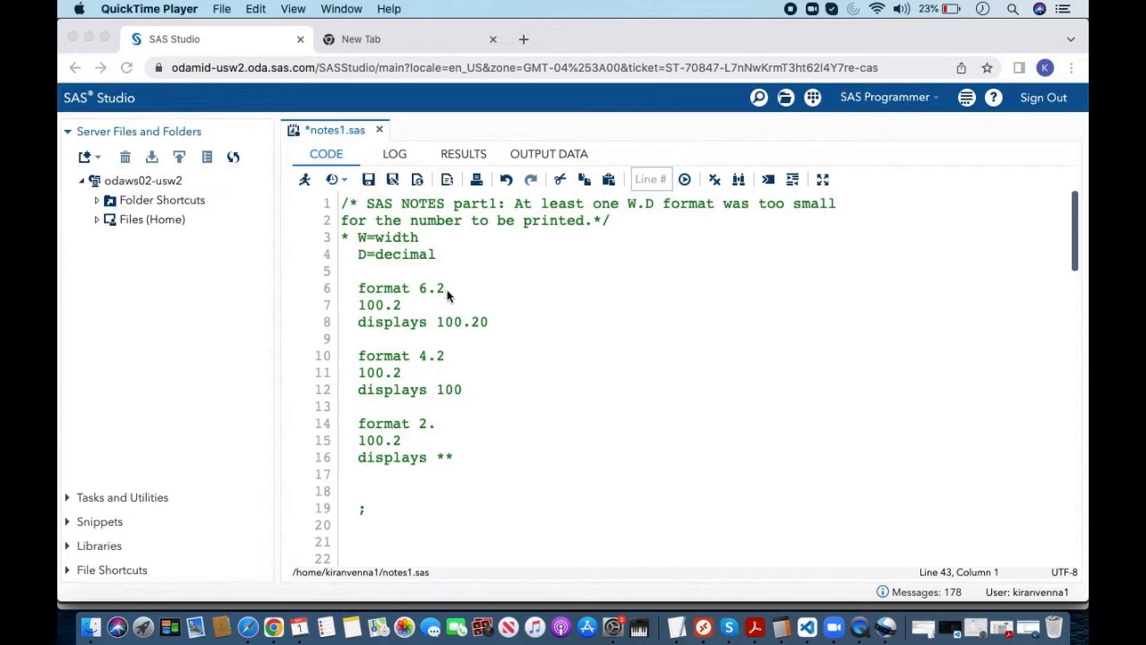
mouse_move(444, 299)
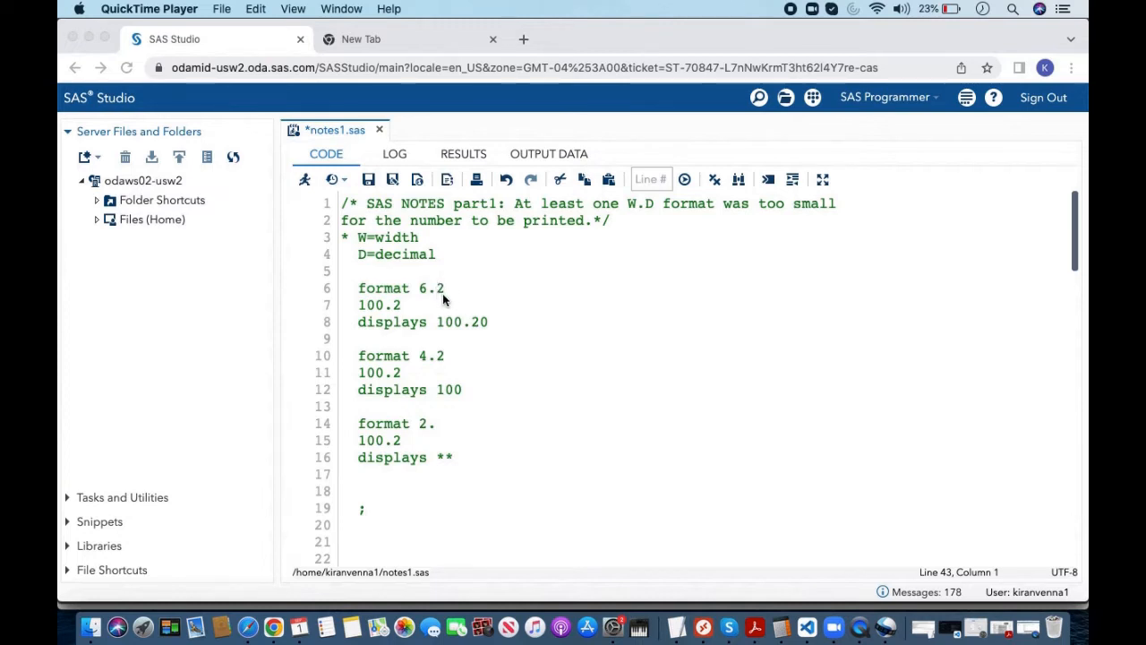
mouse_move(376, 266)
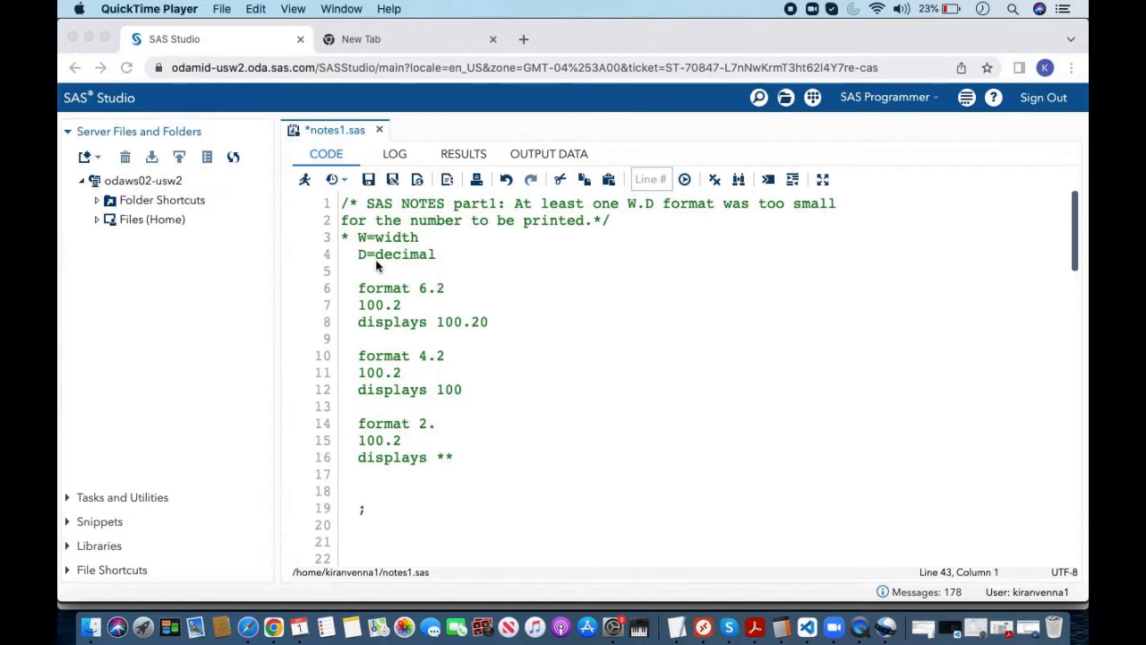
mouse_move(447, 296)
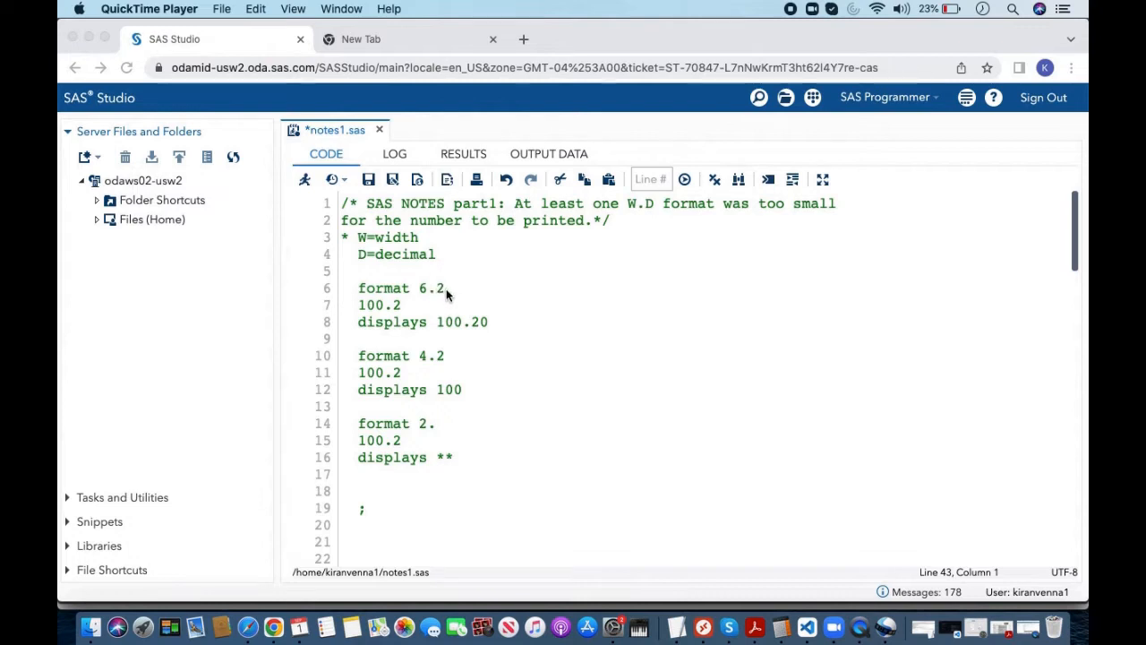
mouse_move(448, 335)
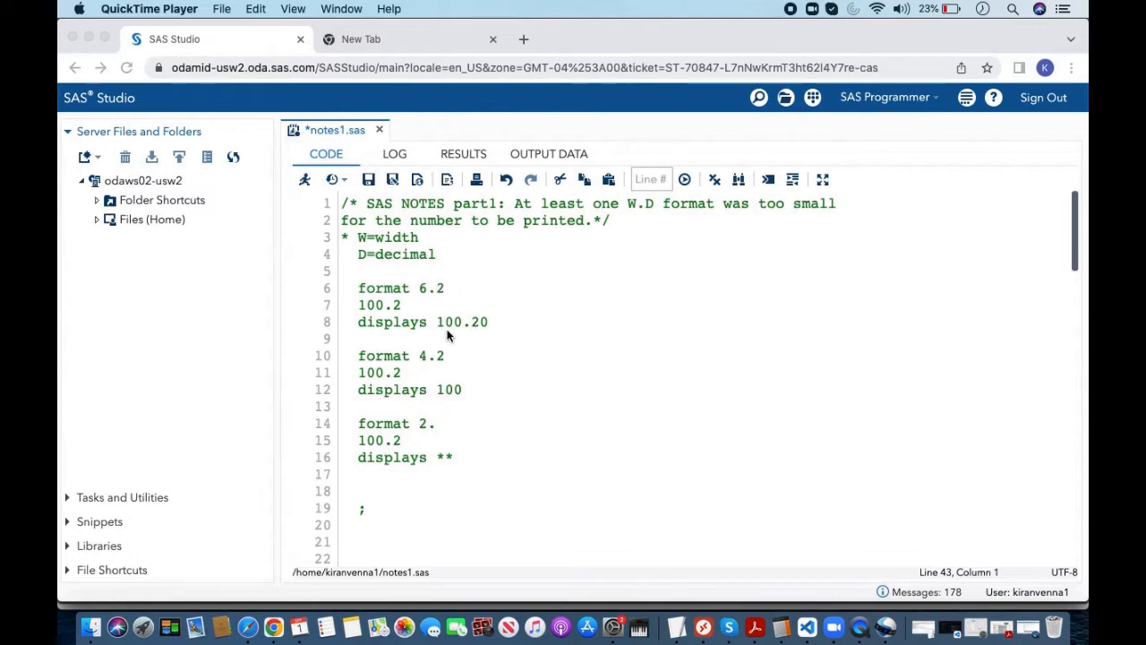
mouse_move(465, 389)
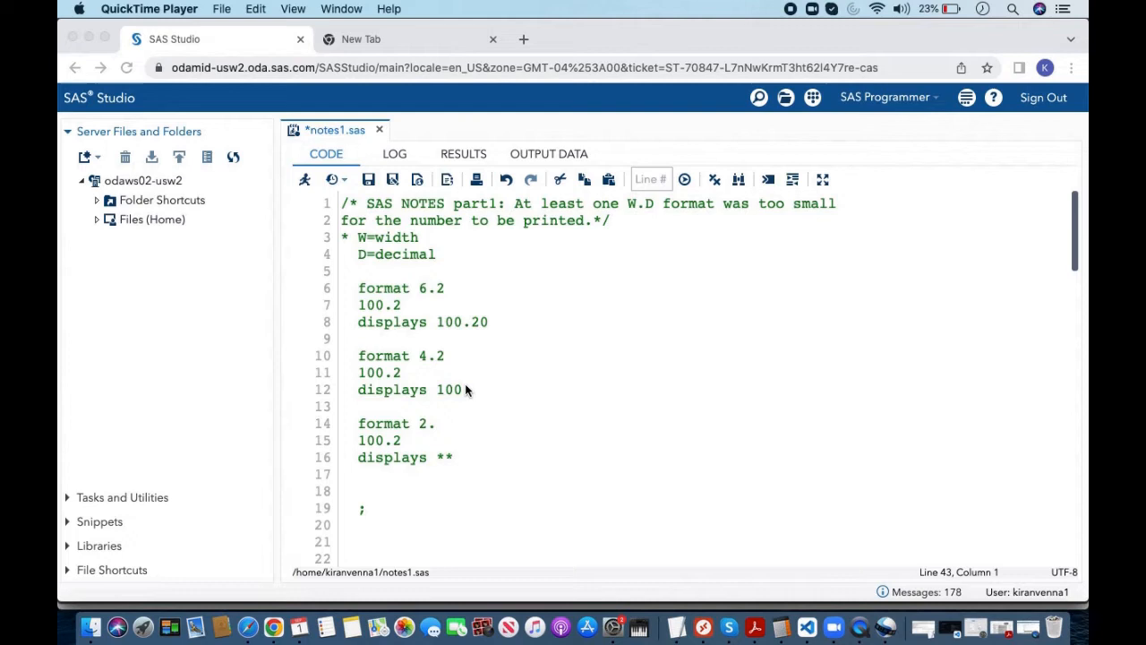
mouse_move(379, 299)
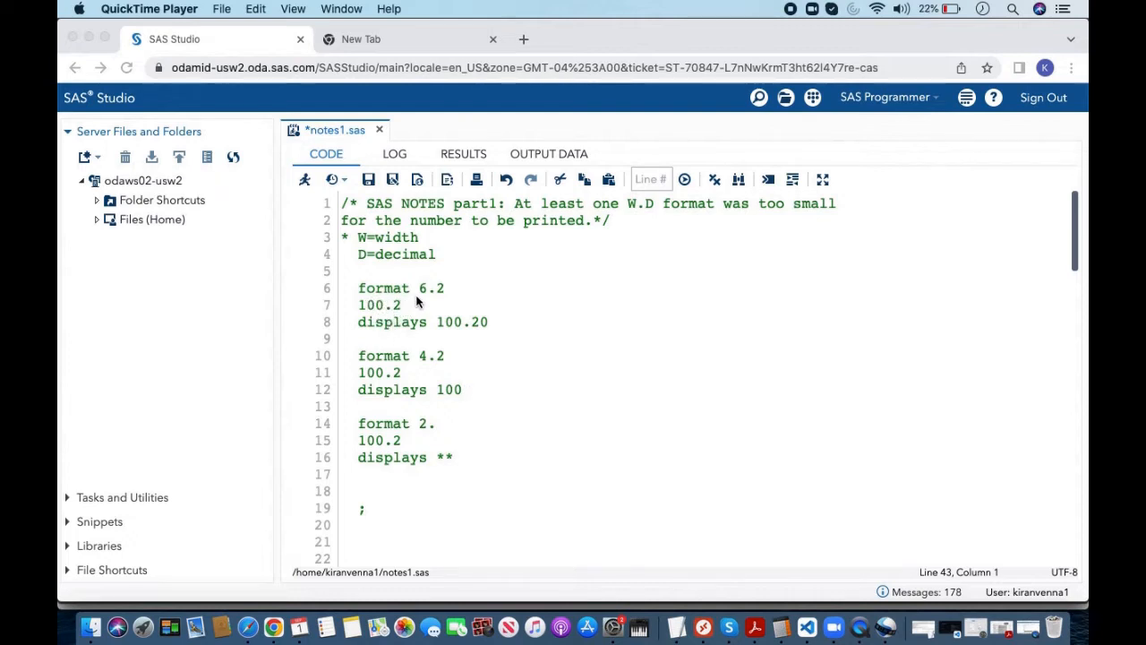
mouse_move(442, 304)
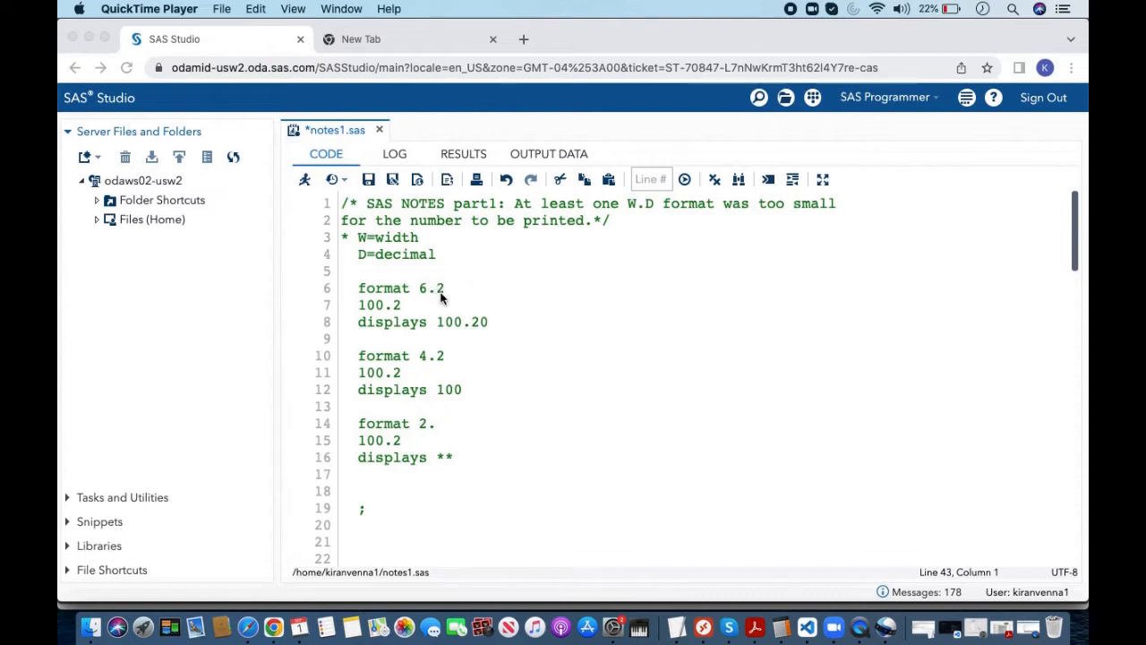
mouse_move(432, 335)
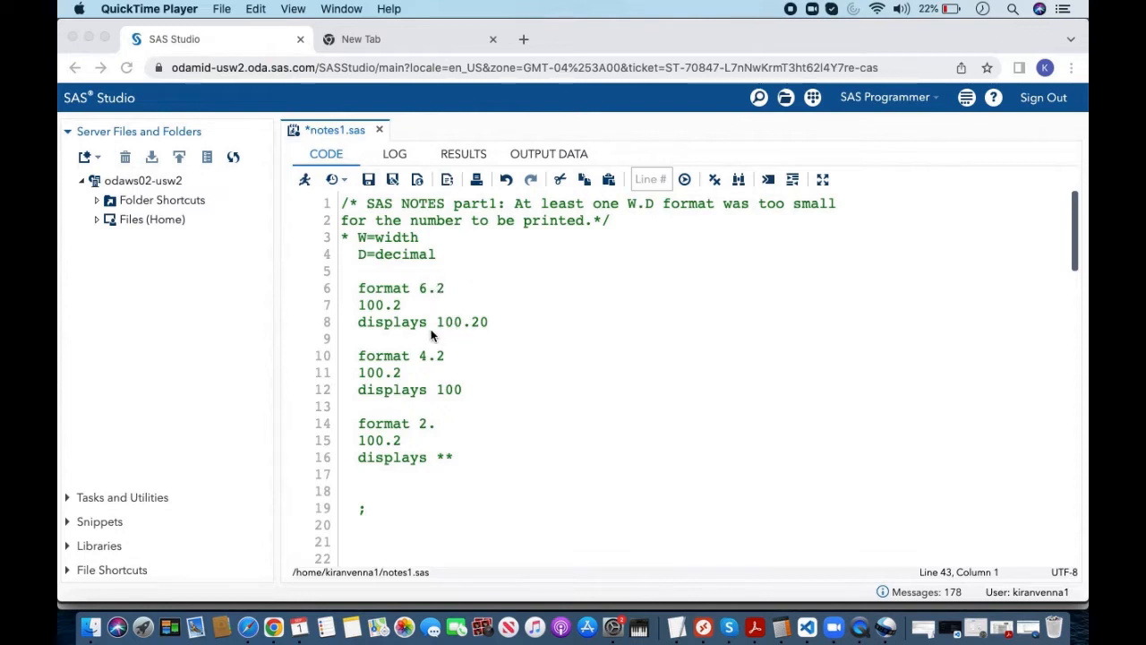
mouse_move(456, 336)
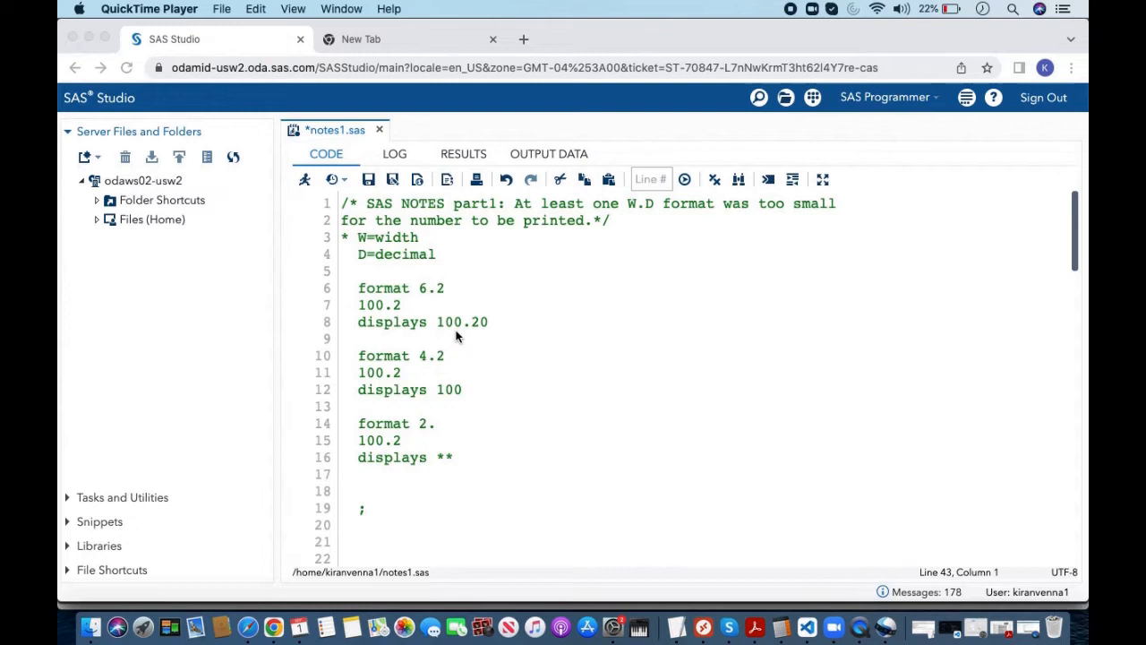
mouse_move(466, 339)
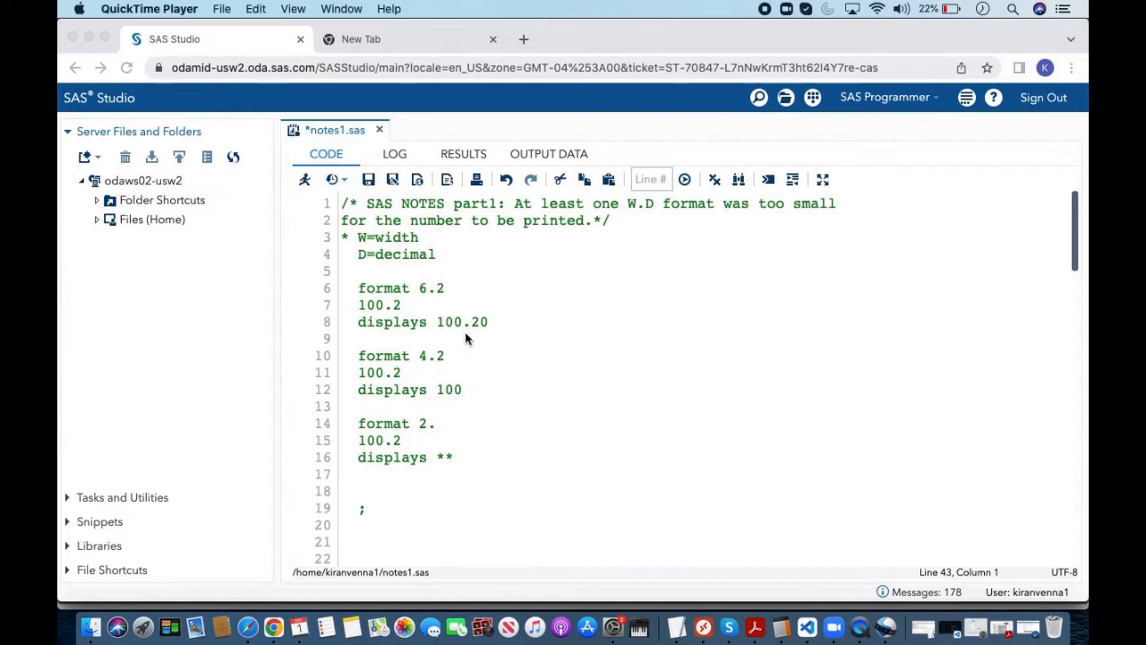
mouse_move(437, 368)
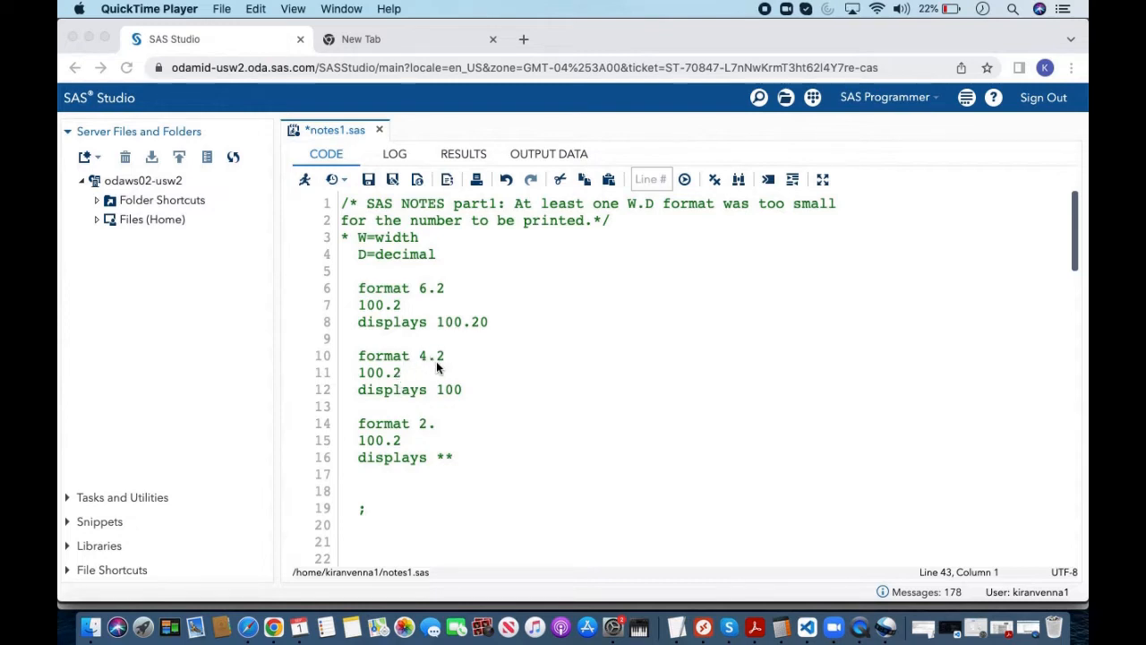
mouse_move(432, 372)
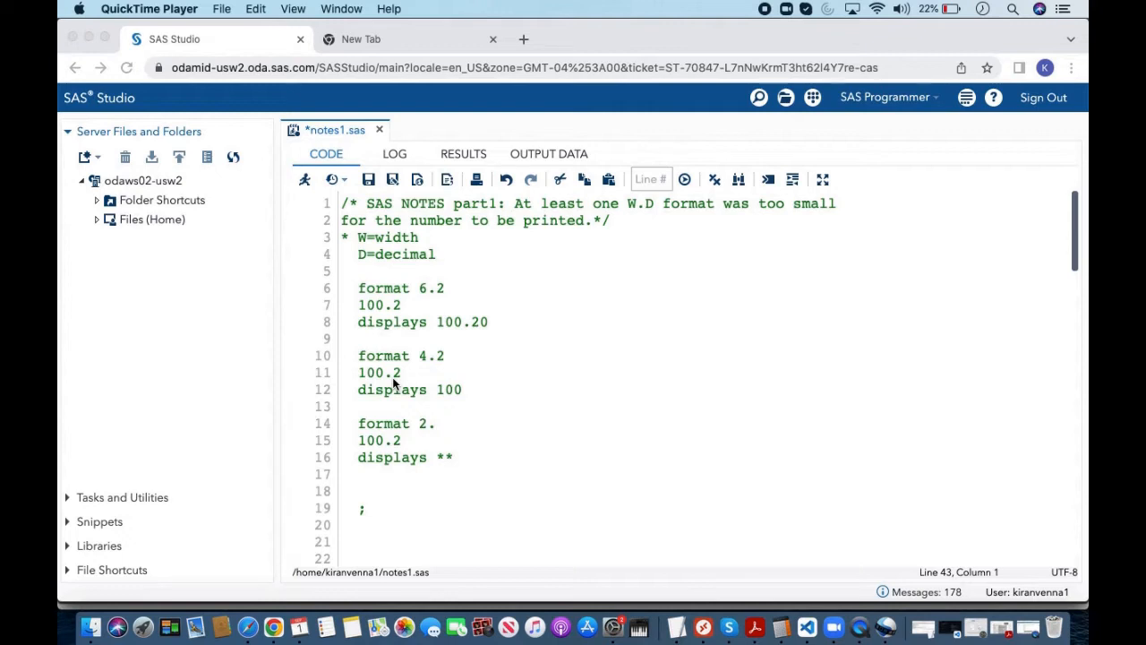
mouse_move(425, 405)
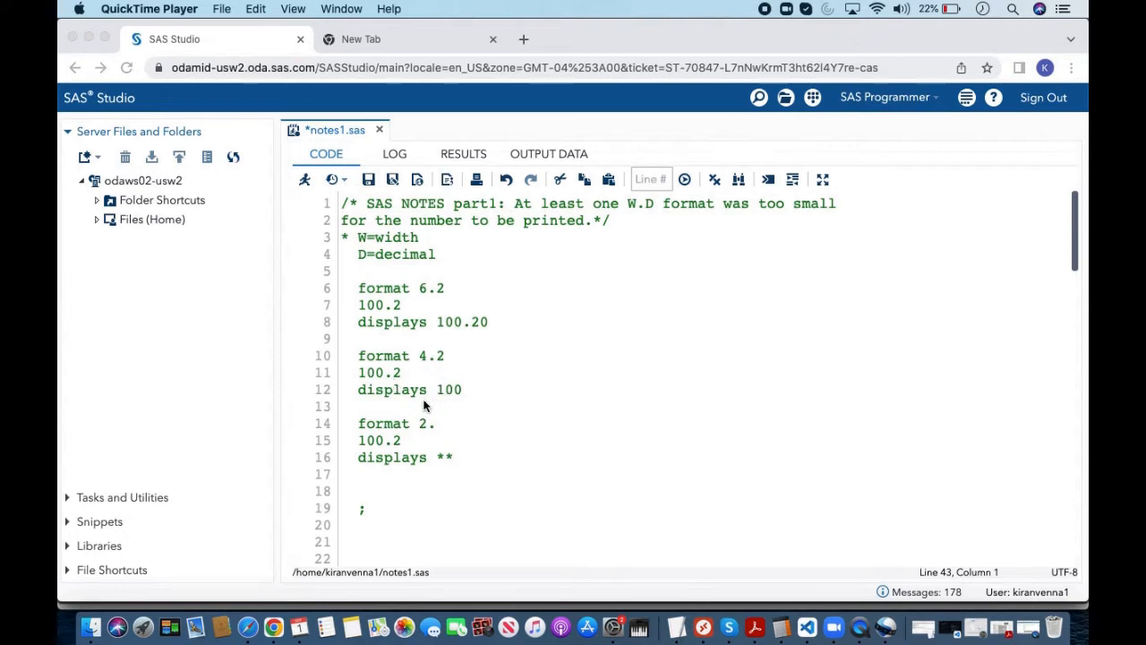
mouse_move(464, 400)
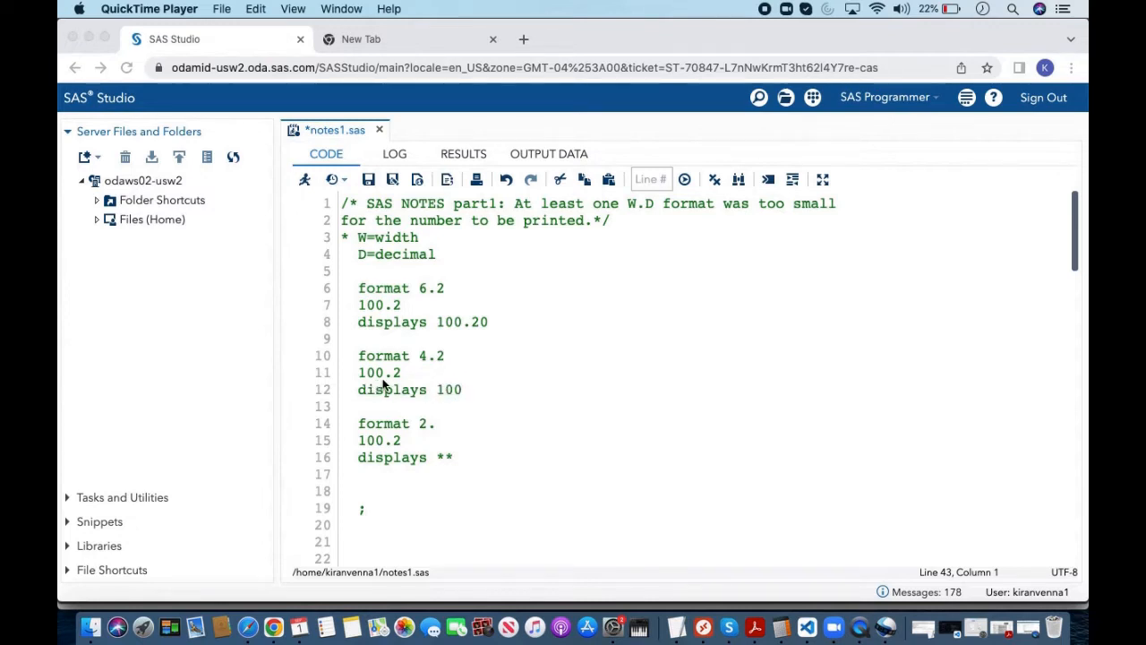
mouse_move(394, 380)
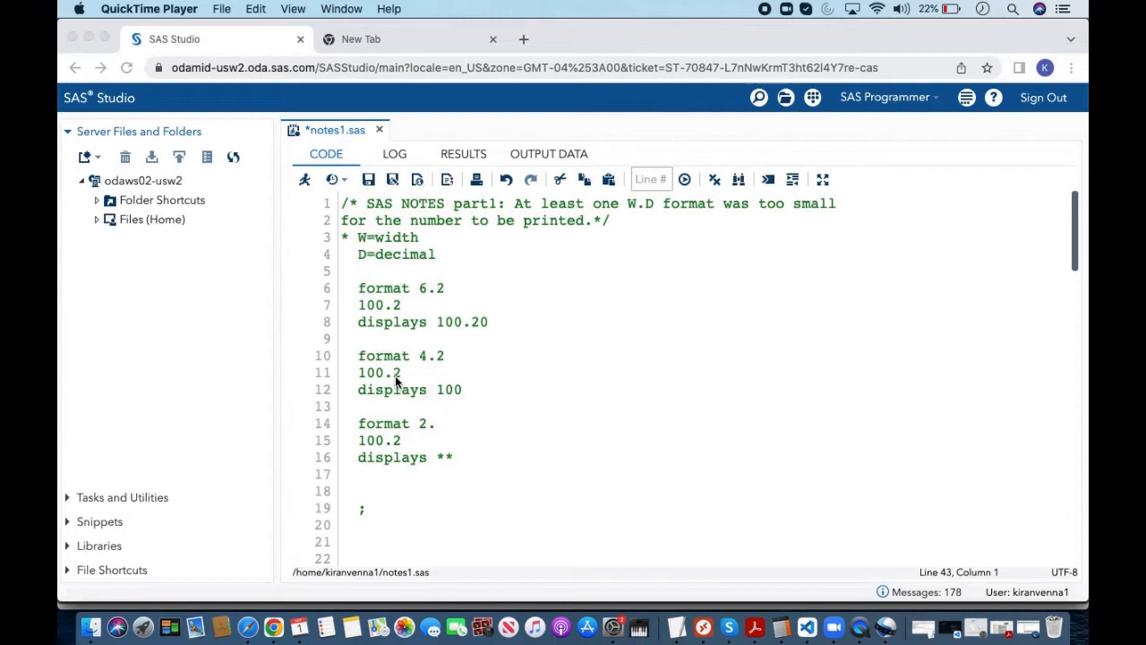
mouse_move(427, 366)
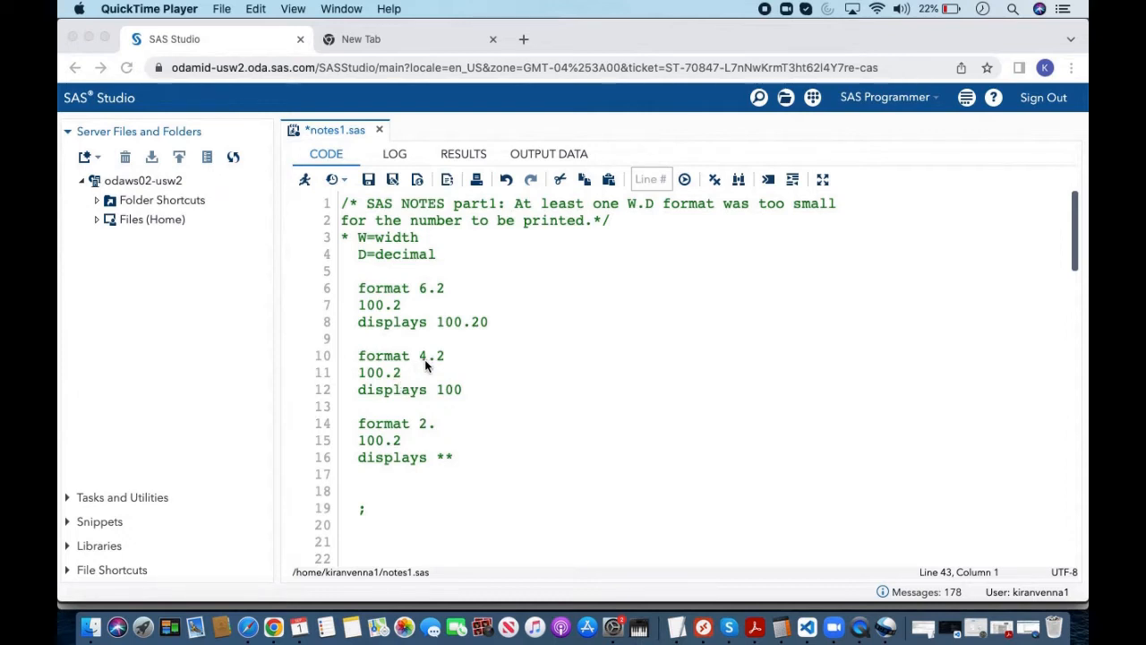
mouse_move(443, 363)
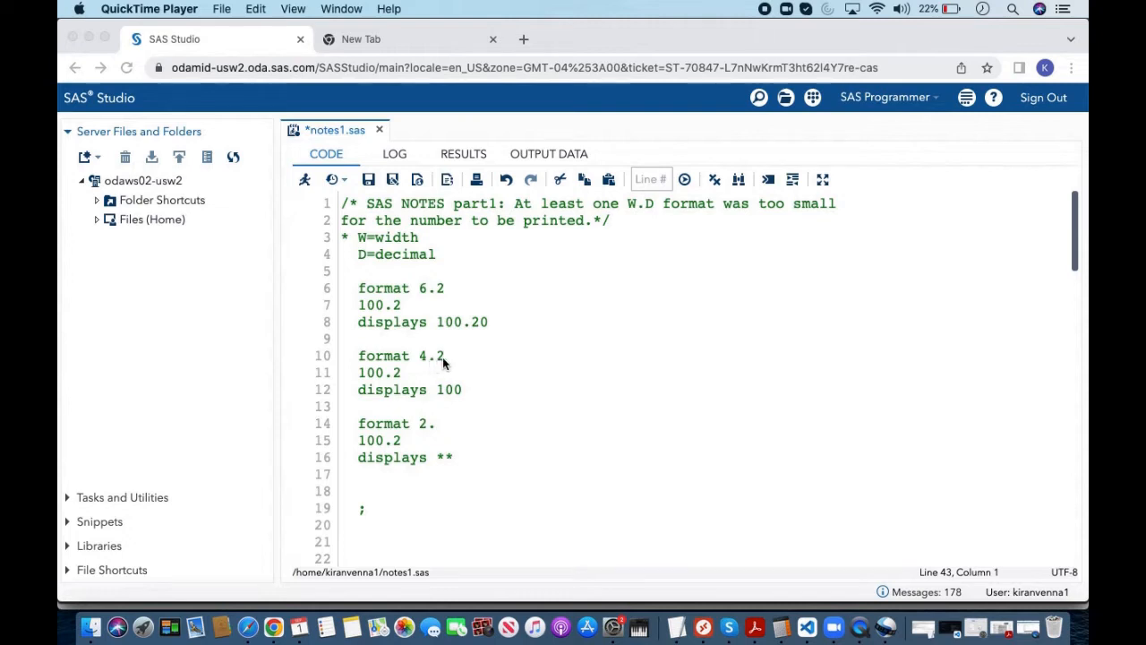
mouse_move(431, 358)
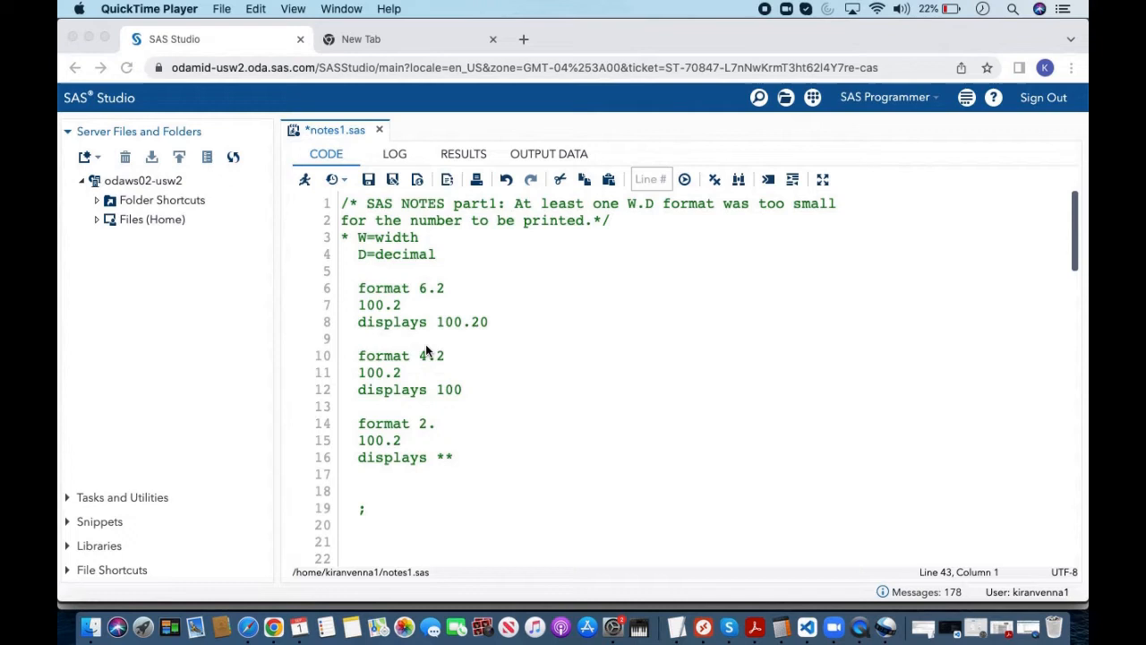
mouse_move(360, 385)
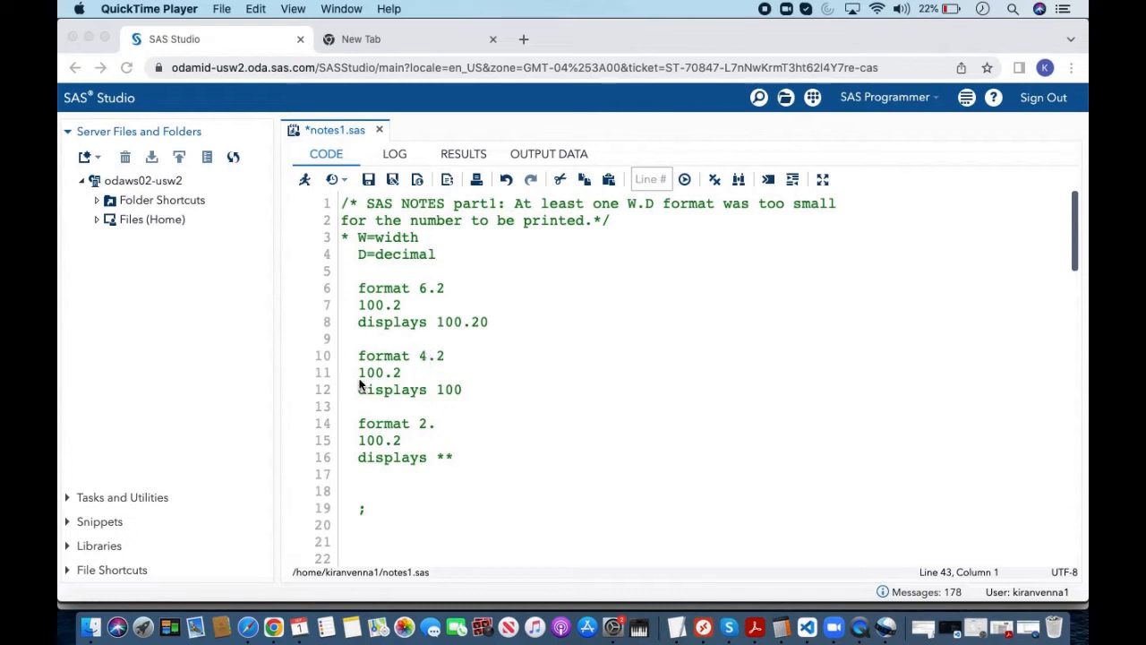
mouse_move(402, 386)
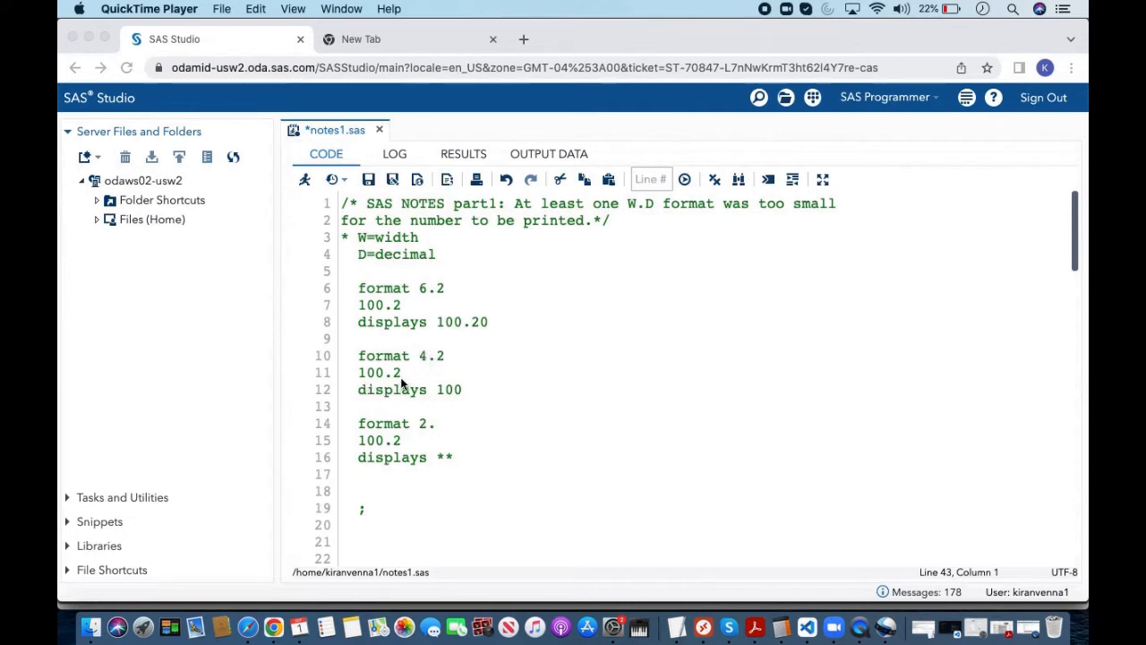
mouse_move(366, 386)
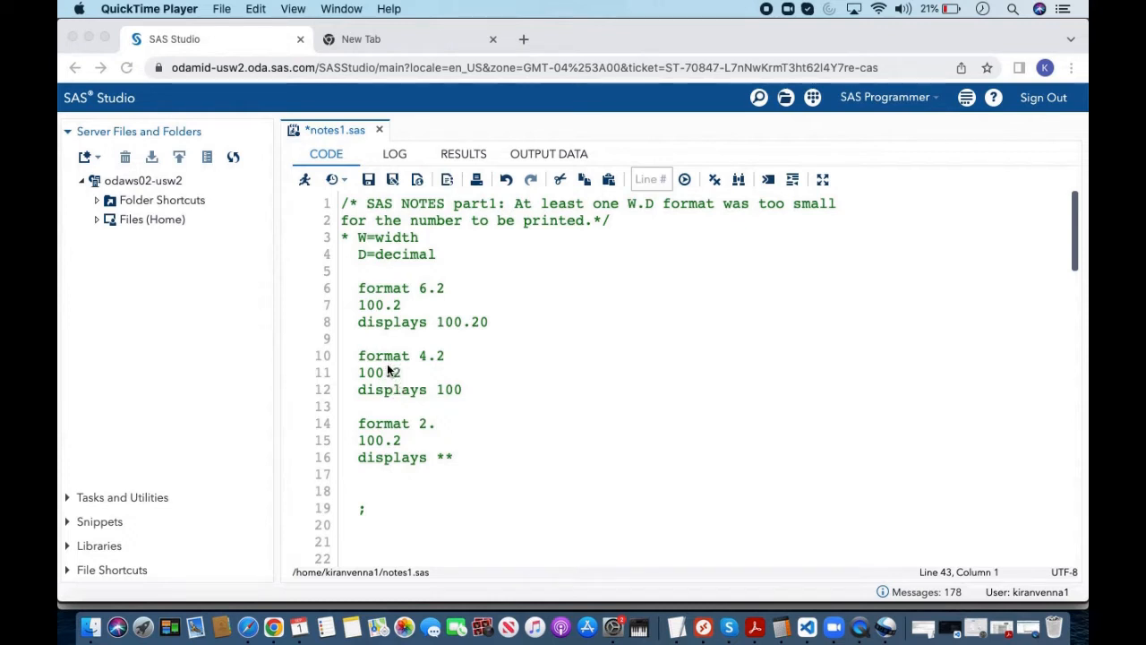
mouse_move(429, 359)
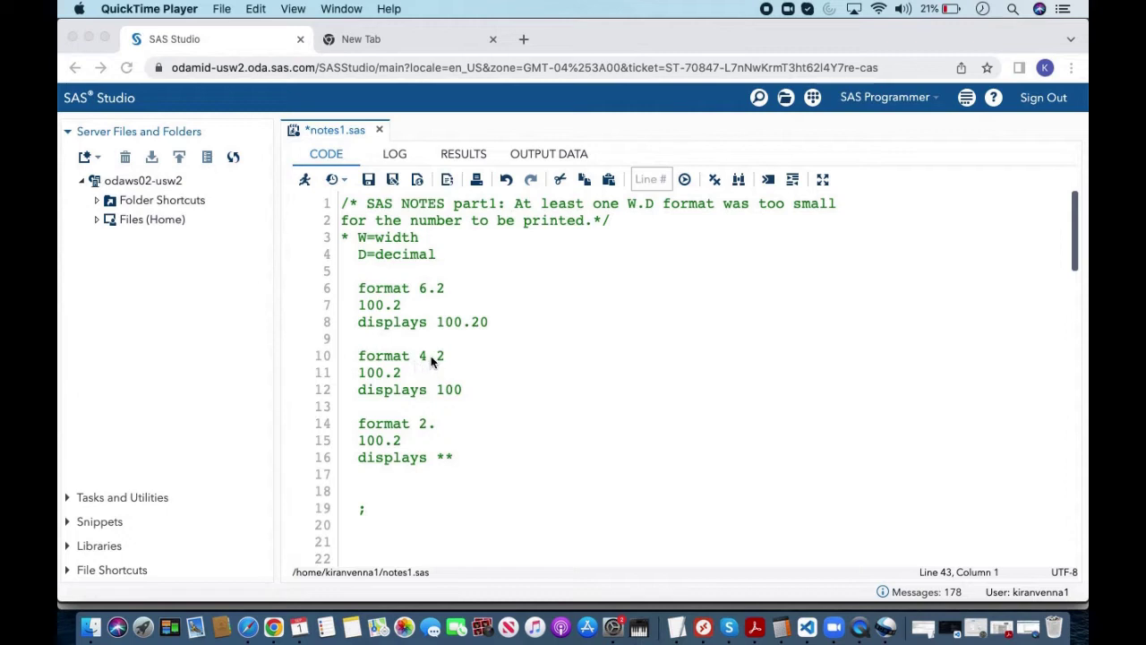
mouse_move(420, 358)
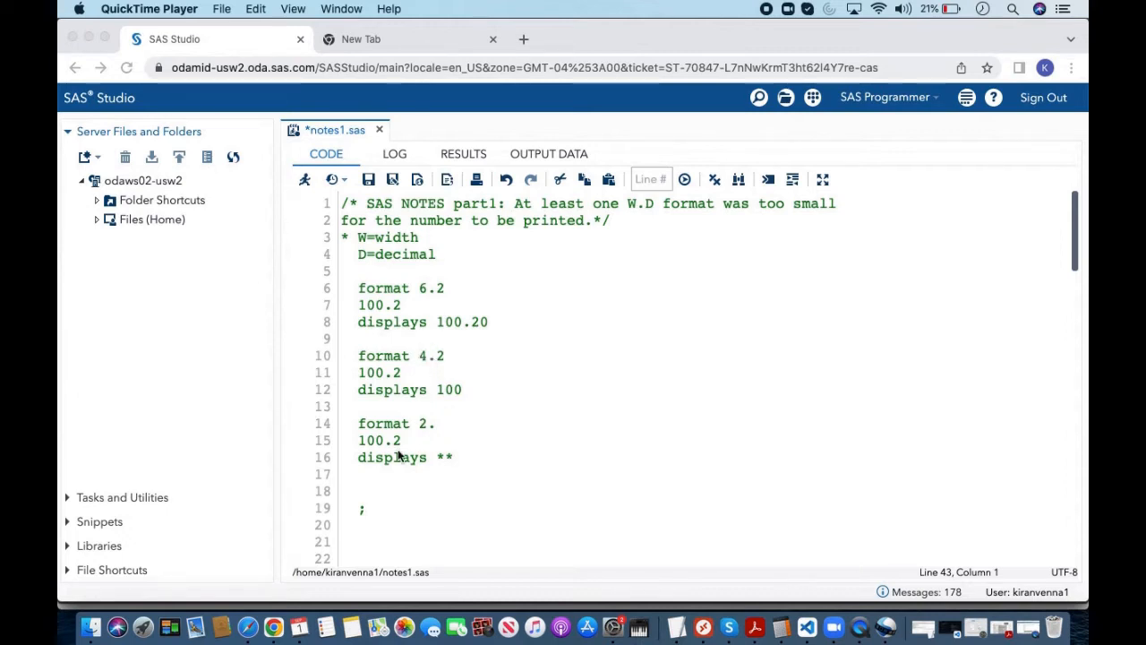
mouse_move(397, 443)
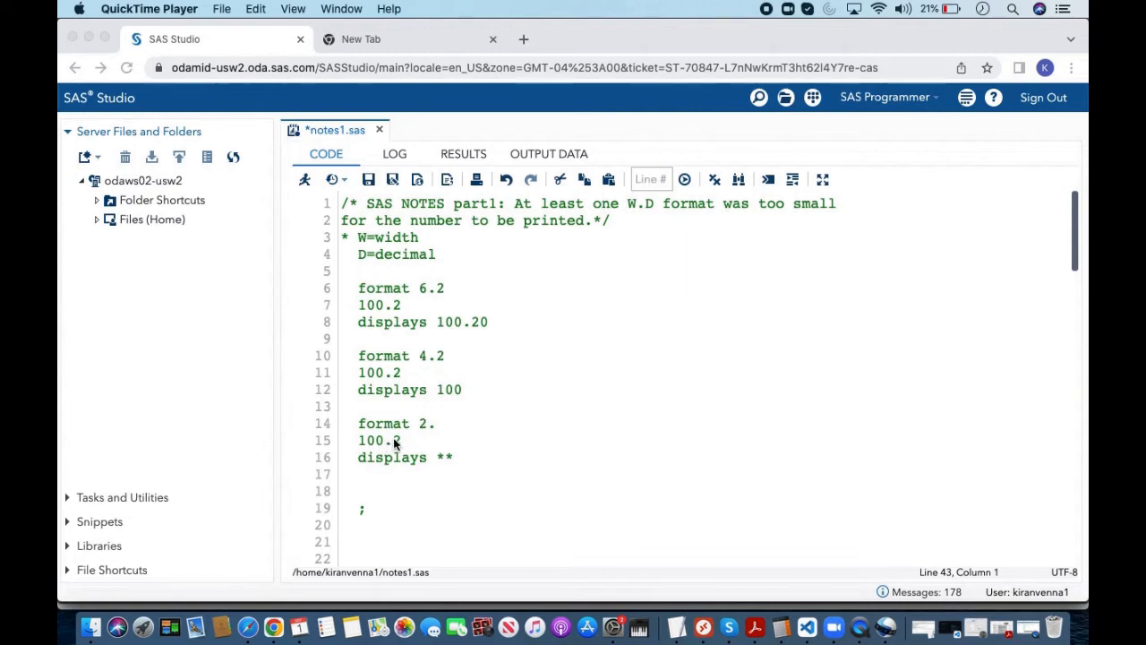
mouse_move(426, 434)
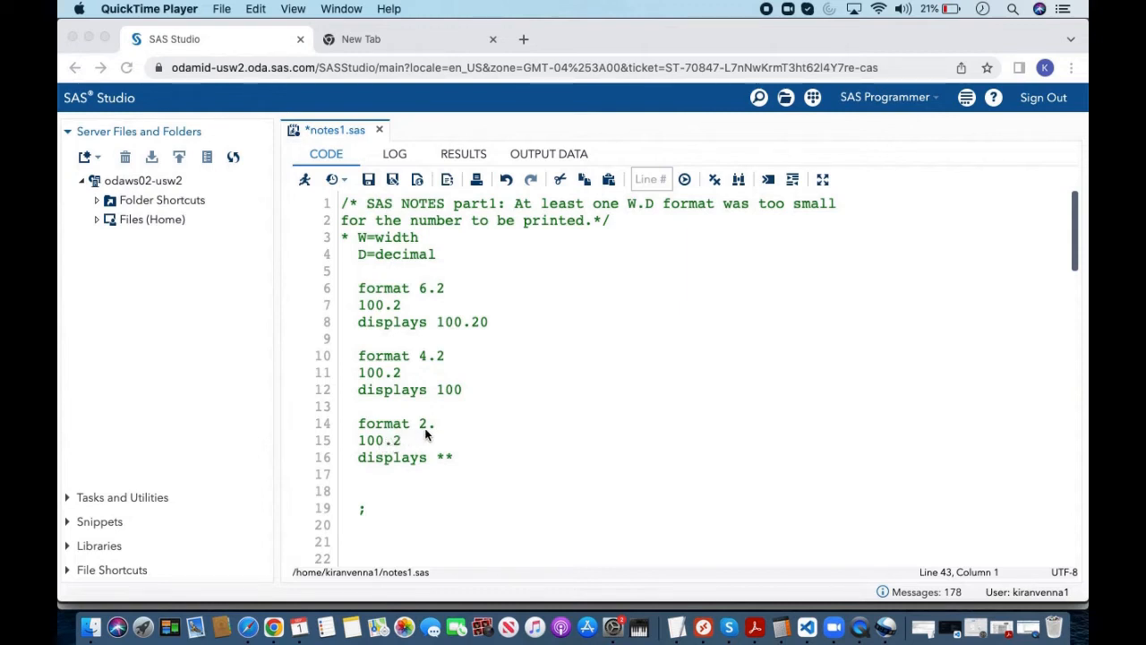
mouse_move(598, 279)
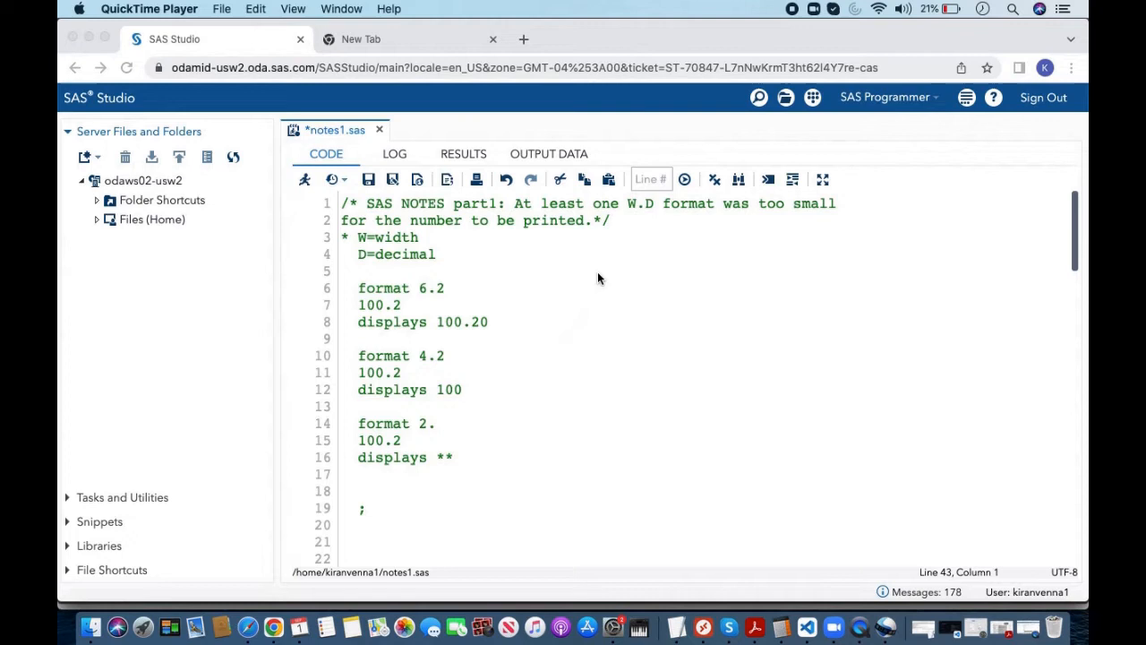
mouse_move(656, 212)
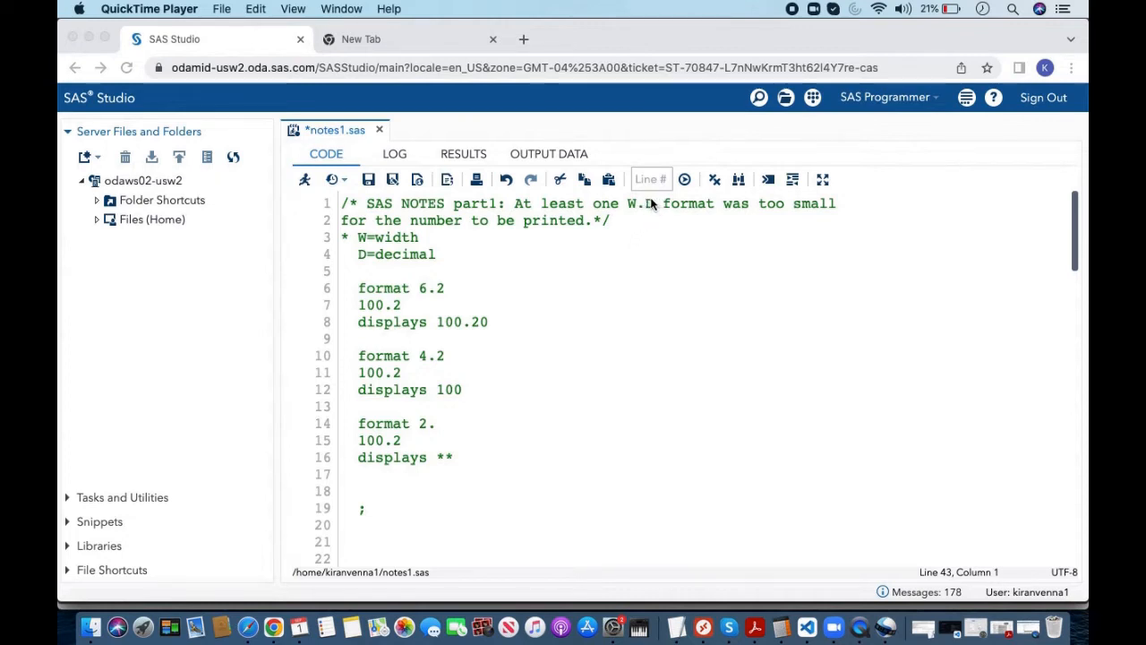
mouse_move(631, 215)
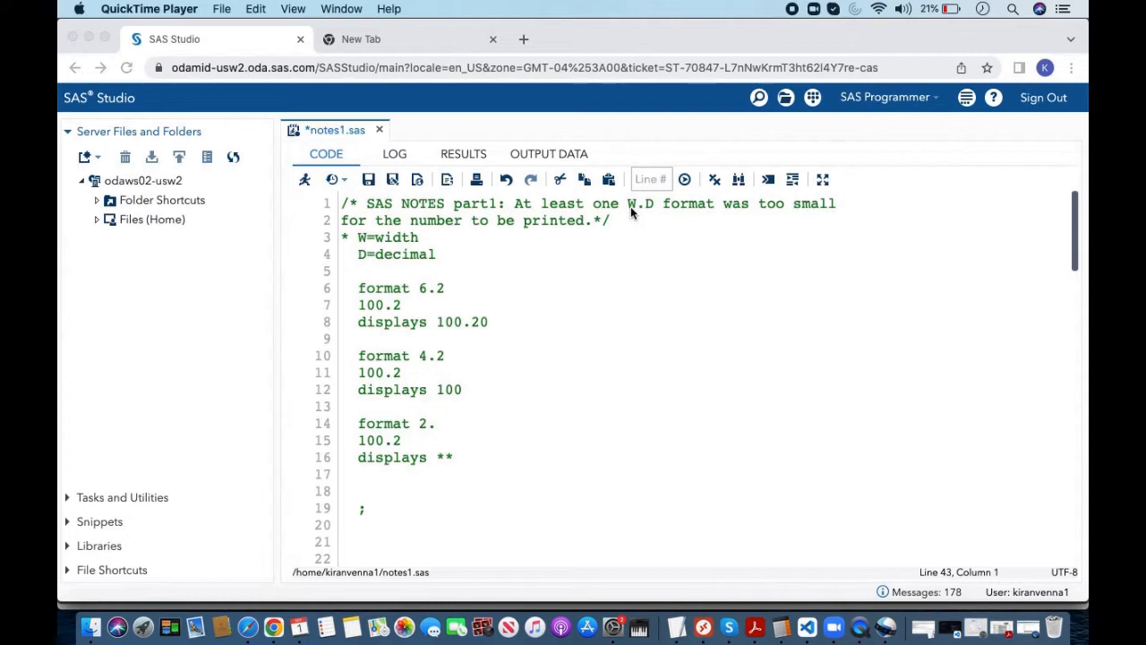
mouse_move(428, 452)
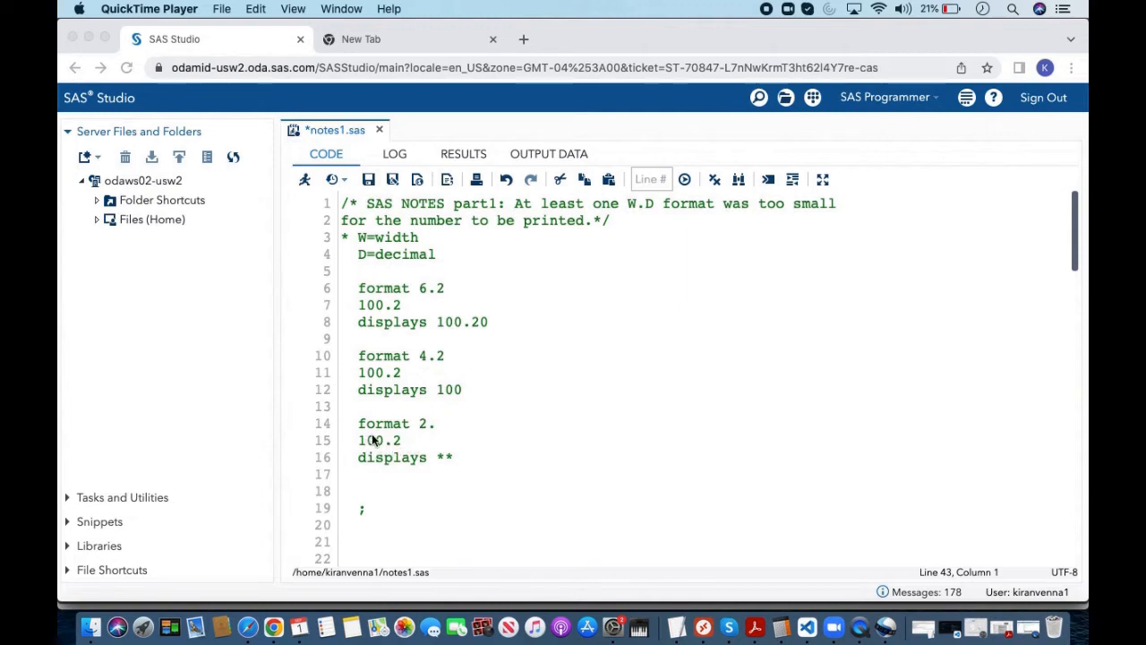
mouse_move(428, 428)
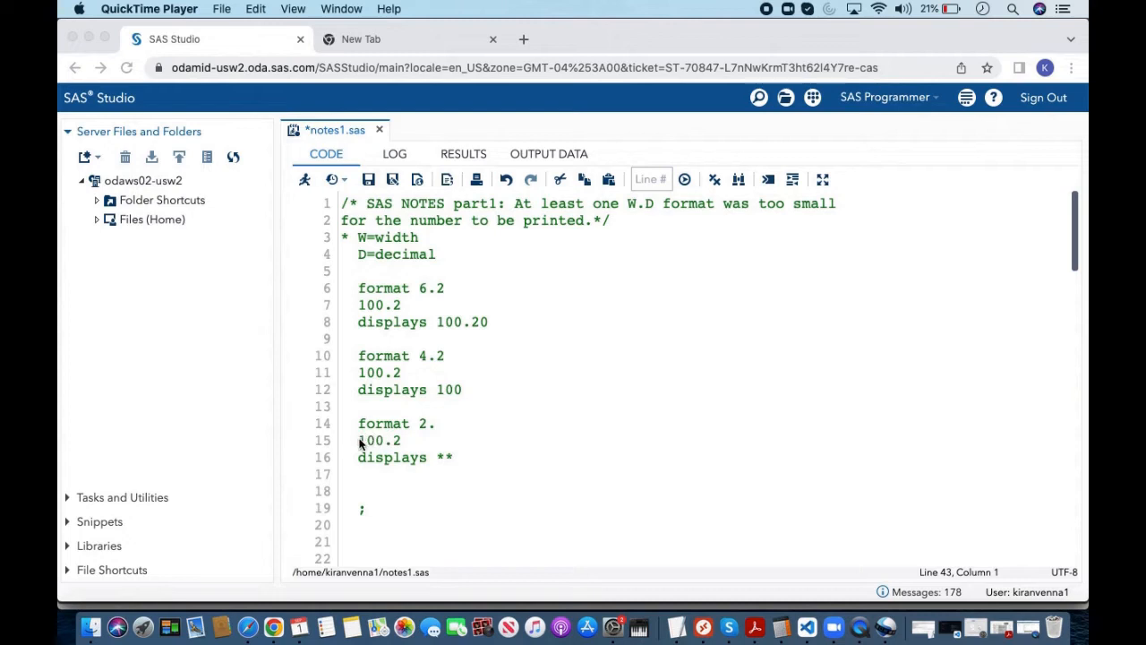
mouse_move(426, 436)
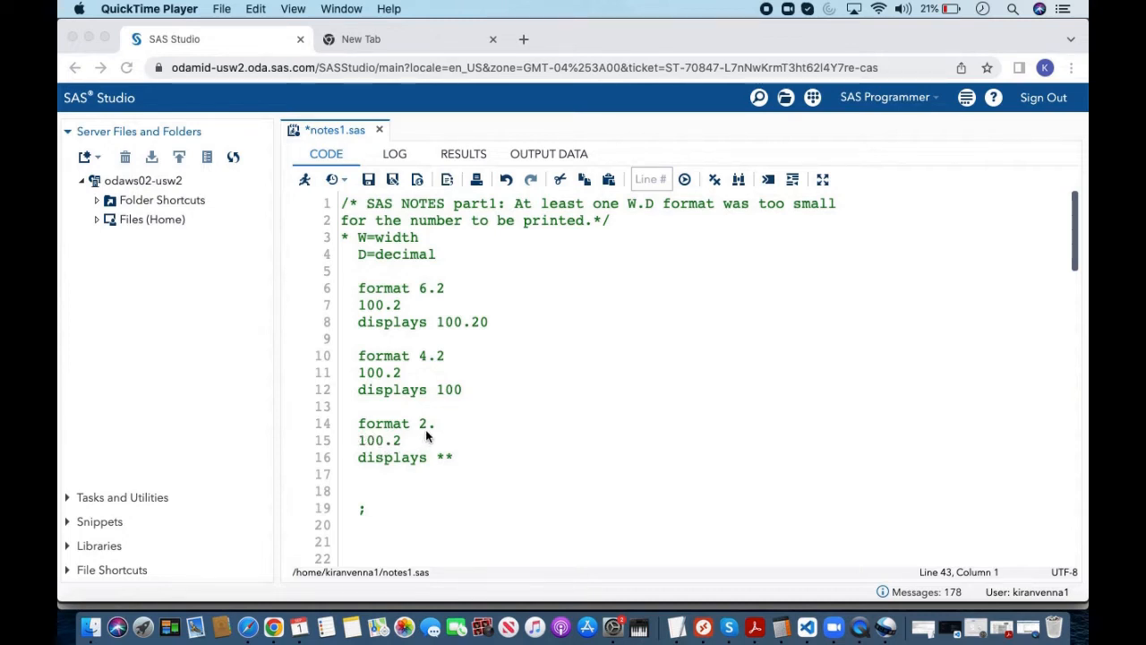
mouse_move(376, 447)
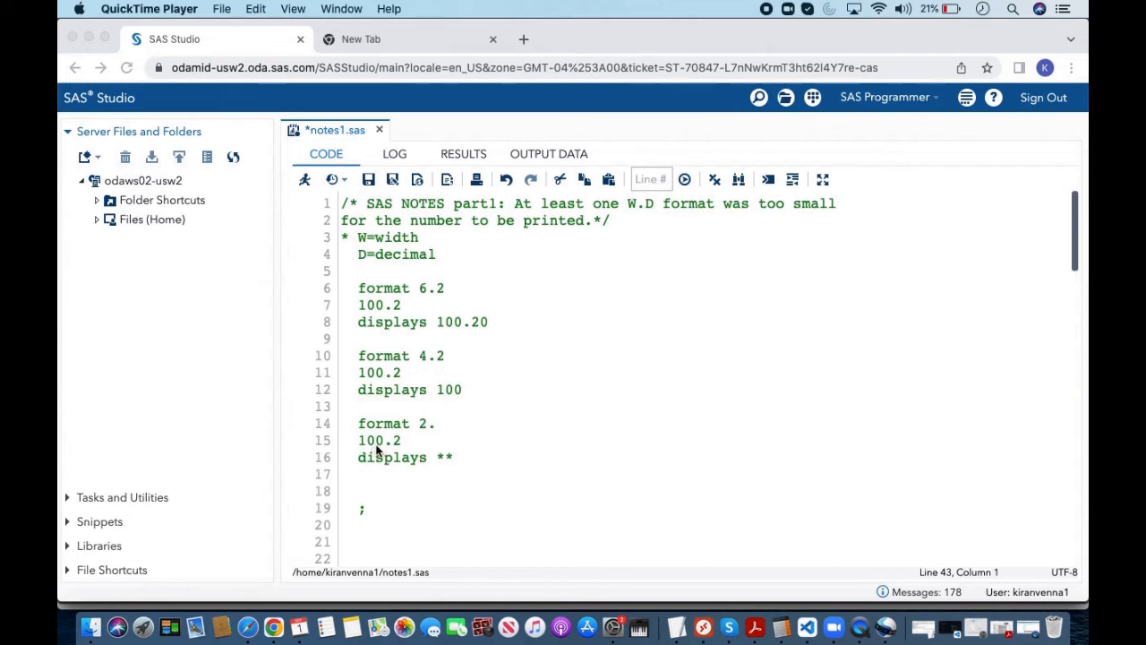
mouse_move(354, 439)
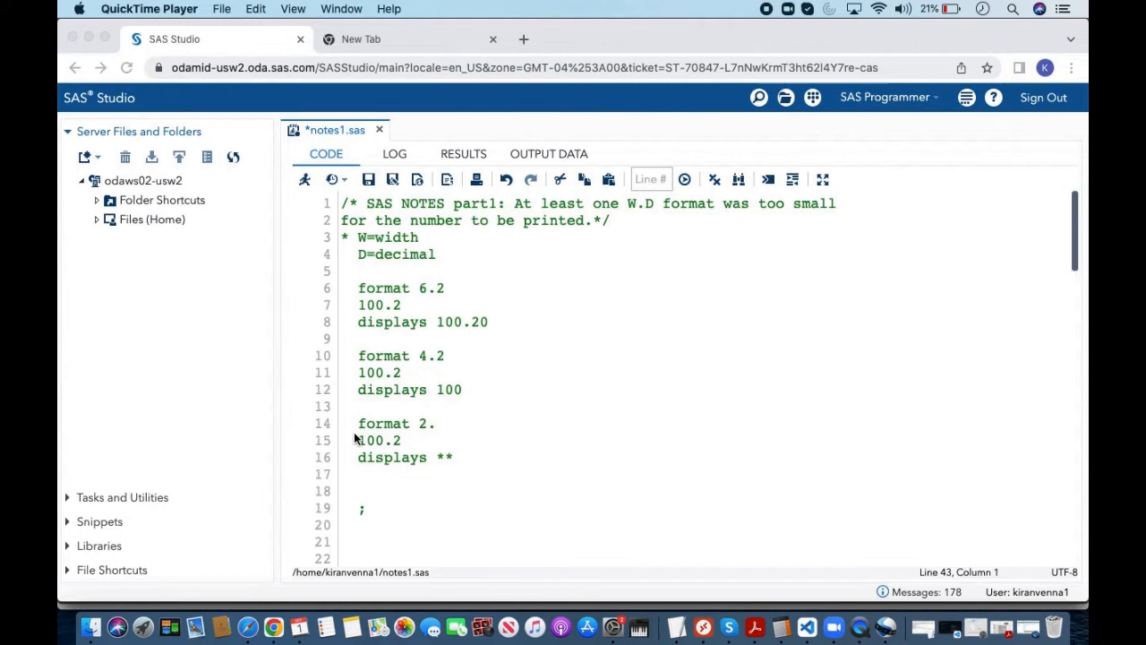
mouse_move(429, 467)
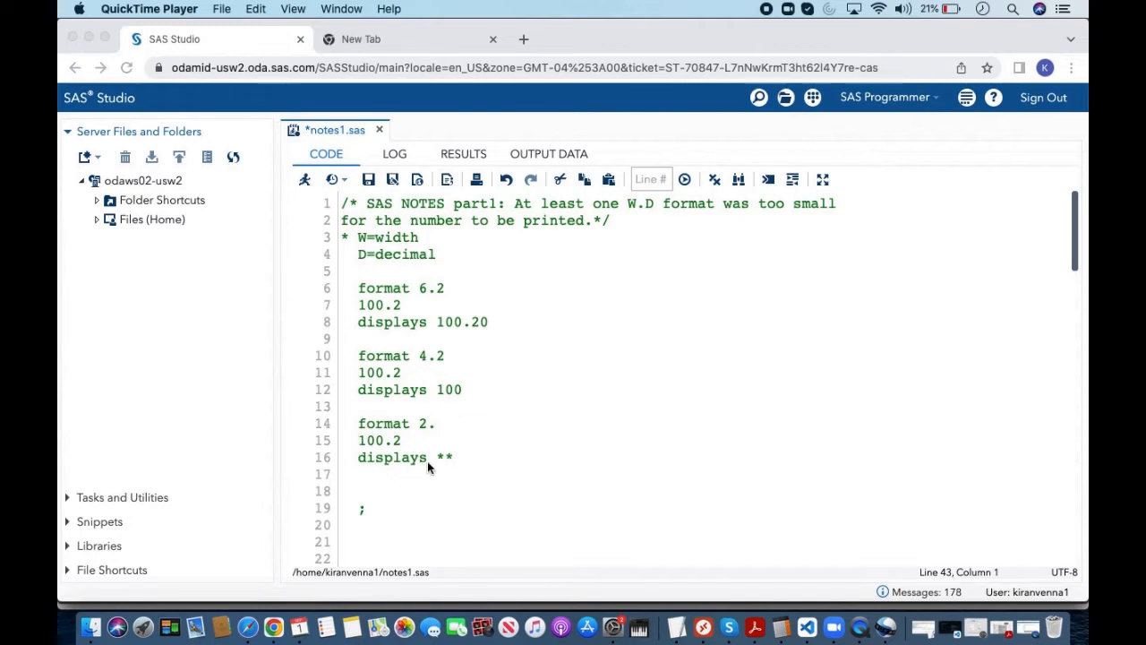
mouse_move(441, 474)
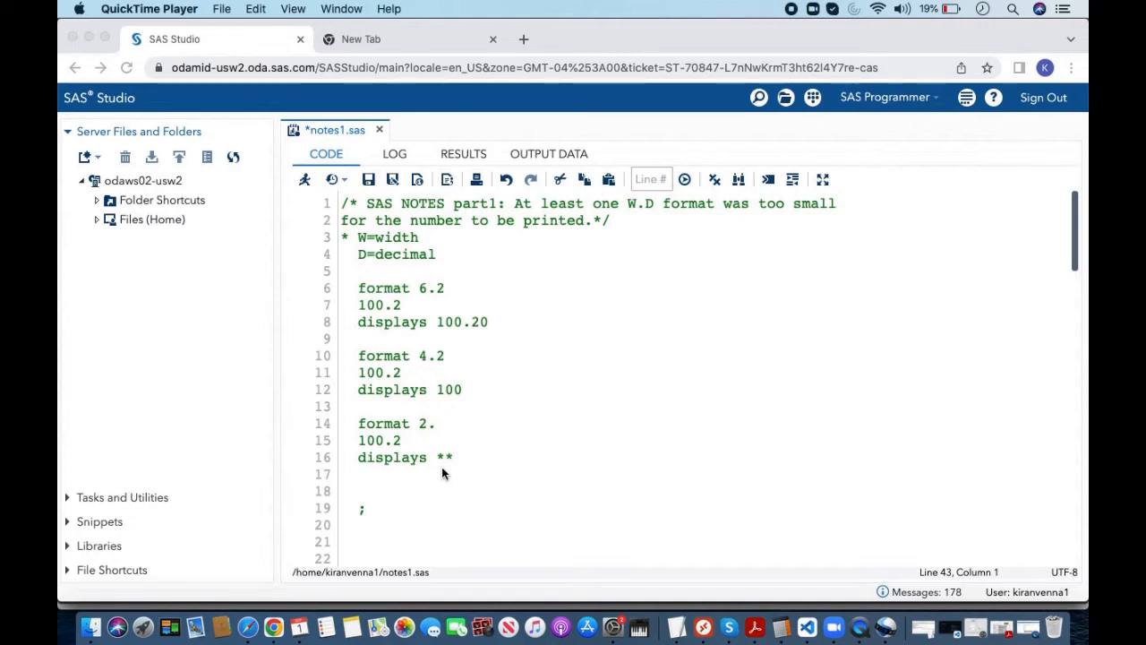
mouse_move(426, 351)
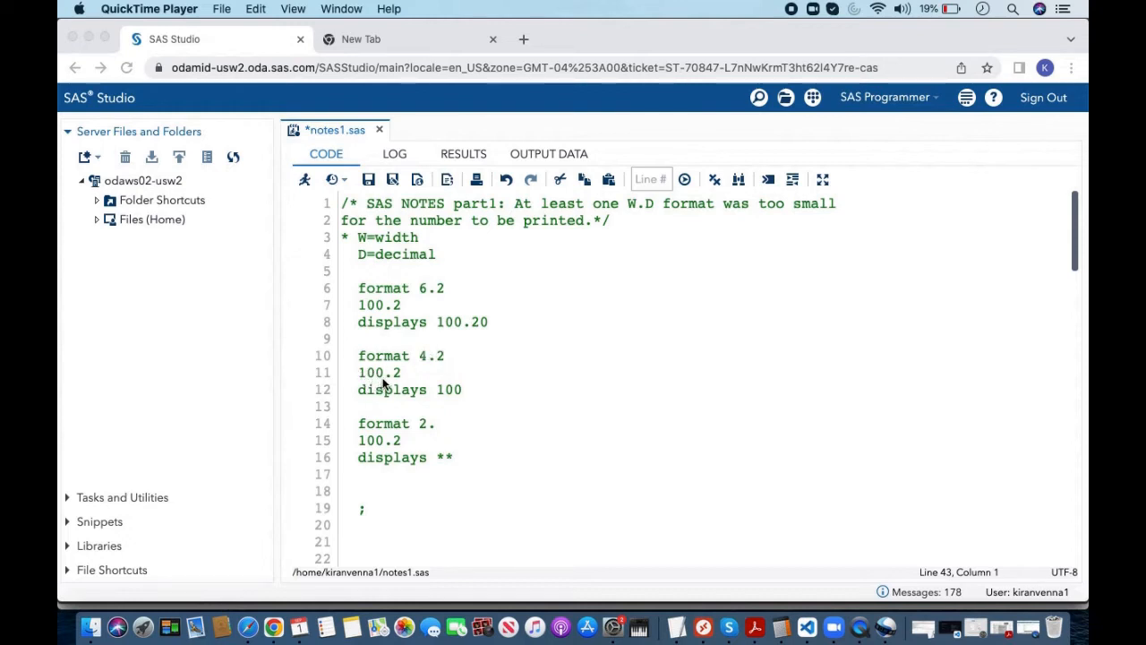
mouse_move(401, 362)
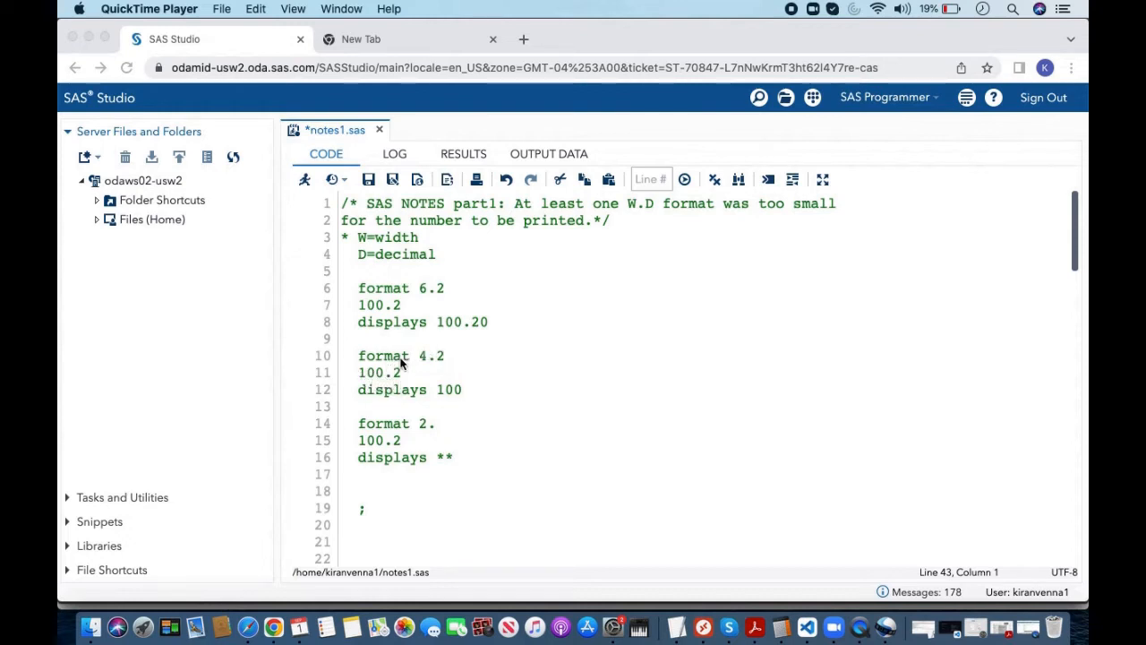
mouse_move(406, 373)
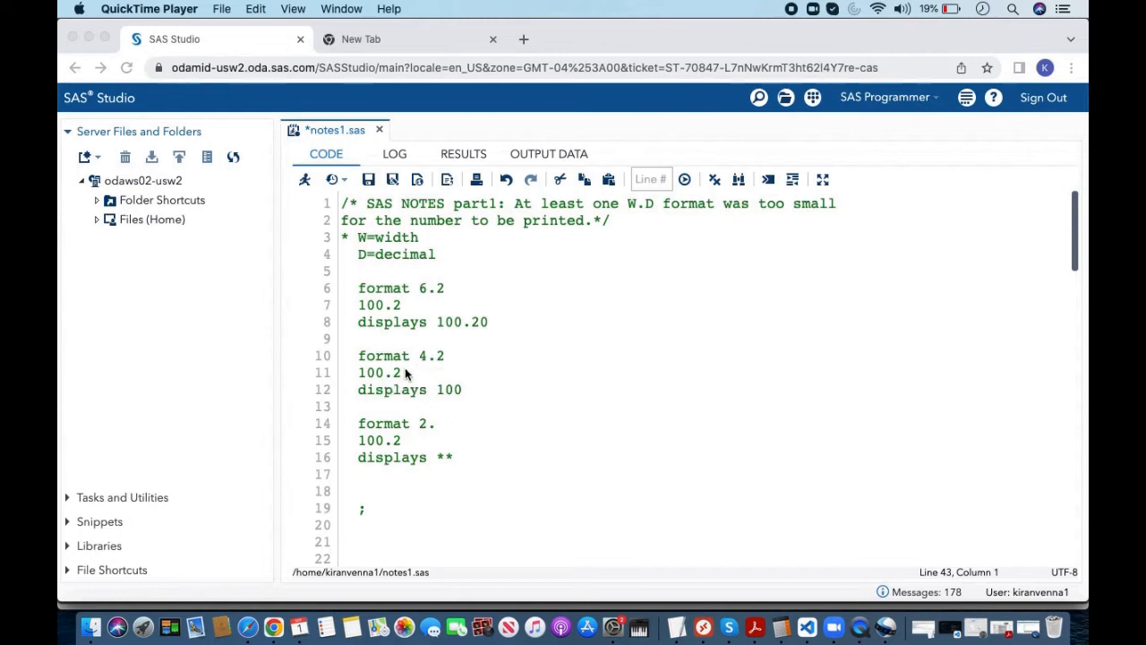
mouse_move(365, 455)
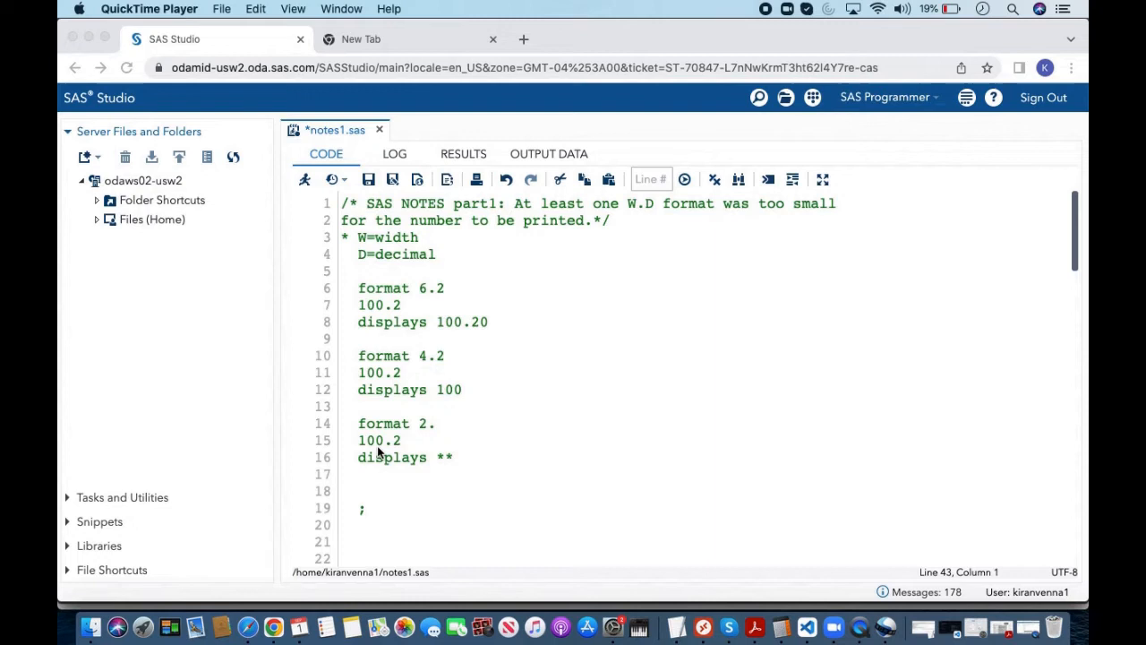
mouse_move(439, 468)
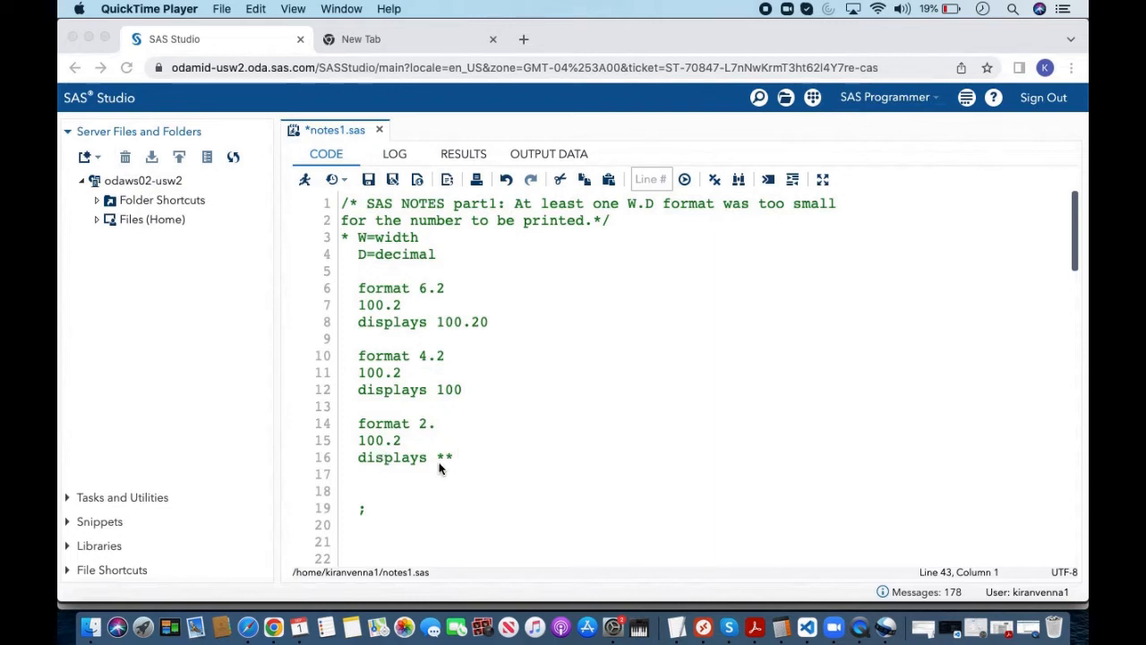
mouse_move(449, 466)
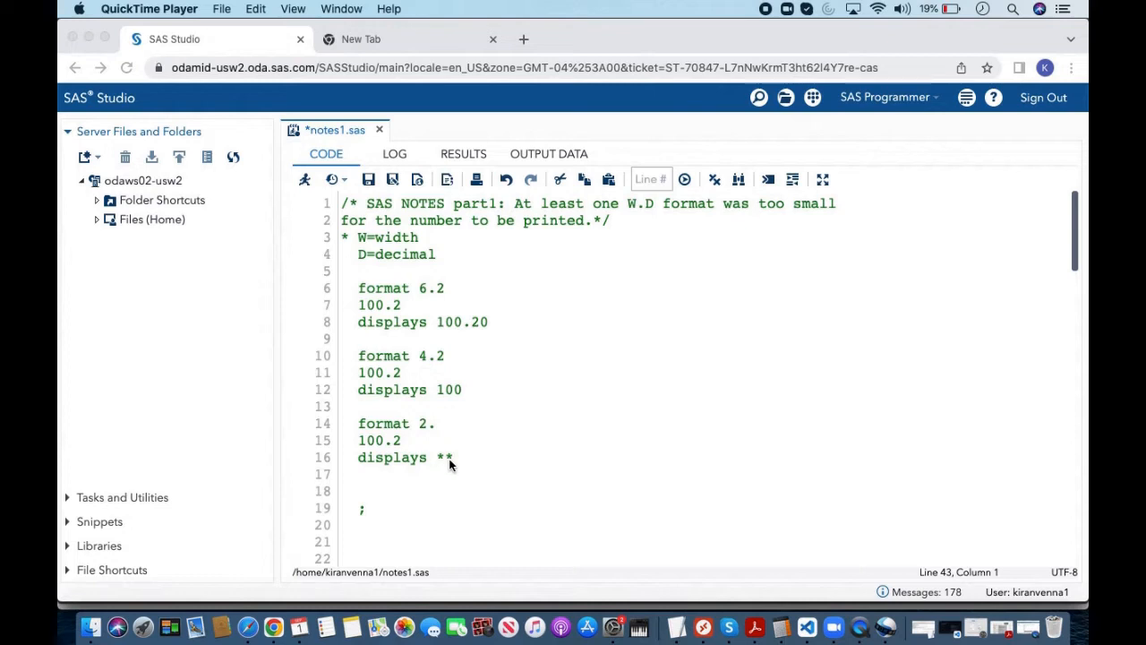
mouse_move(448, 459)
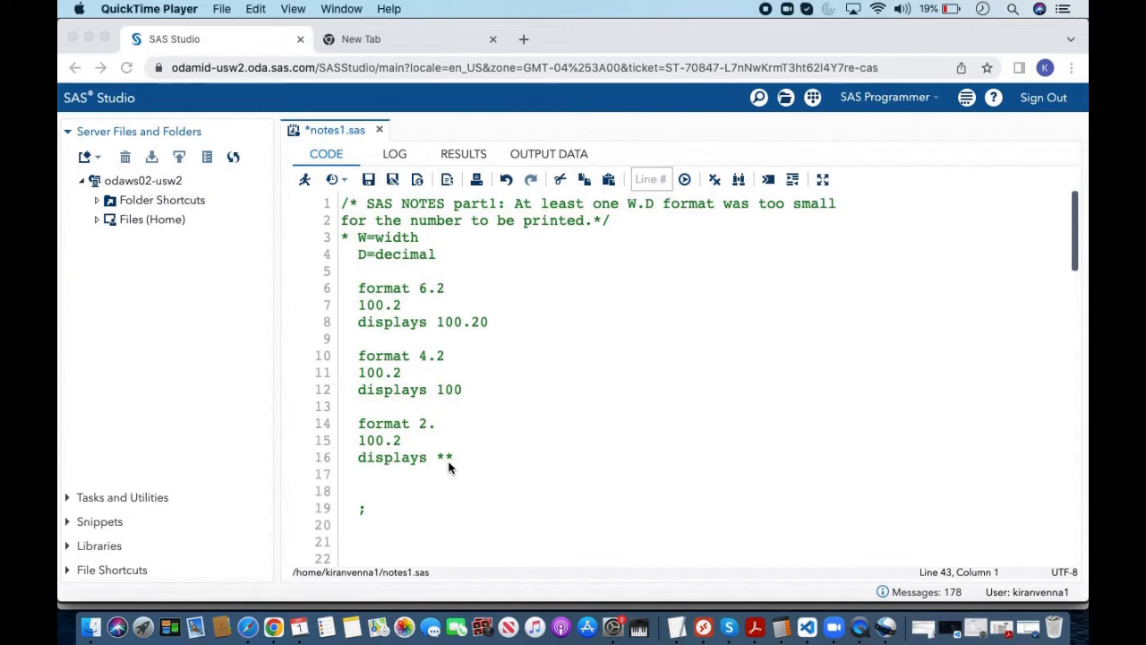
mouse_move(413, 441)
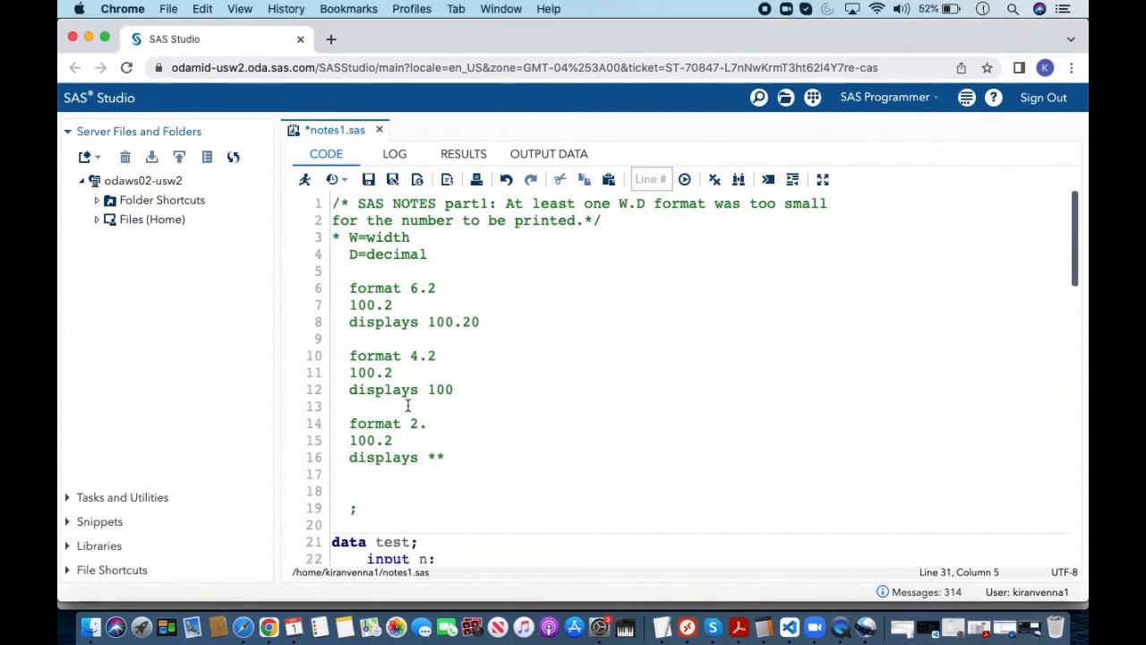
Run the data test step loading six n values into WORK.TEST, then return to the code.
click(581, 220)
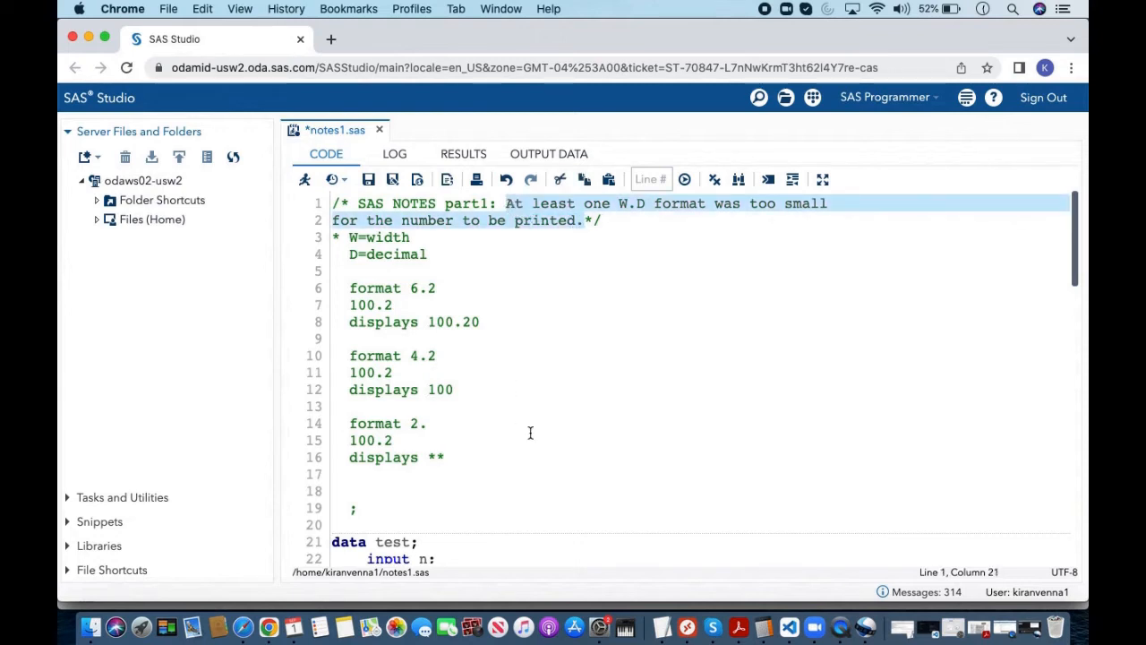
scroll(down, 3)
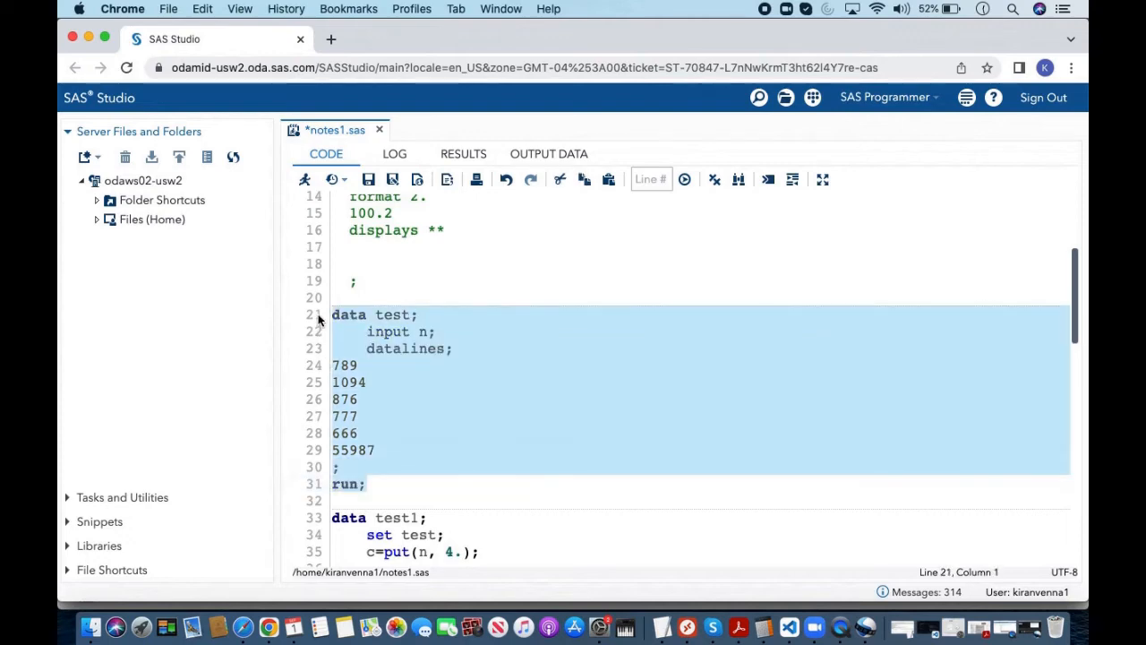
mouse_move(305, 179)
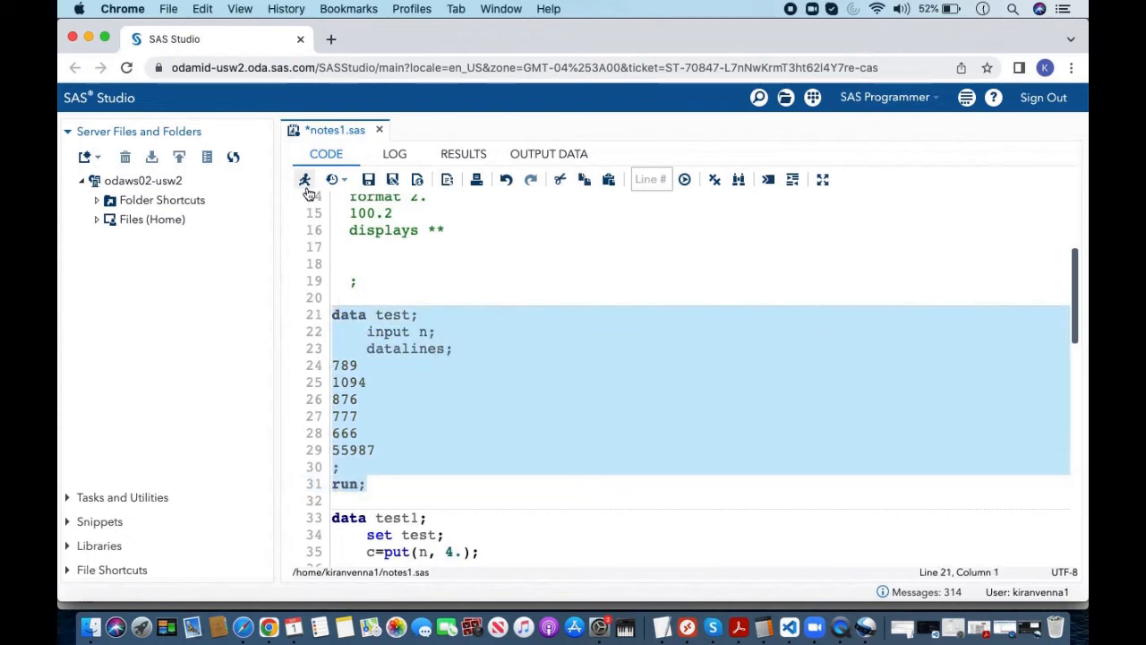
click(304, 179)
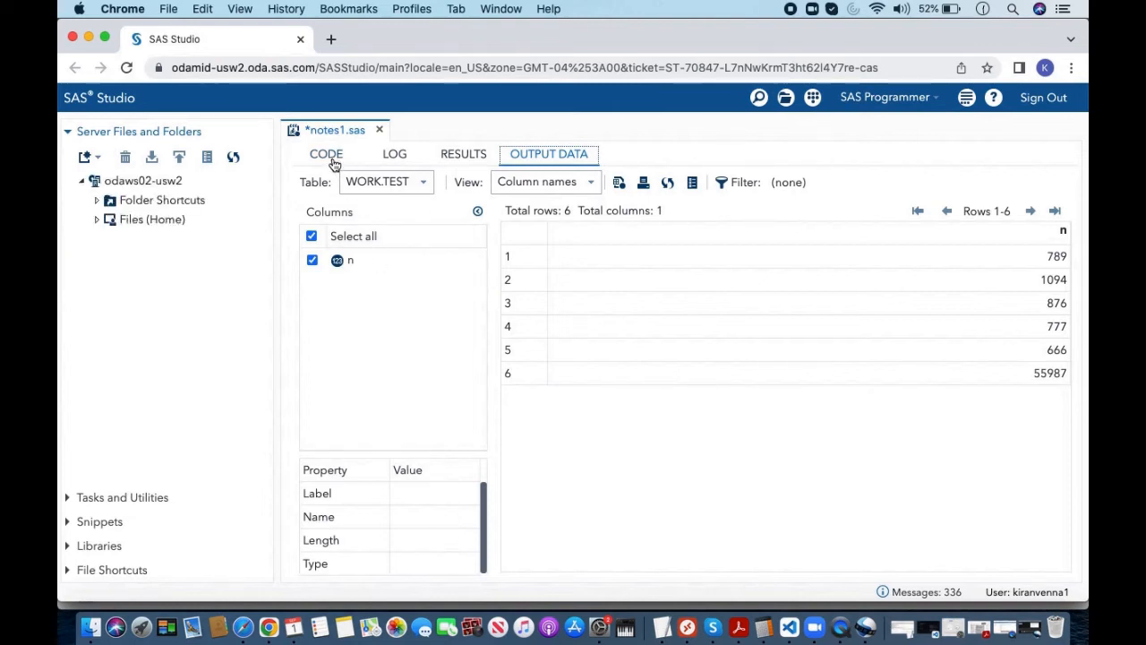
click(326, 154)
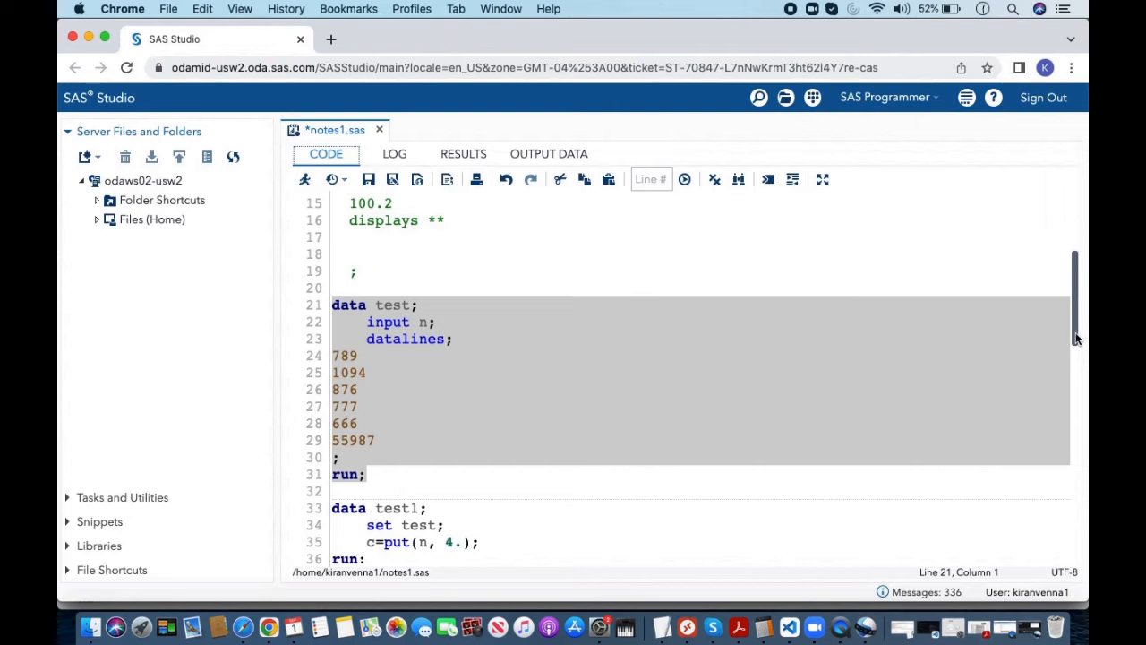
Scroll down to the test1 step that derives c with put(n, 4.).
scroll(down, 3)
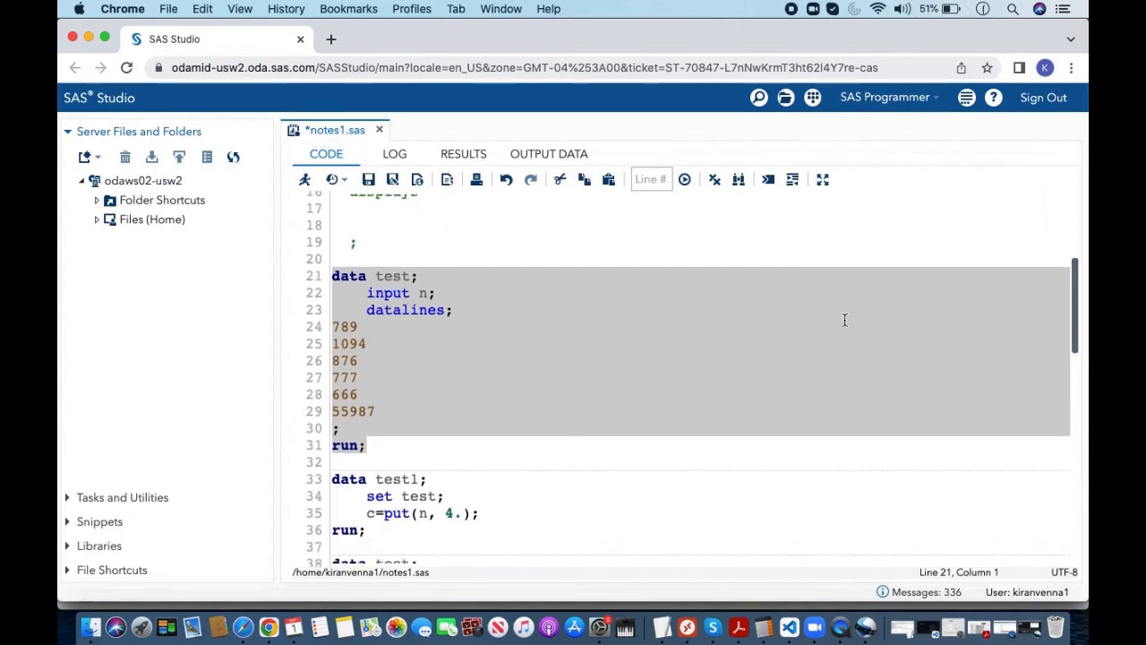
mouse_move(394, 513)
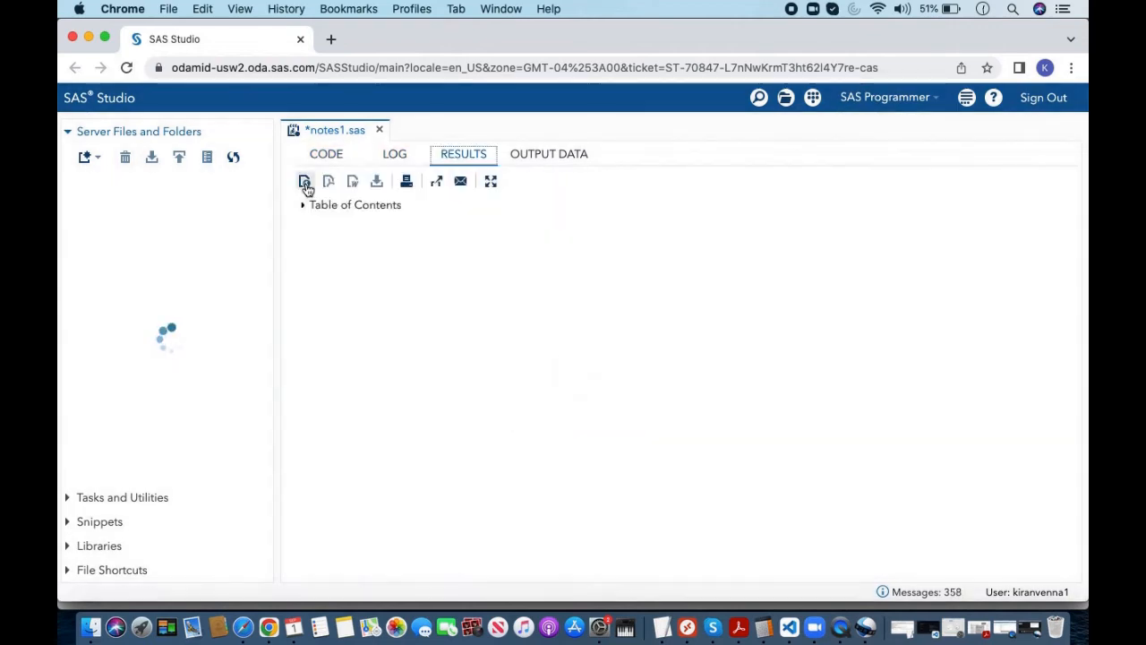
Read the log's 'At least one W.D format was too small' note, then view TEST1's output data.
click(393, 153)
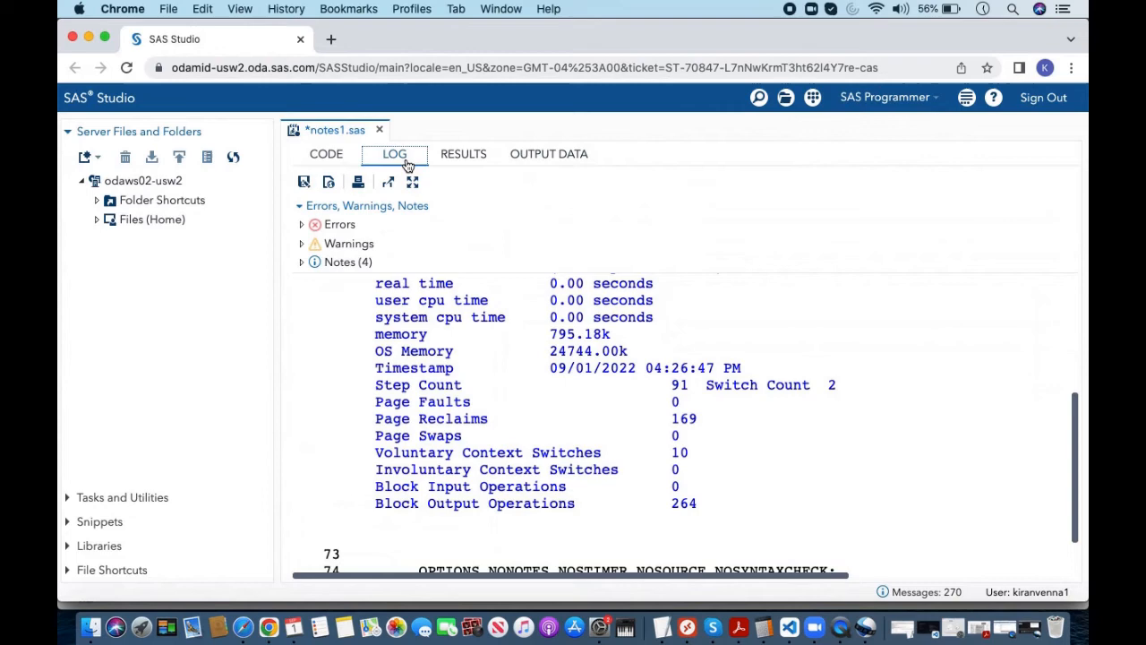
scroll(up, 3)
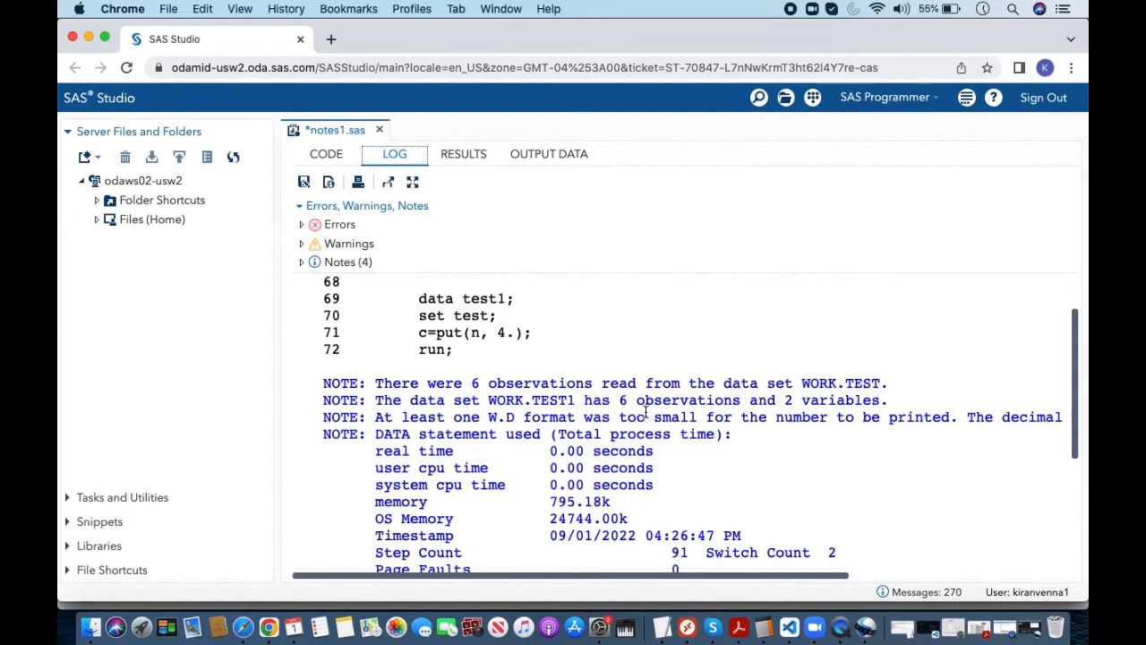
mouse_move(842, 429)
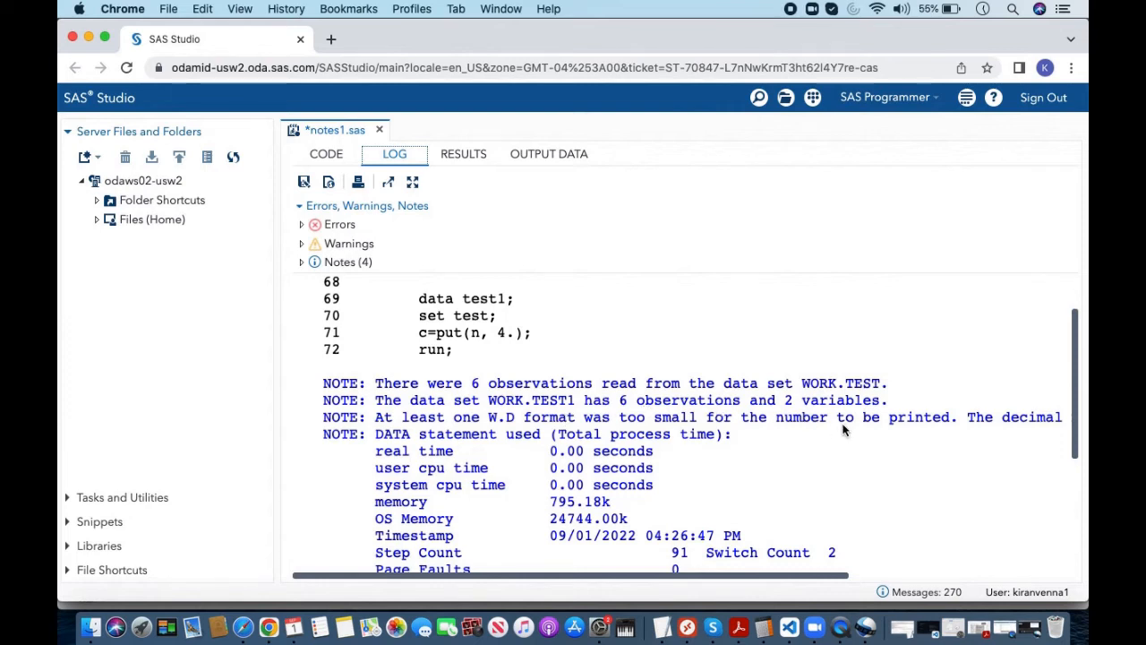
click(548, 153)
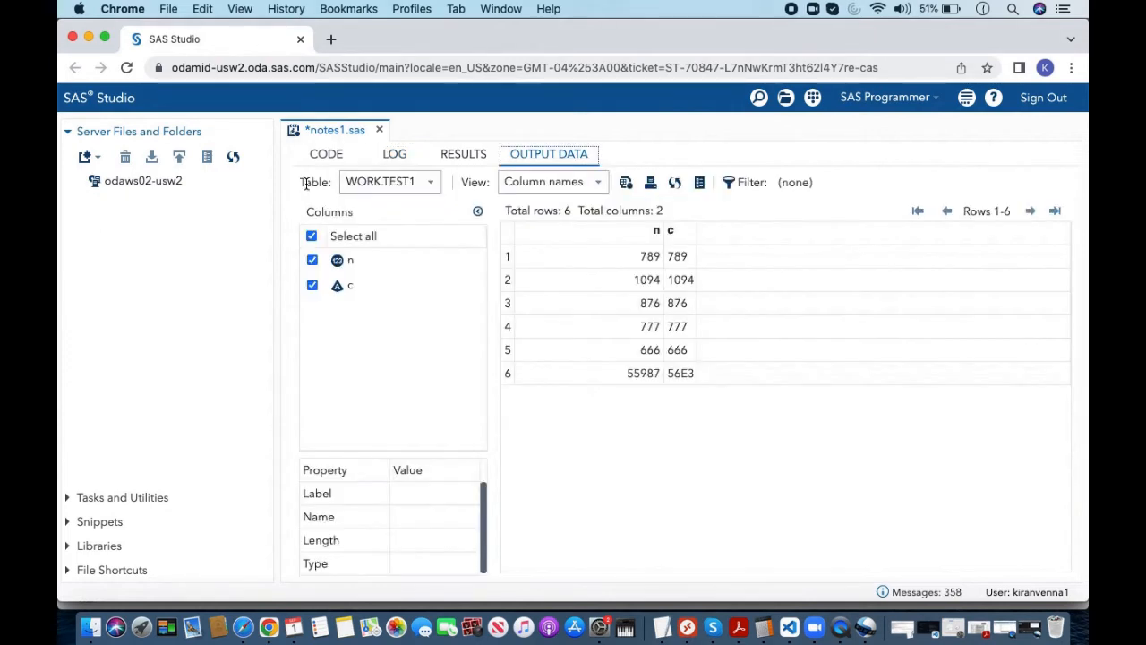
Compare n and c in WORK.TEST1, where 55987 shows as 56E3, ending on the code.
click(94, 180)
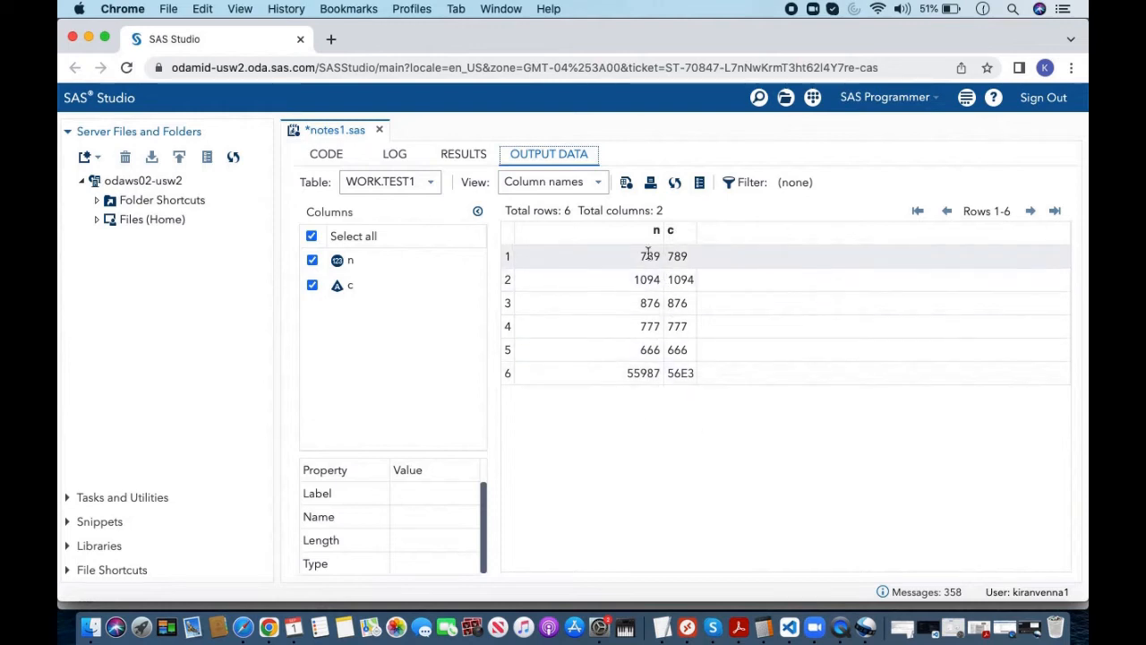
mouse_move(701, 261)
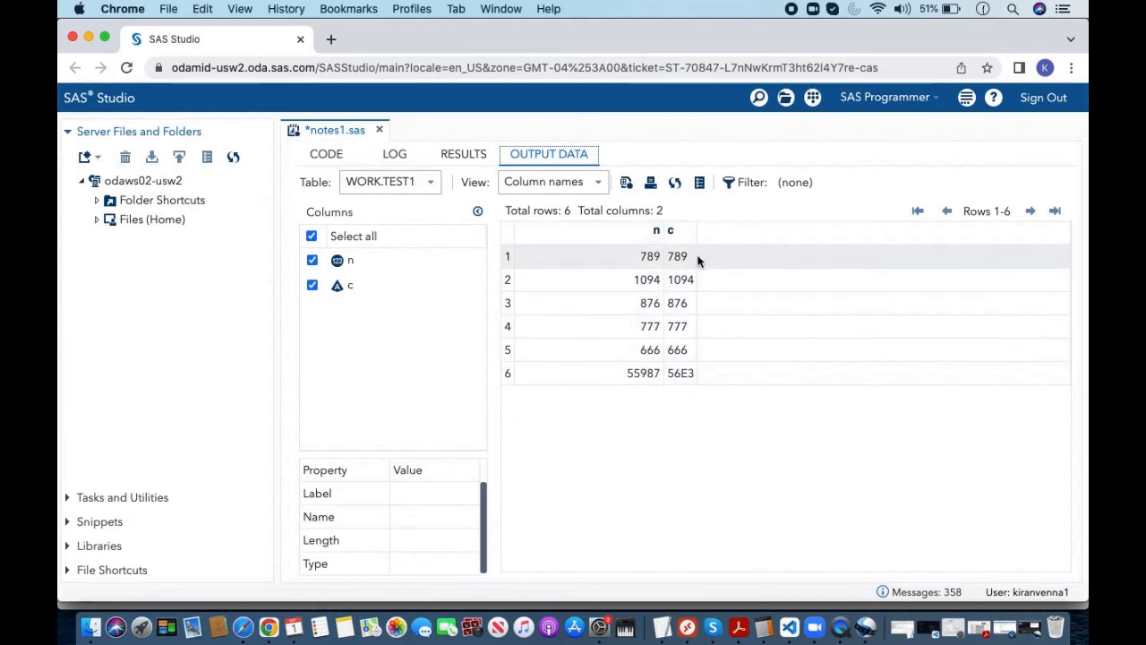
mouse_move(698, 279)
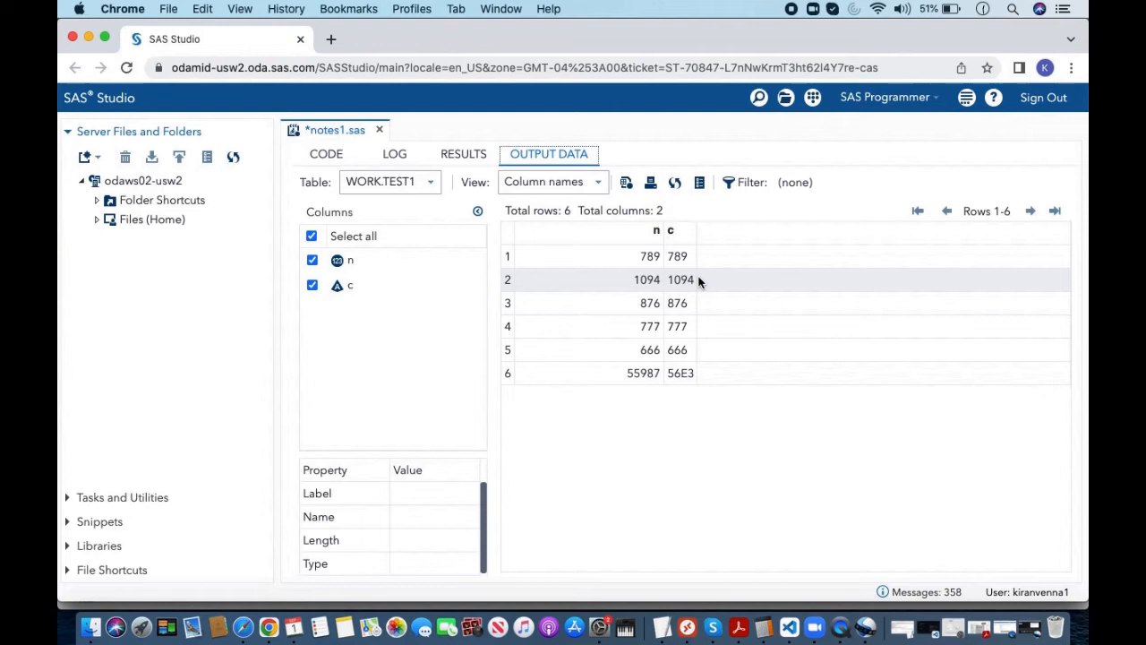
mouse_move(687, 373)
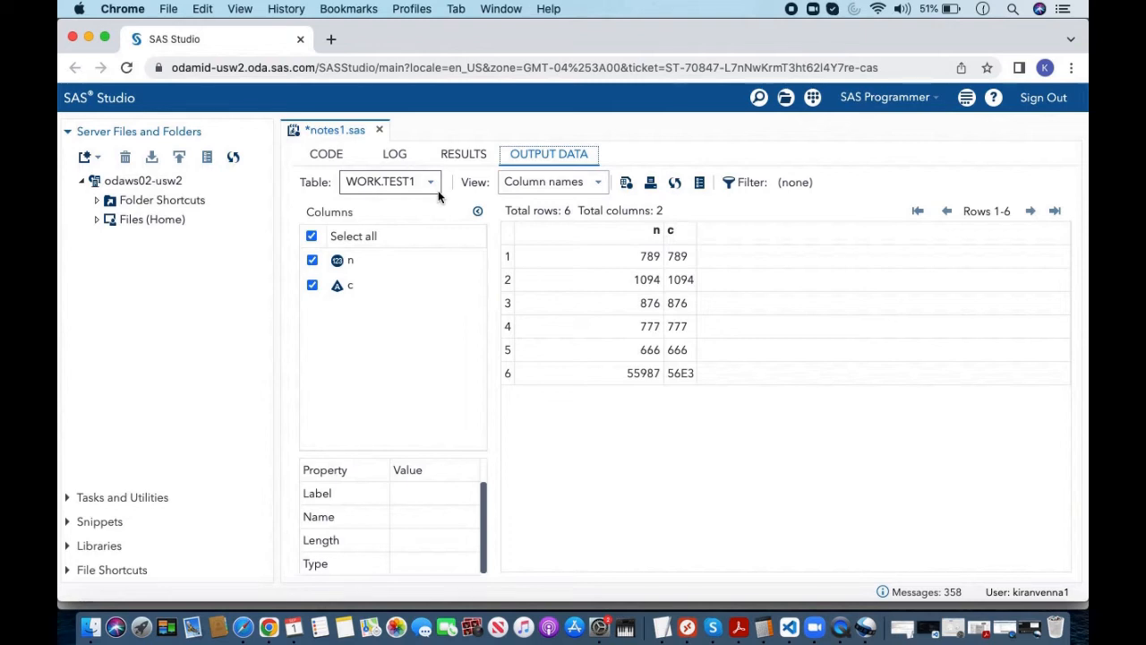
click(326, 153)
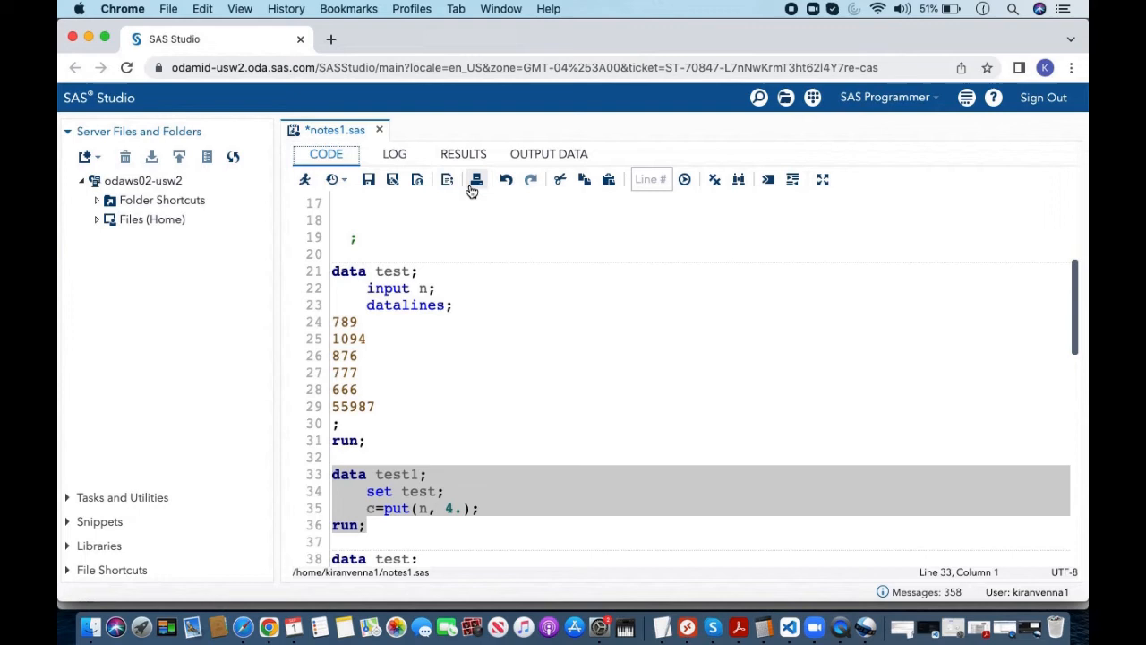
click(548, 153)
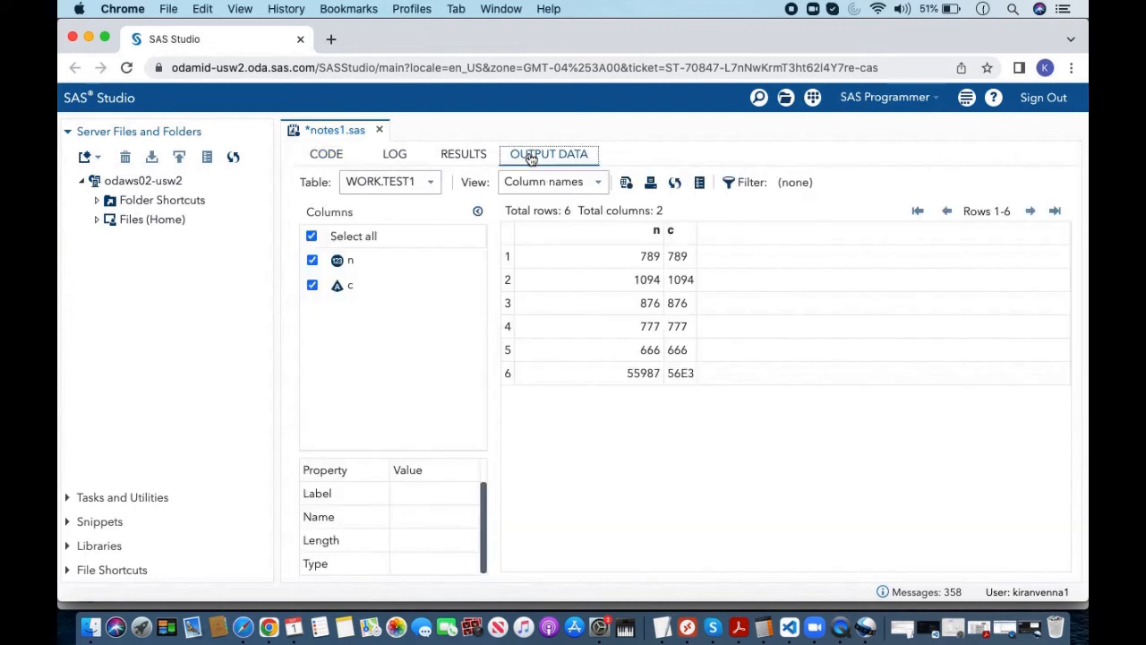
mouse_move(677, 409)
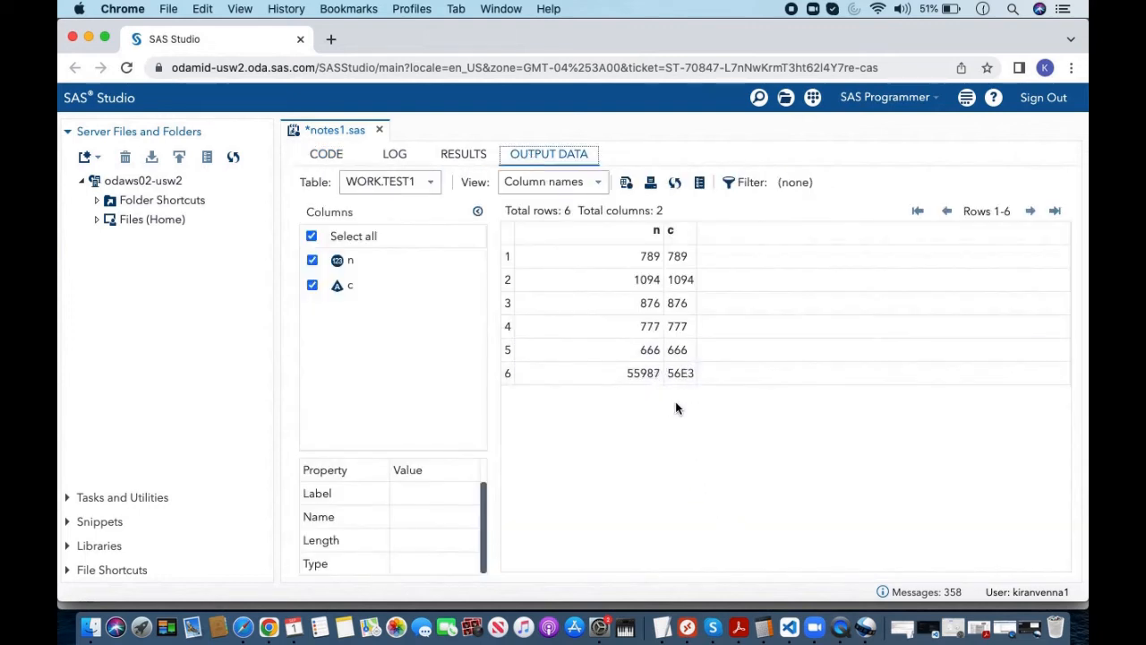
mouse_move(678, 373)
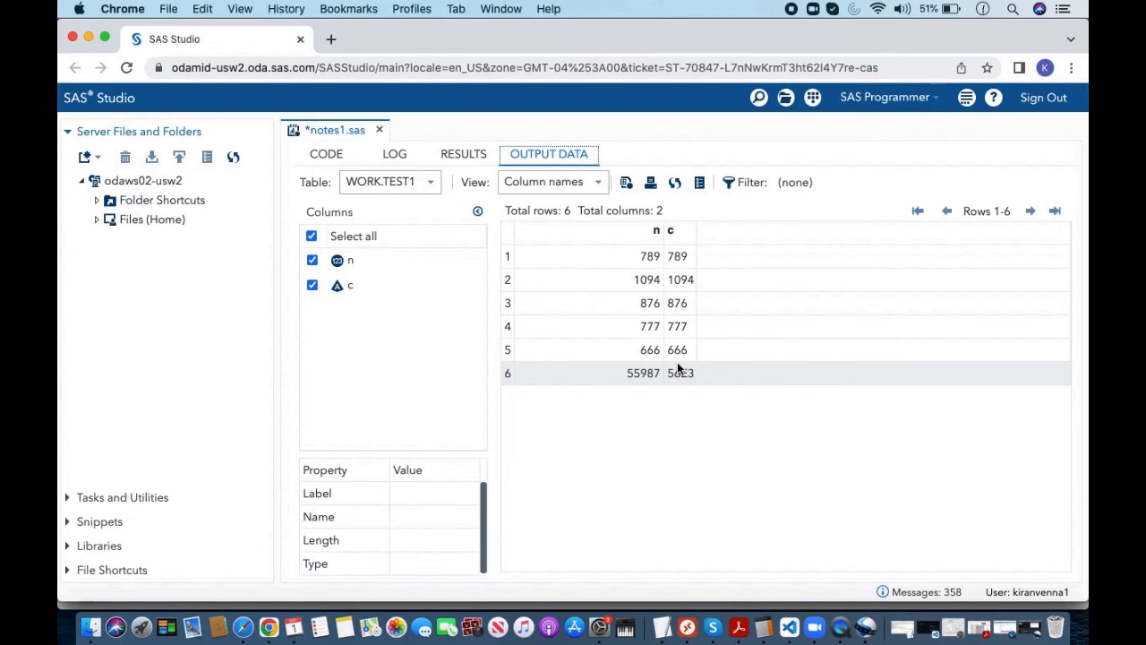
mouse_move(674, 385)
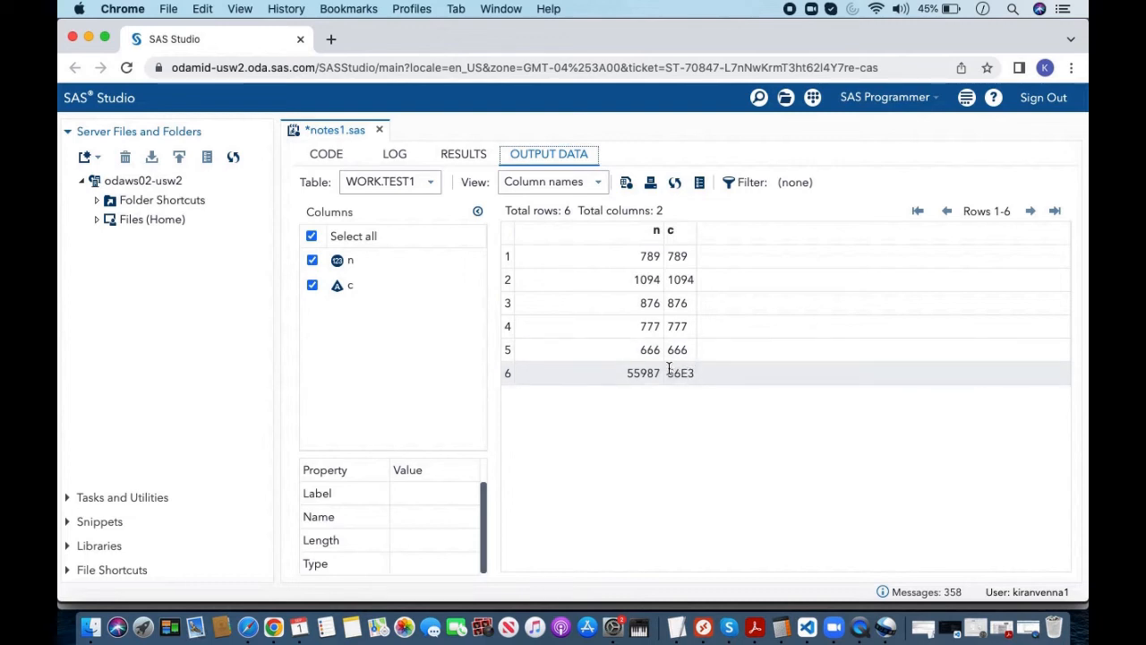
mouse_move(678, 385)
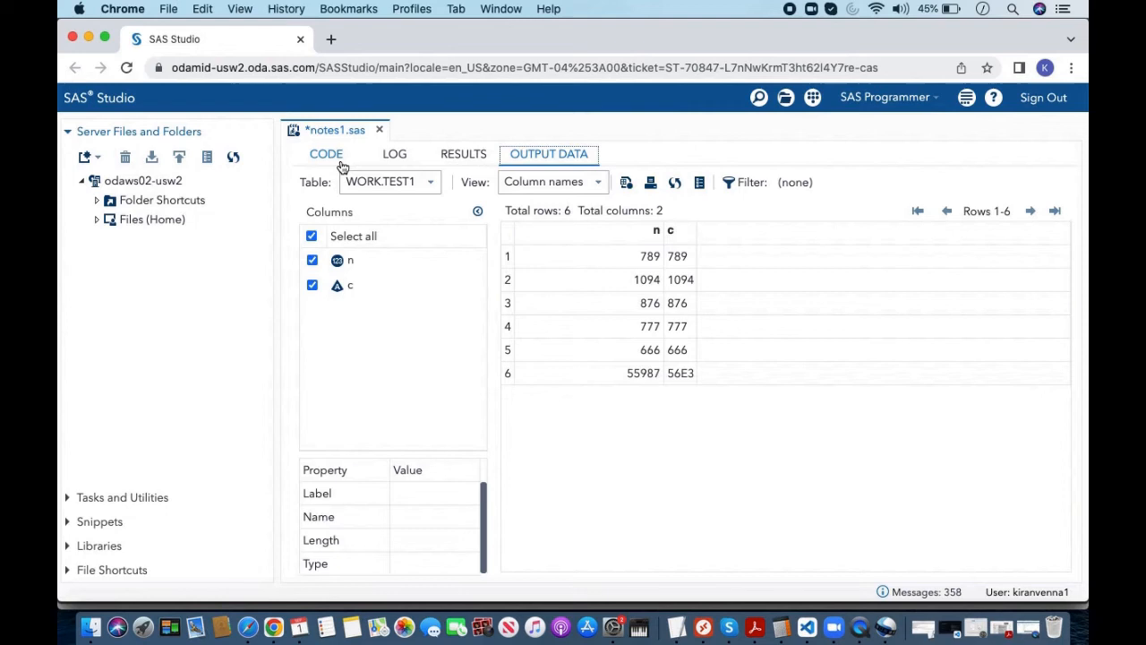
click(326, 153)
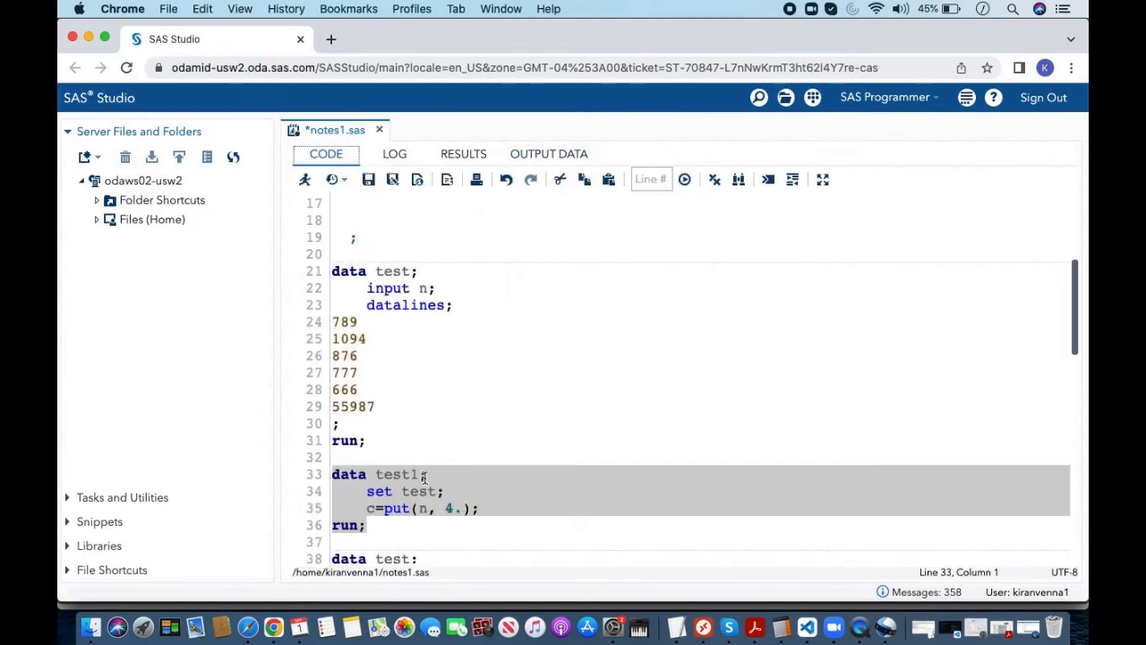
Add (drop=n) after test1 and view TEST1 holding only column c.
click(421, 473)
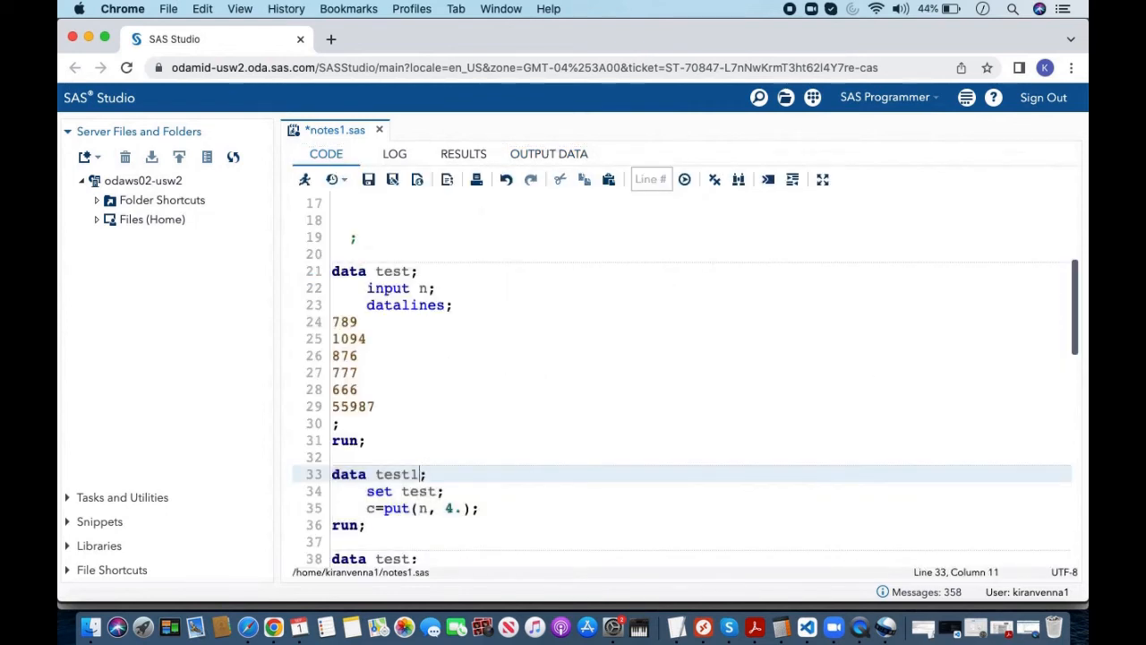
text((drop)
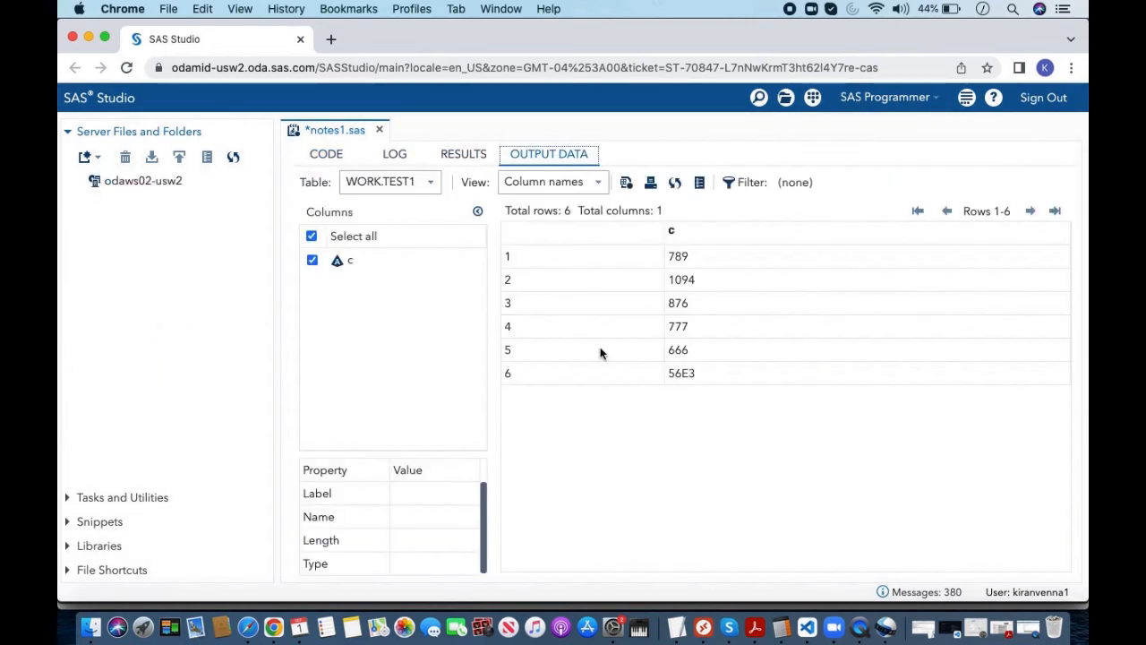
click(80, 180)
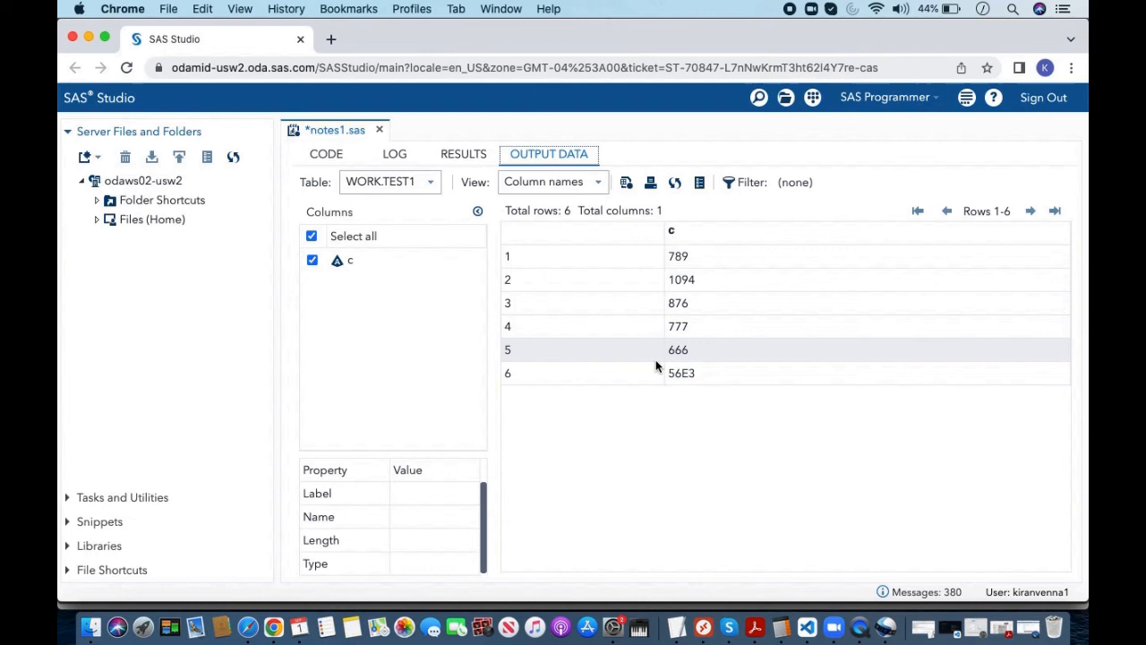
mouse_move(685, 368)
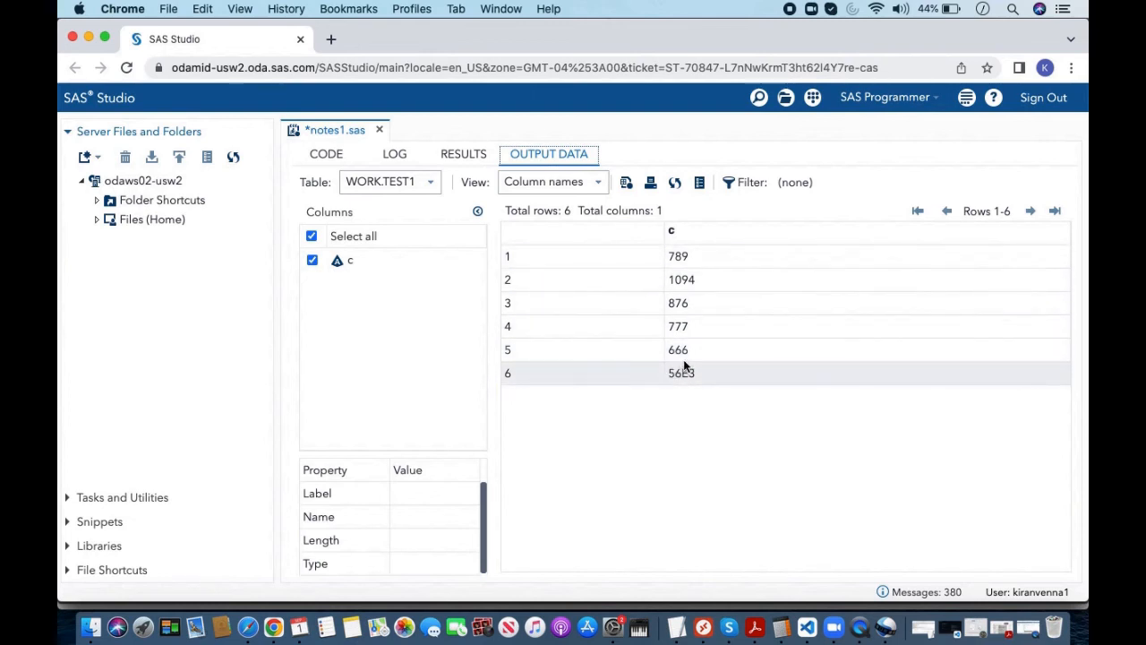
mouse_move(679, 393)
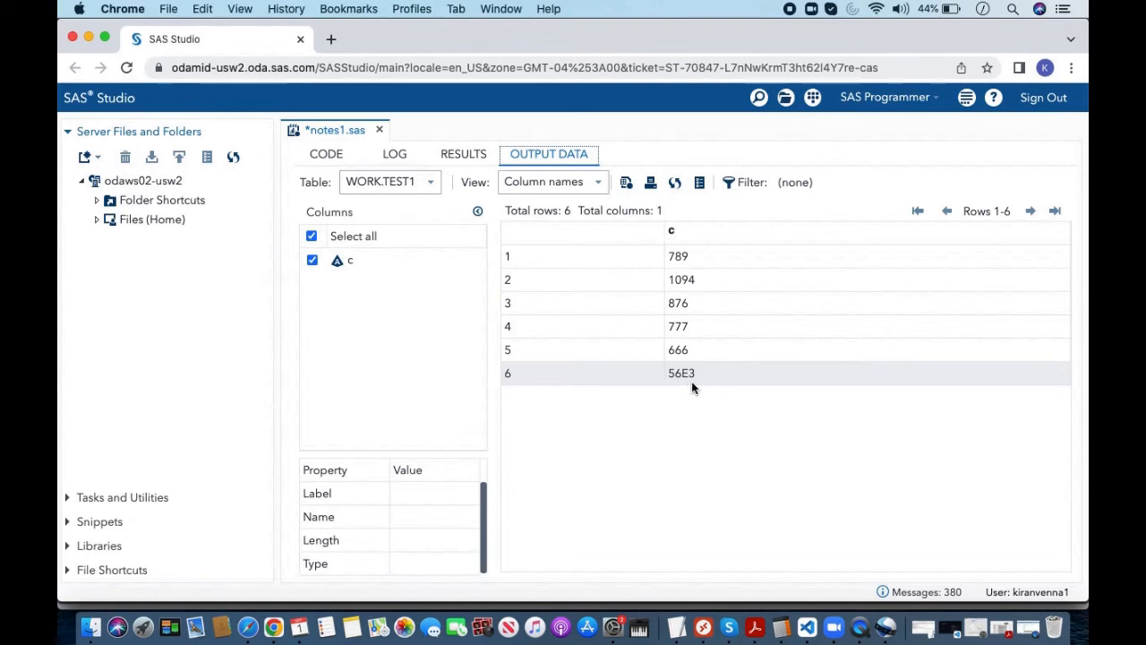
mouse_move(620, 379)
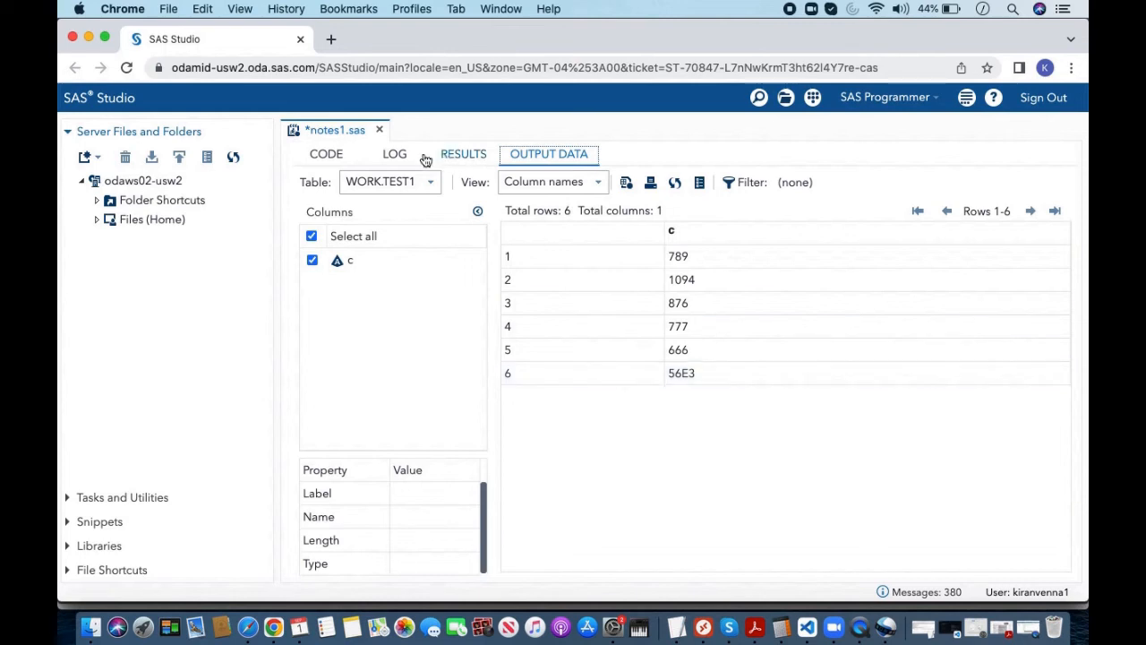
Change put(n, 4.) to put(n, 5.) in test1 so 55987 appears in full.
click(325, 153)
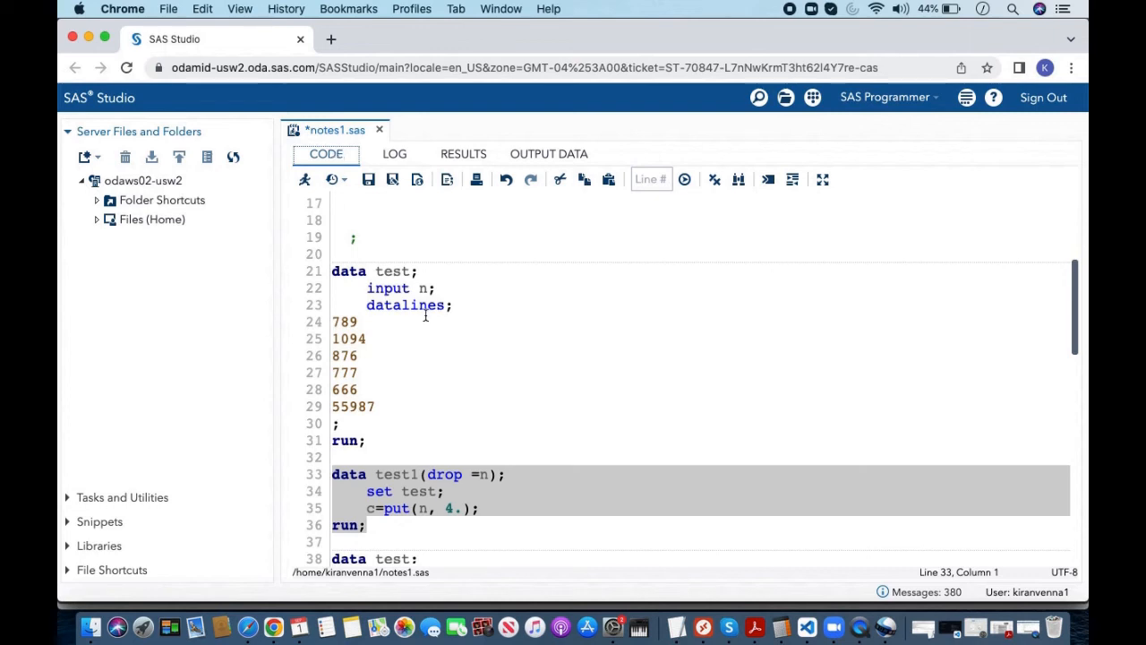
mouse_move(430, 315)
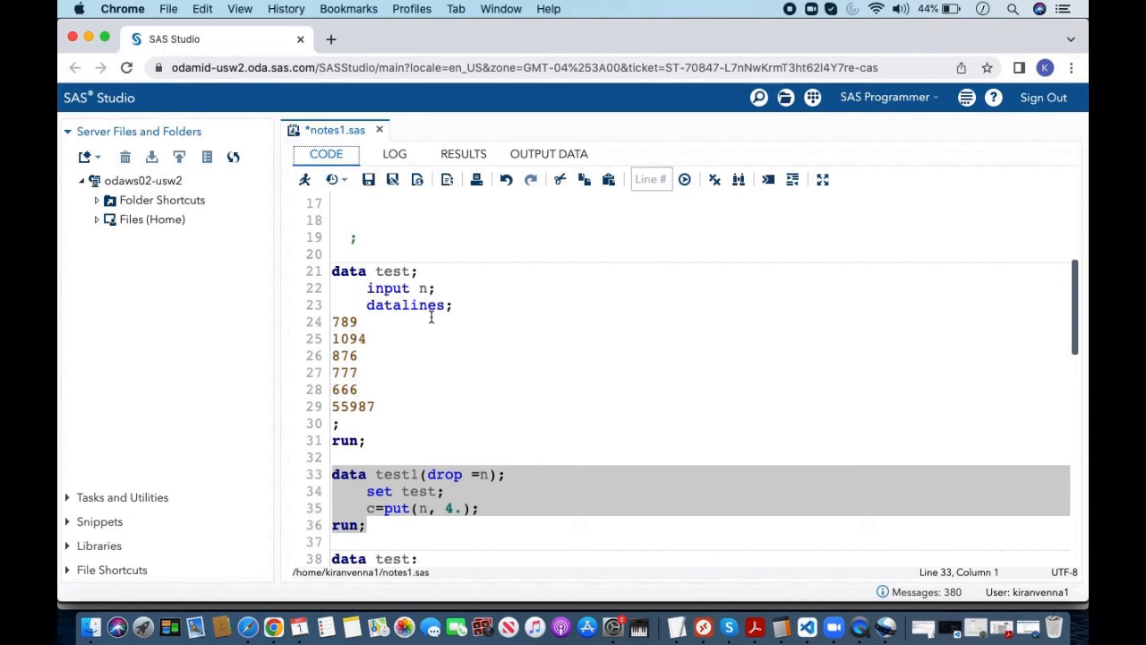
mouse_move(356, 411)
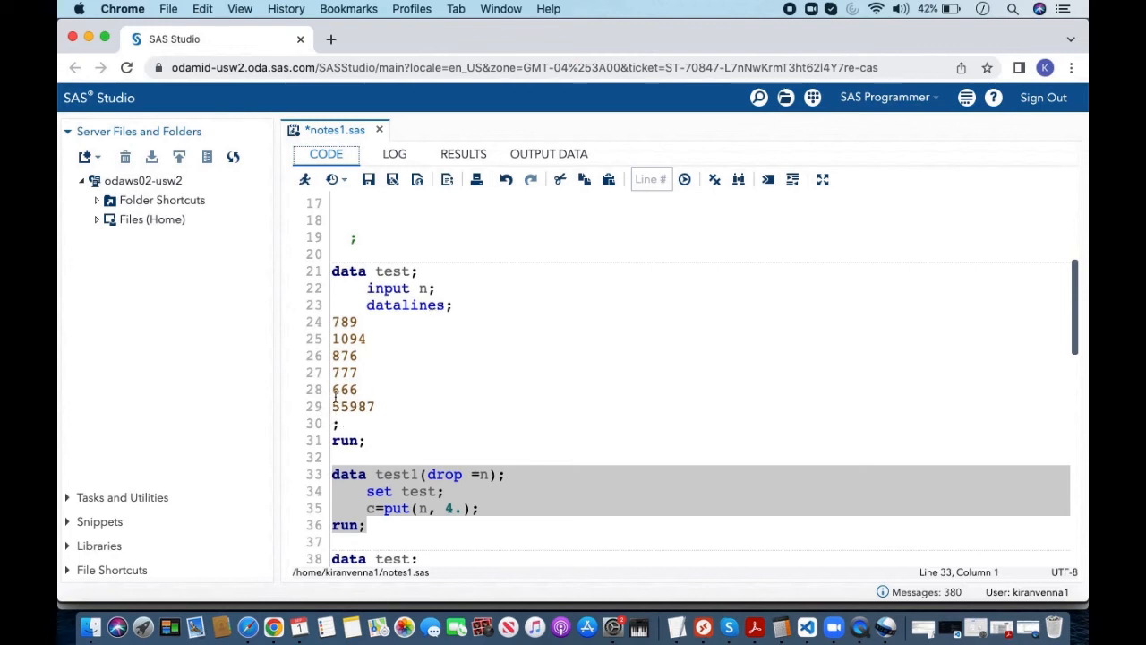
mouse_move(327, 405)
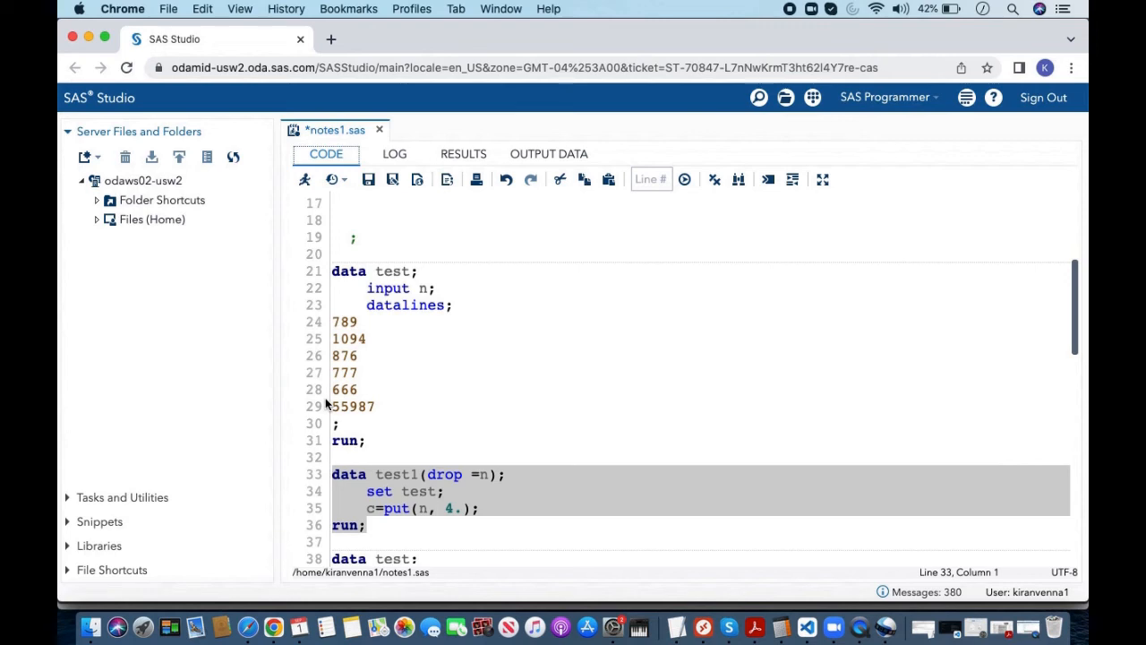
mouse_move(454, 508)
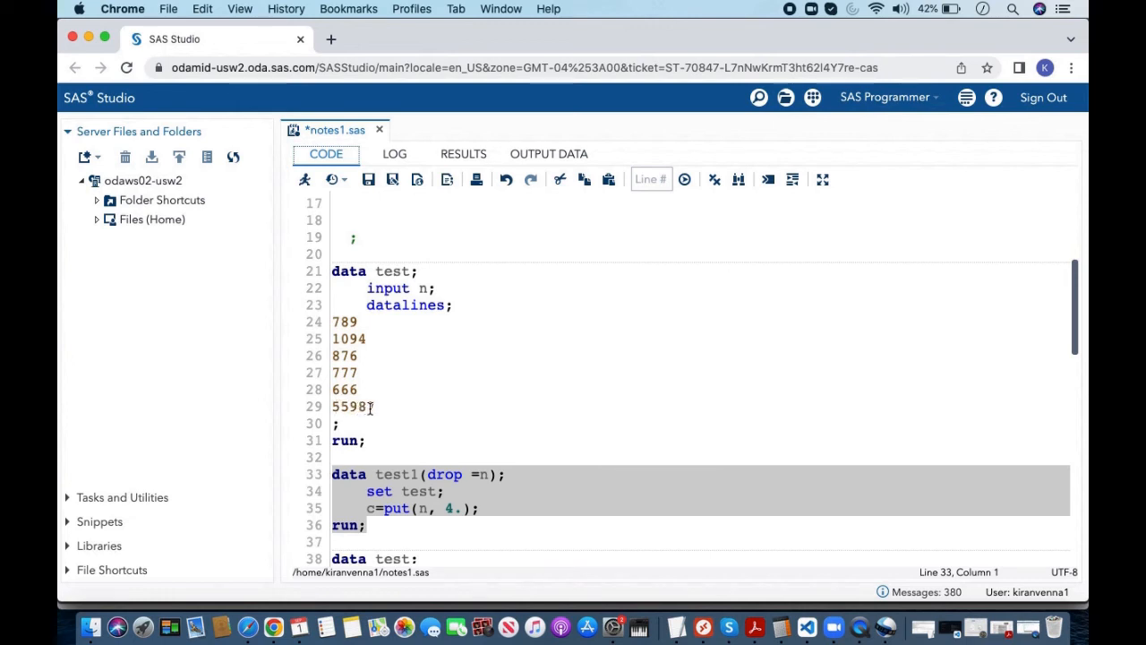
click(439, 508)
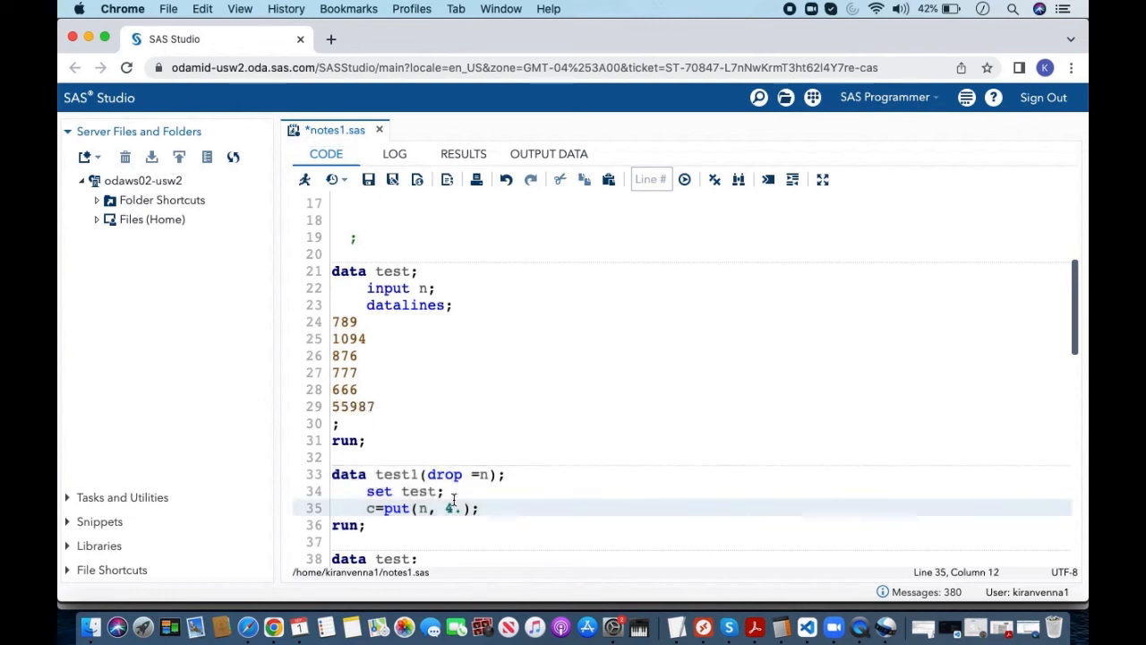
text(5)
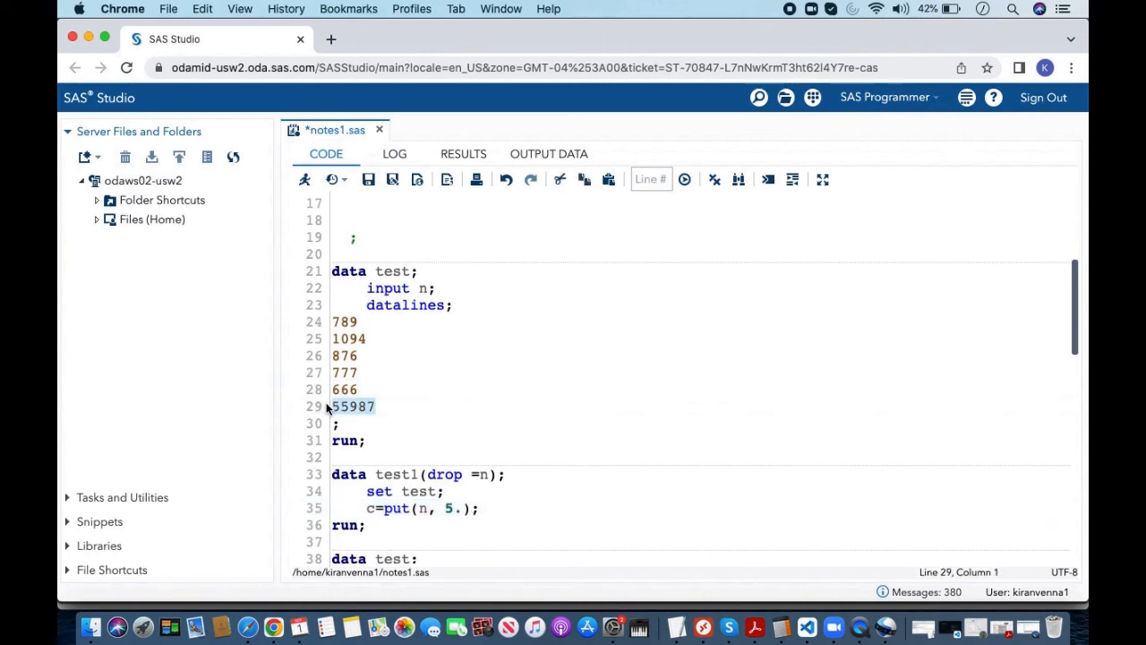
mouse_move(397, 410)
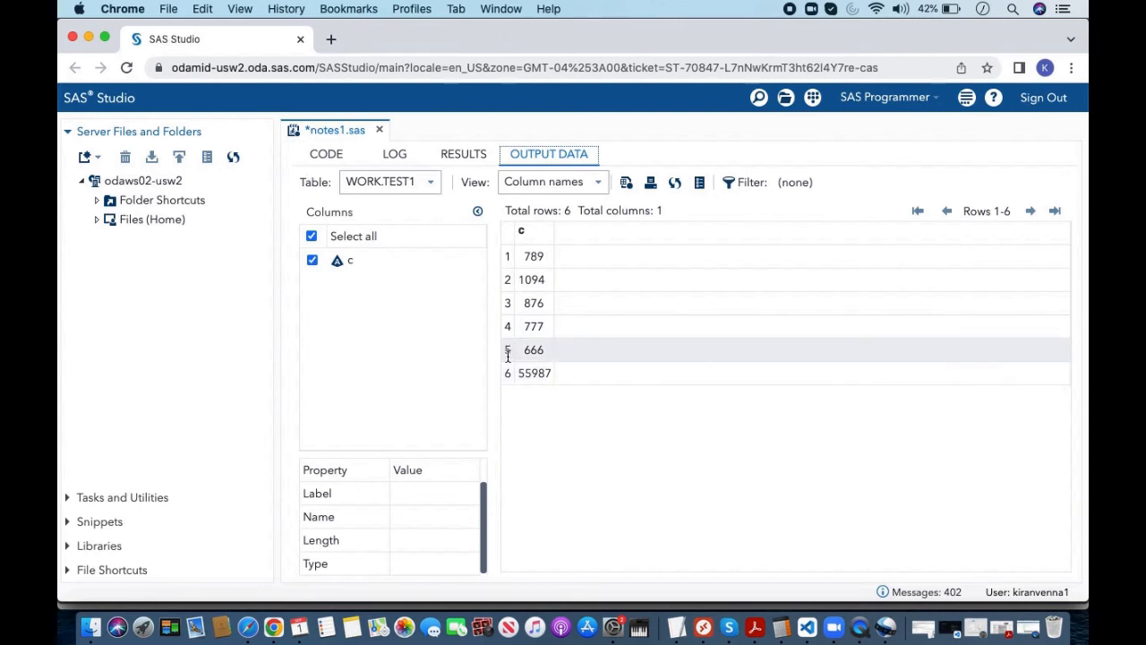
click(326, 153)
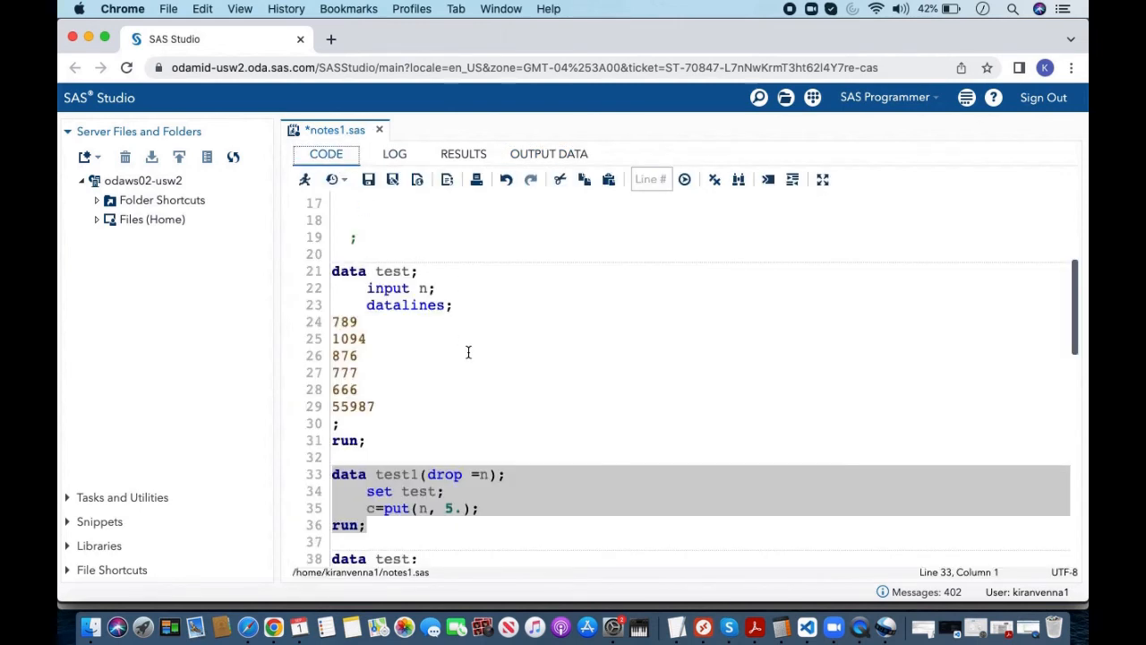
Run lines 38–53 using put(n, 1.) and select WORK.TEST1, showing 55987 as *.
scroll(down, 3)
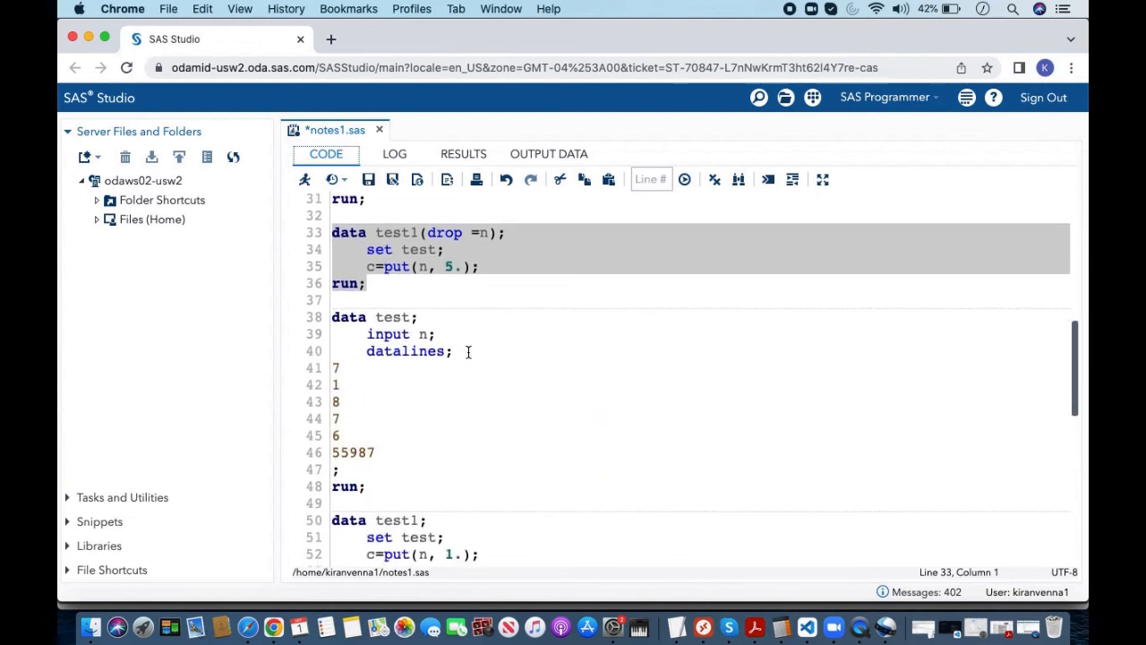
scroll(down, 3)
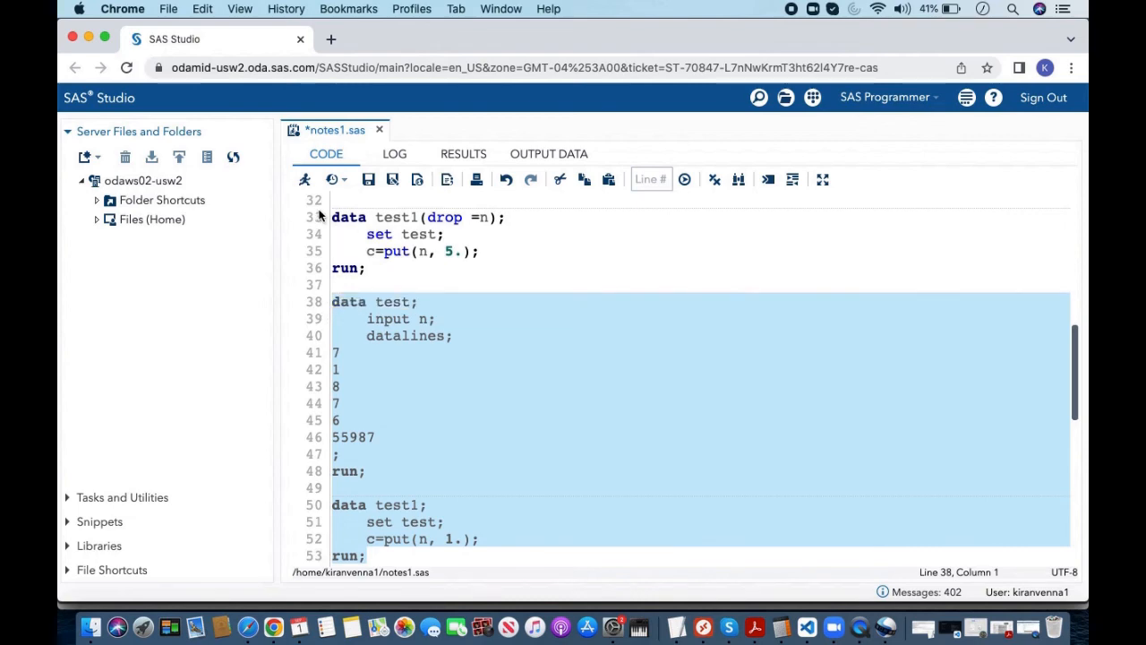
click(549, 153)
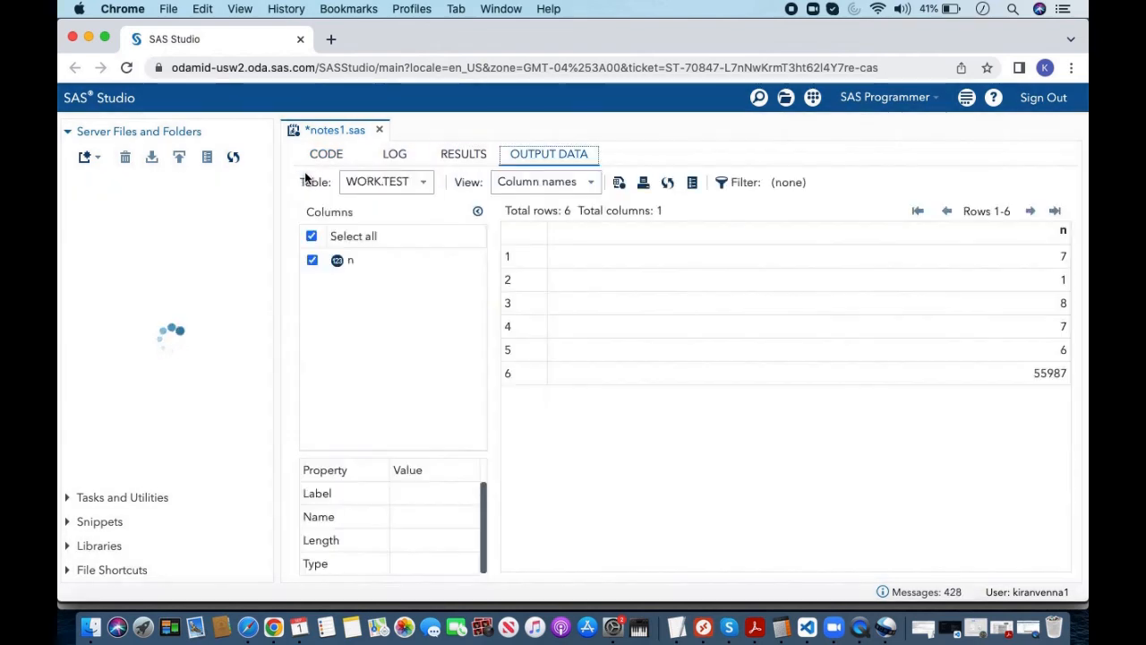
click(385, 182)
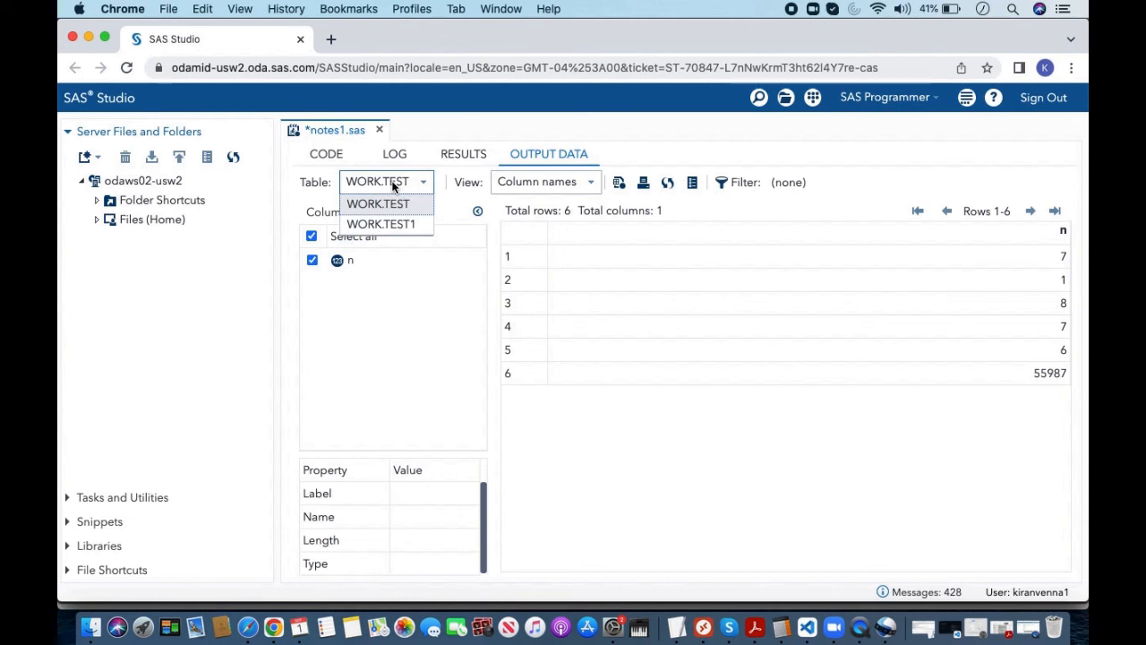
click(380, 224)
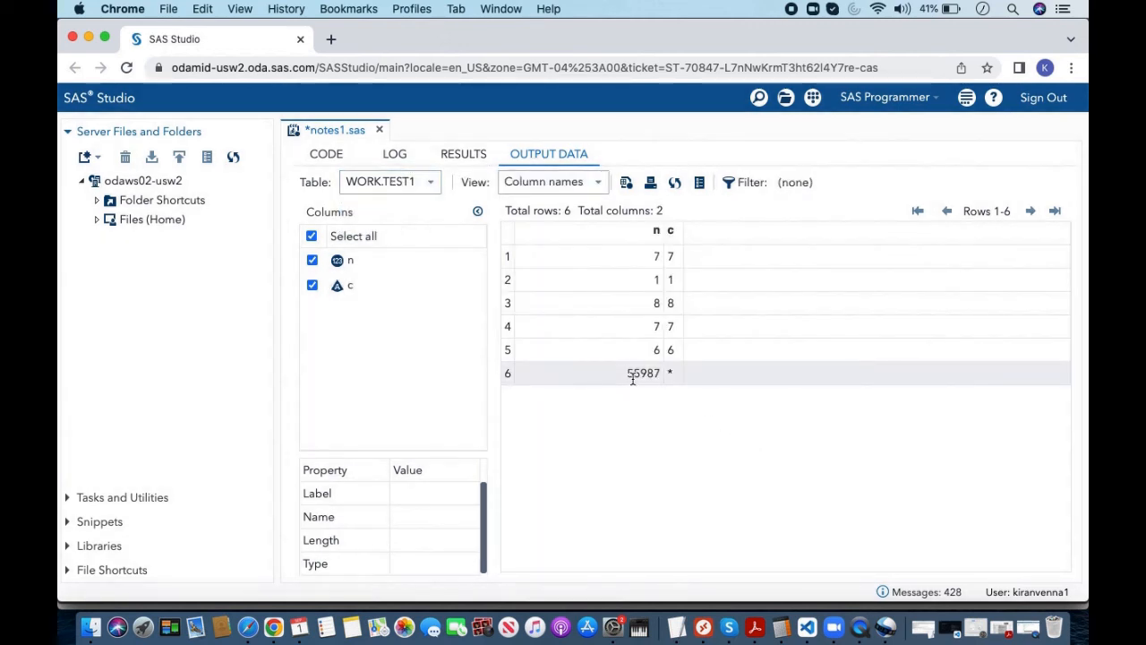
mouse_move(684, 370)
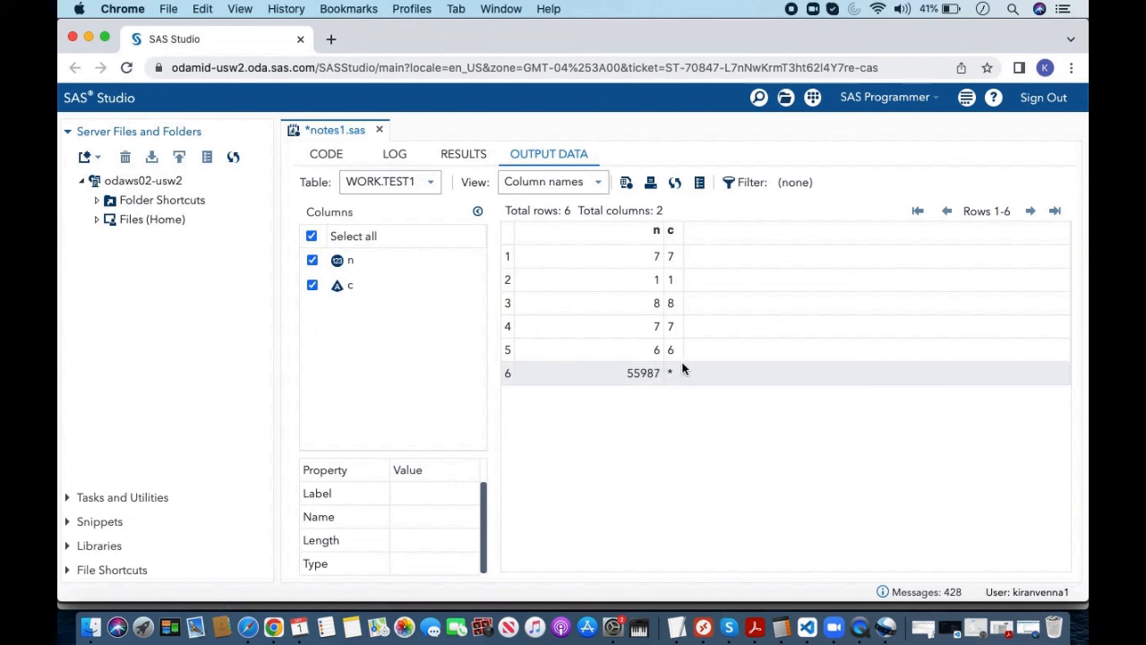
mouse_move(674, 385)
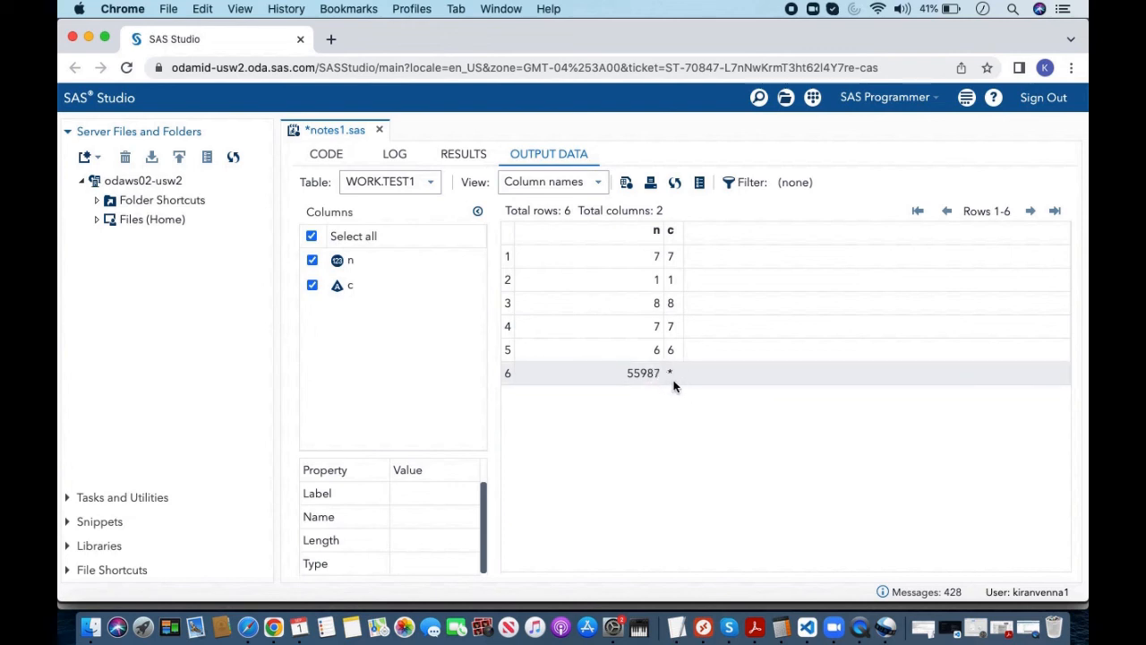
mouse_move(675, 369)
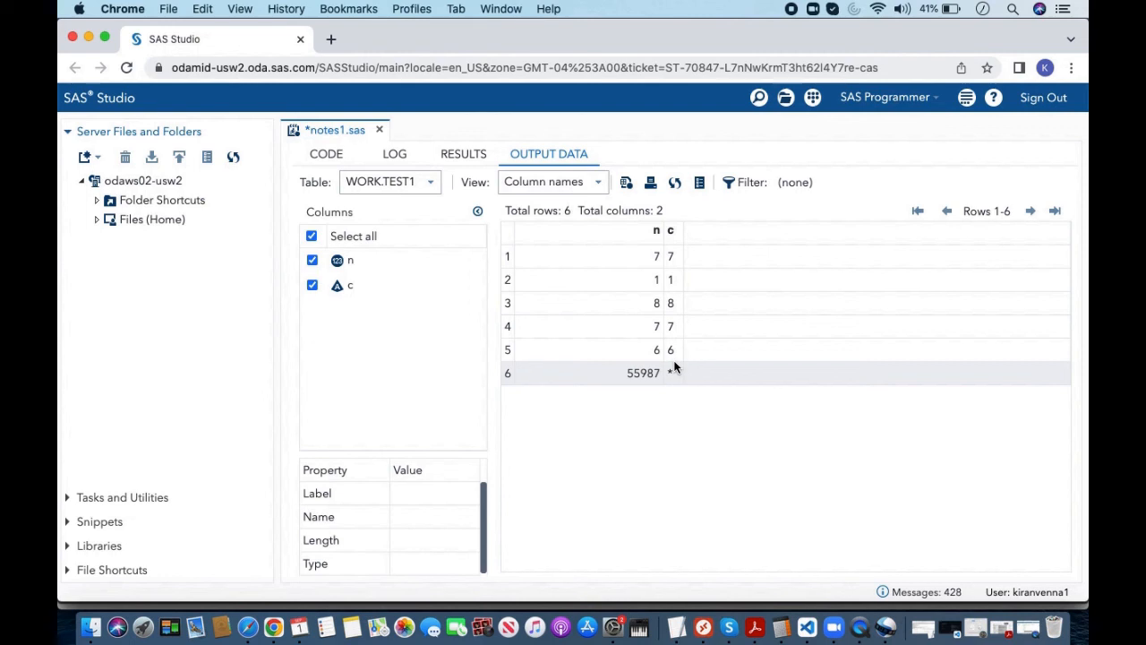
mouse_move(616, 383)
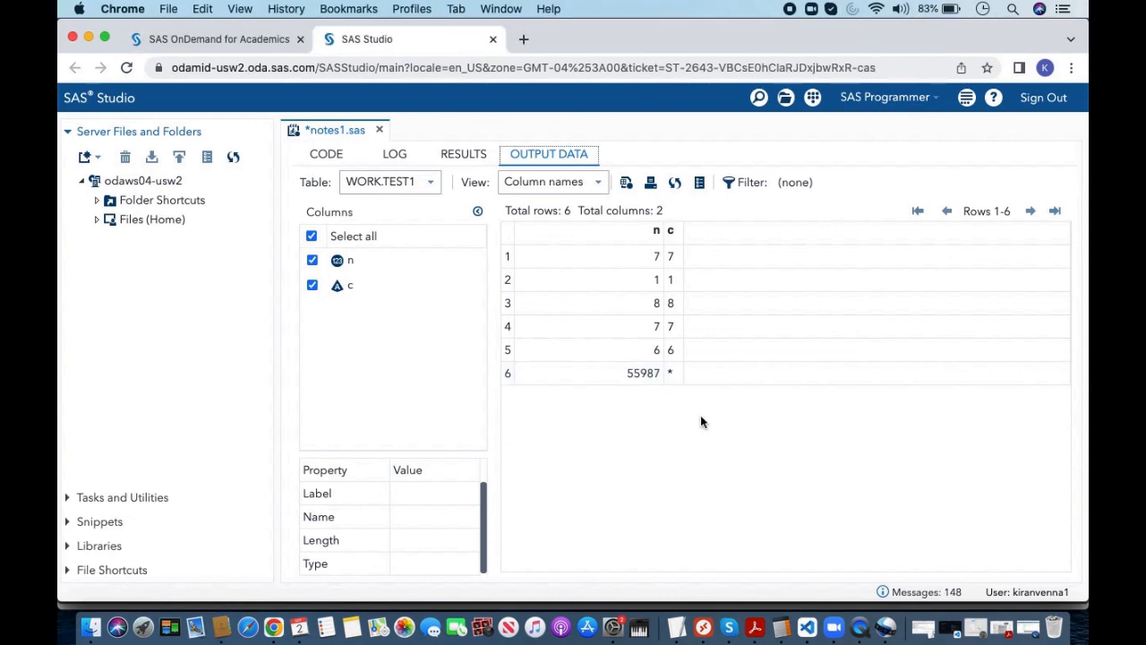
mouse_move(394, 154)
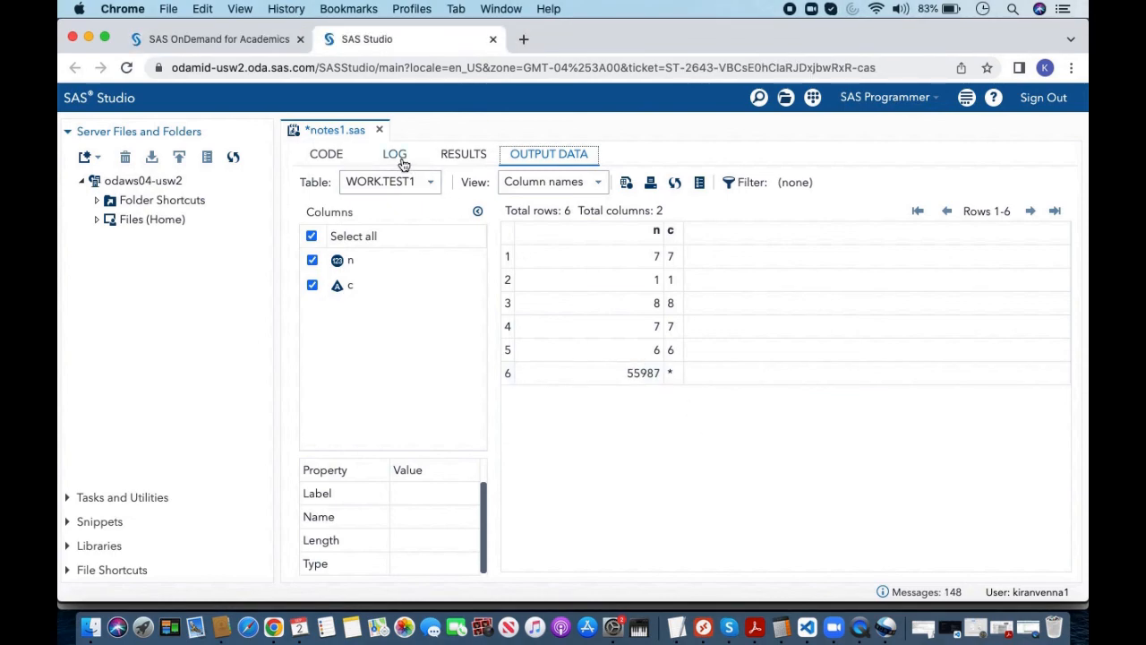
Review the W.D format note in the log and edit put(n, 1.) to put(n, 5.).
click(394, 153)
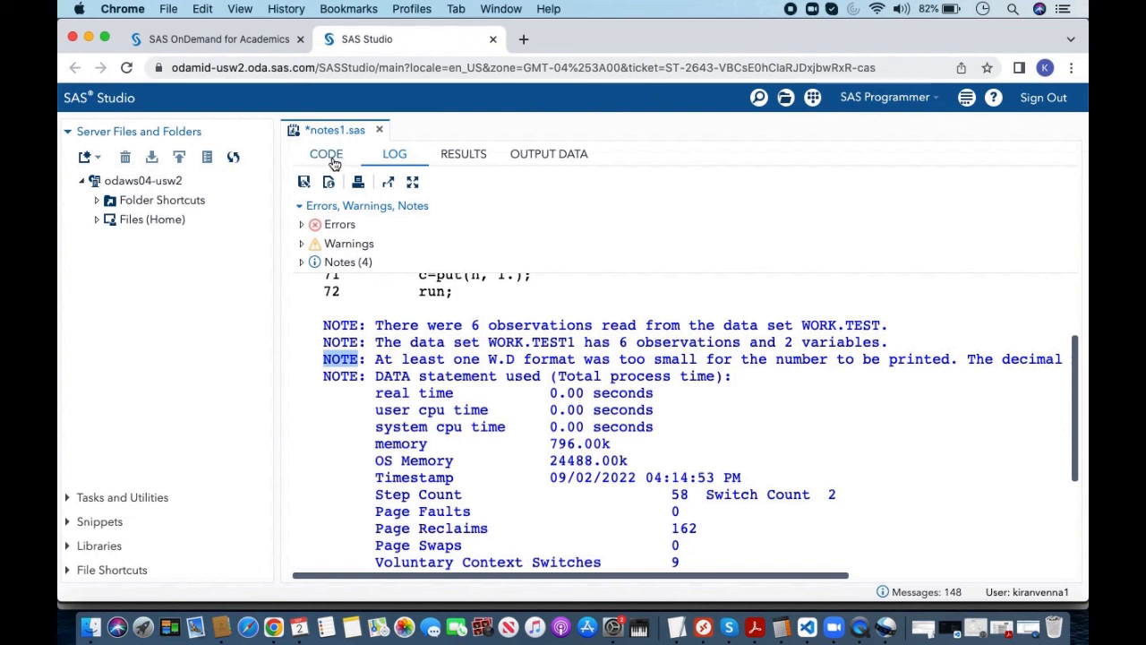
click(326, 153)
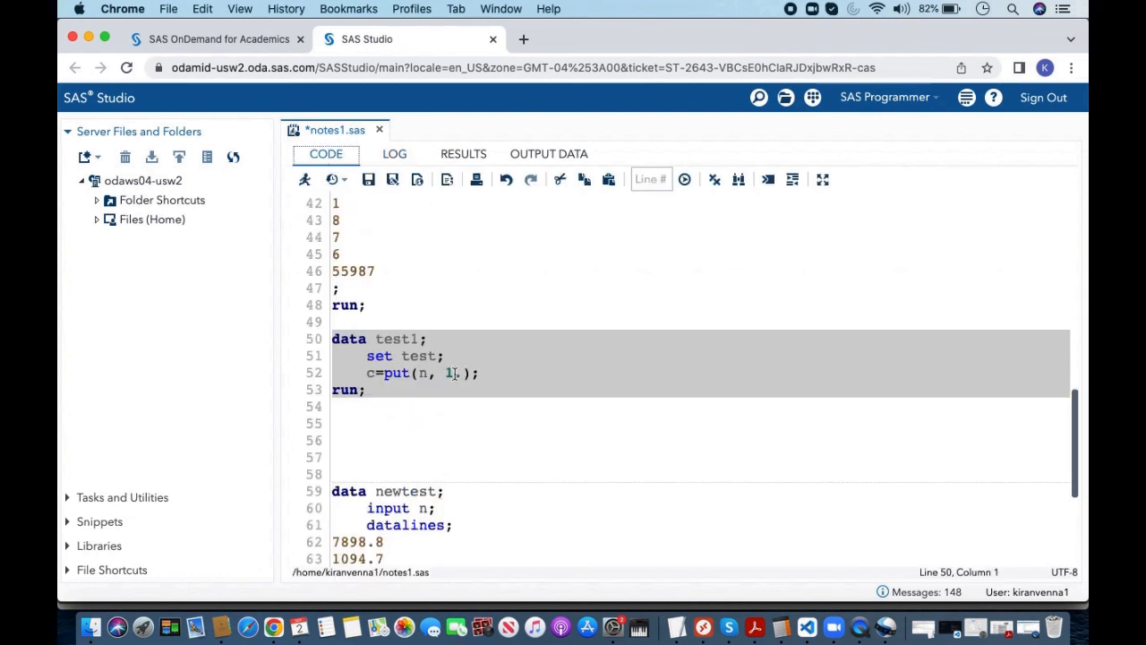
click(453, 374)
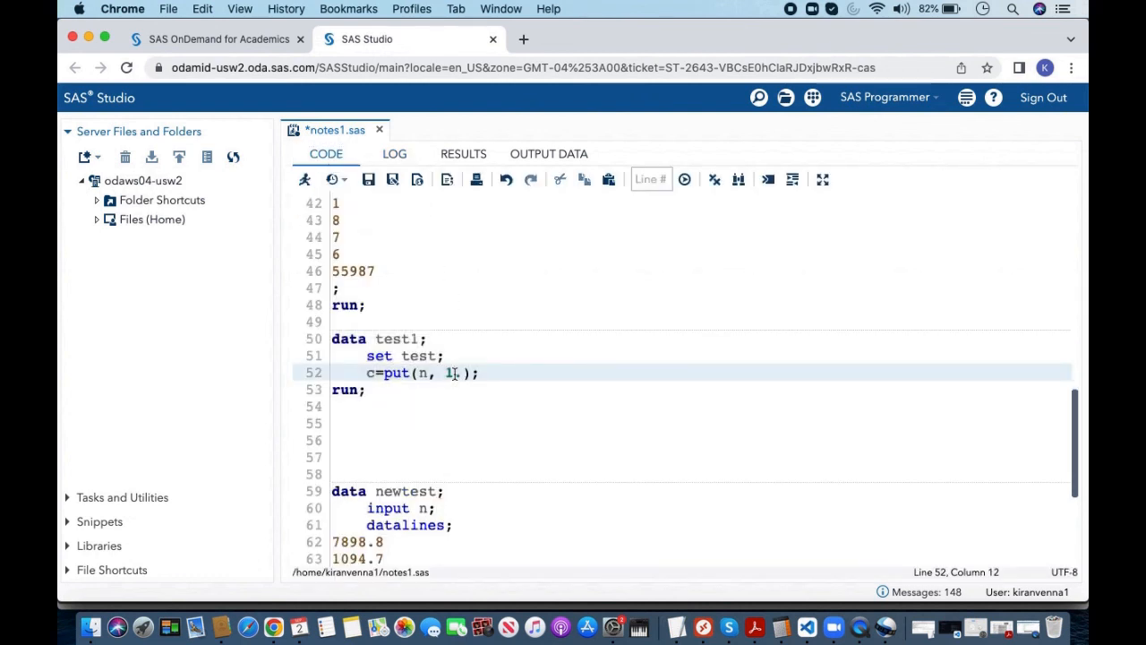
text(5.)
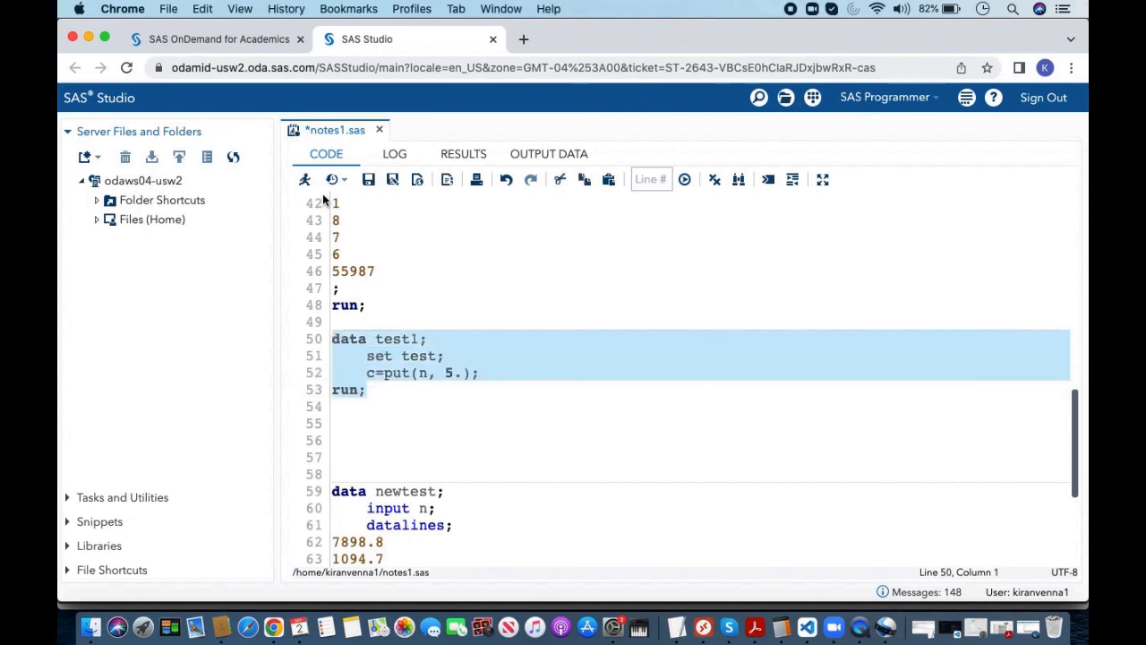
Rerun test1 and confirm the log shows 6 observations without the too-small note.
click(549, 153)
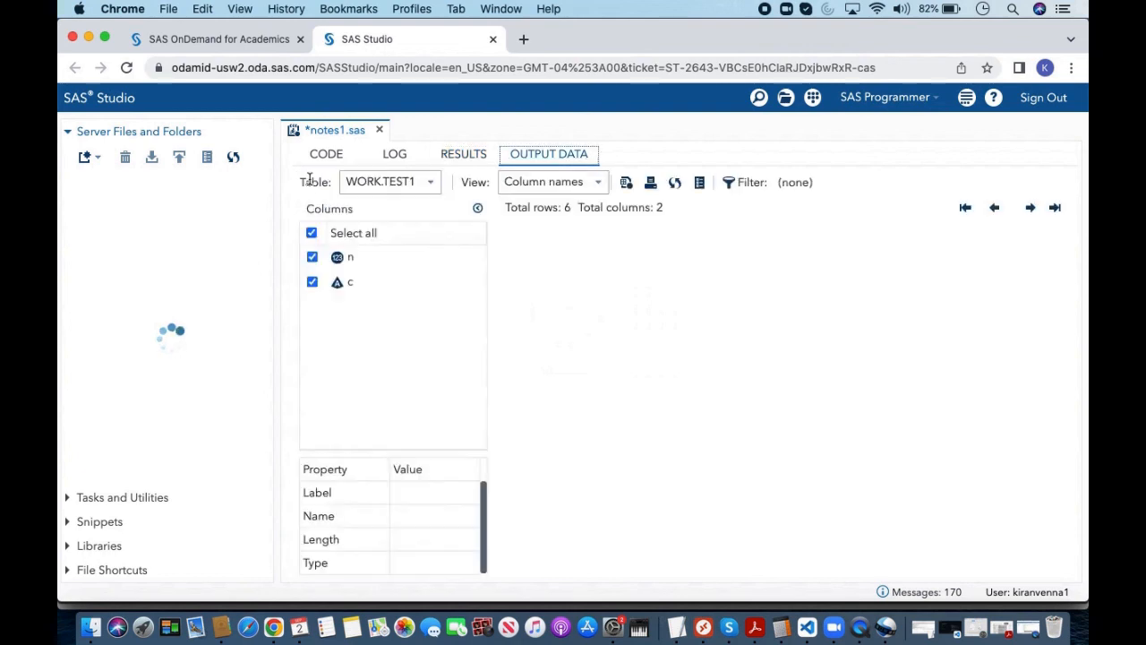
click(394, 153)
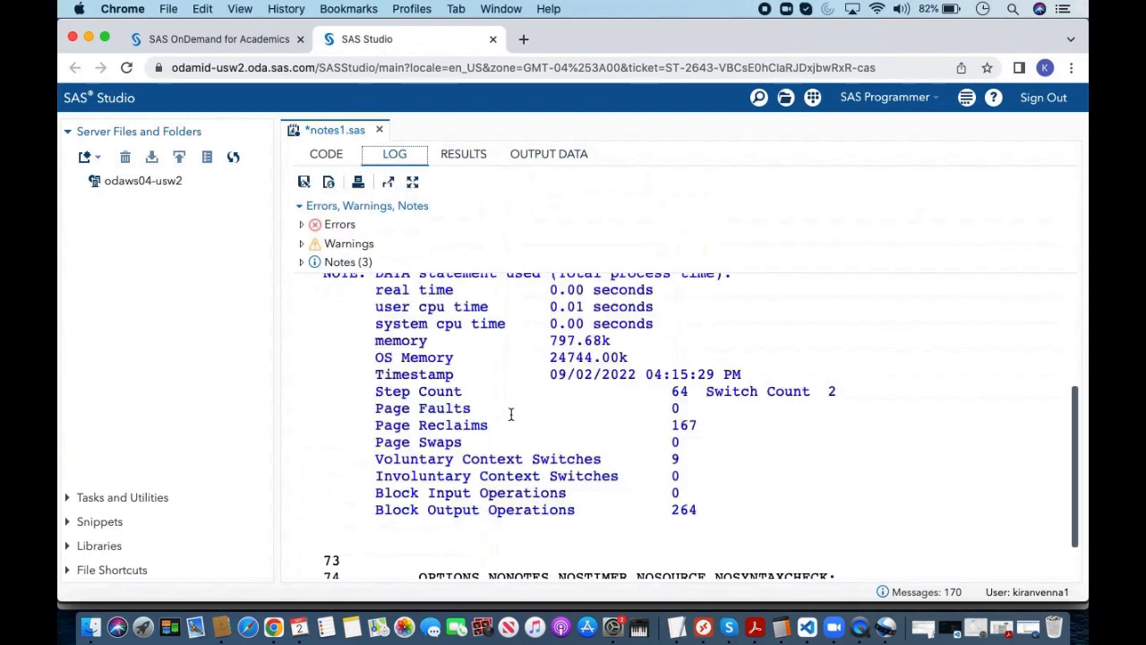
click(80, 180)
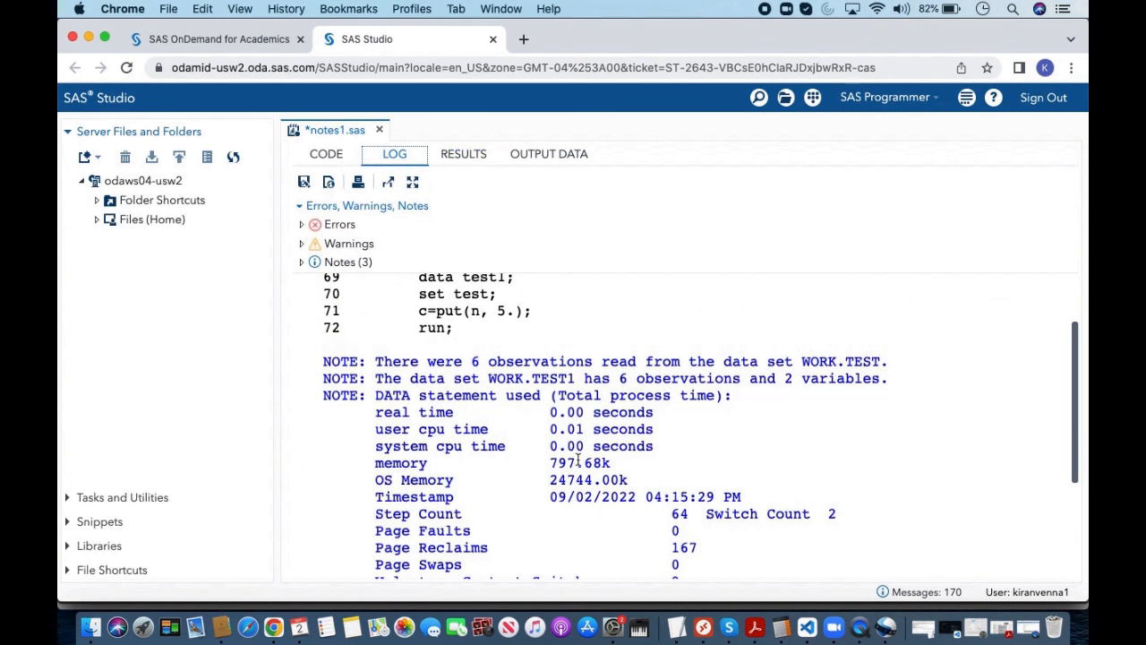